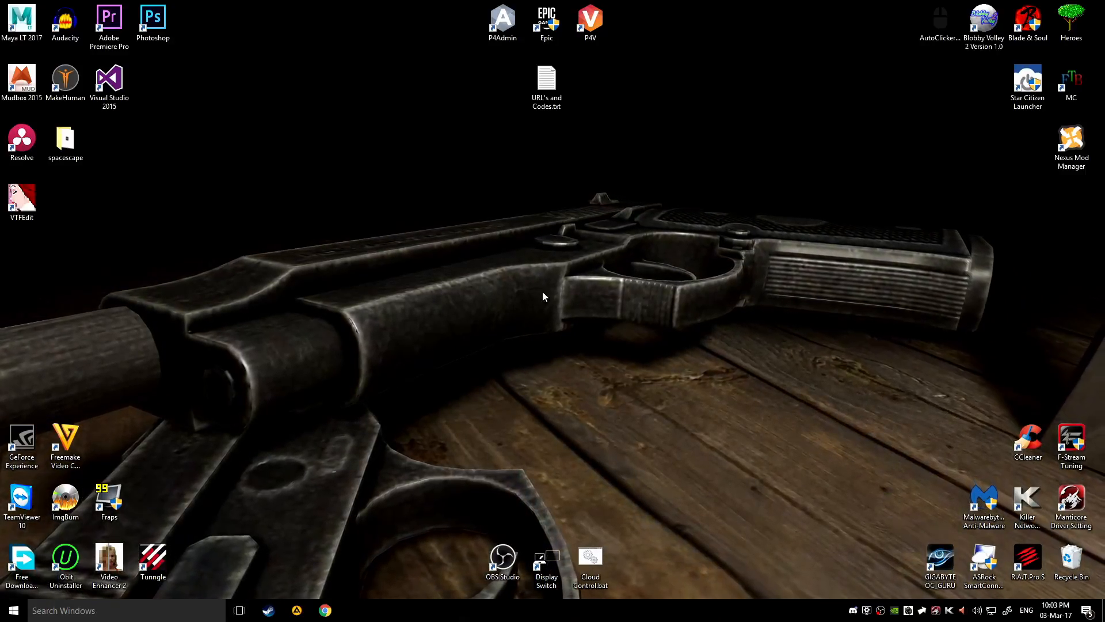
Launch P4Admin, connect to the remote Barbarian server, then view the local Kensei server at localhost:1666
double_click(502, 17)
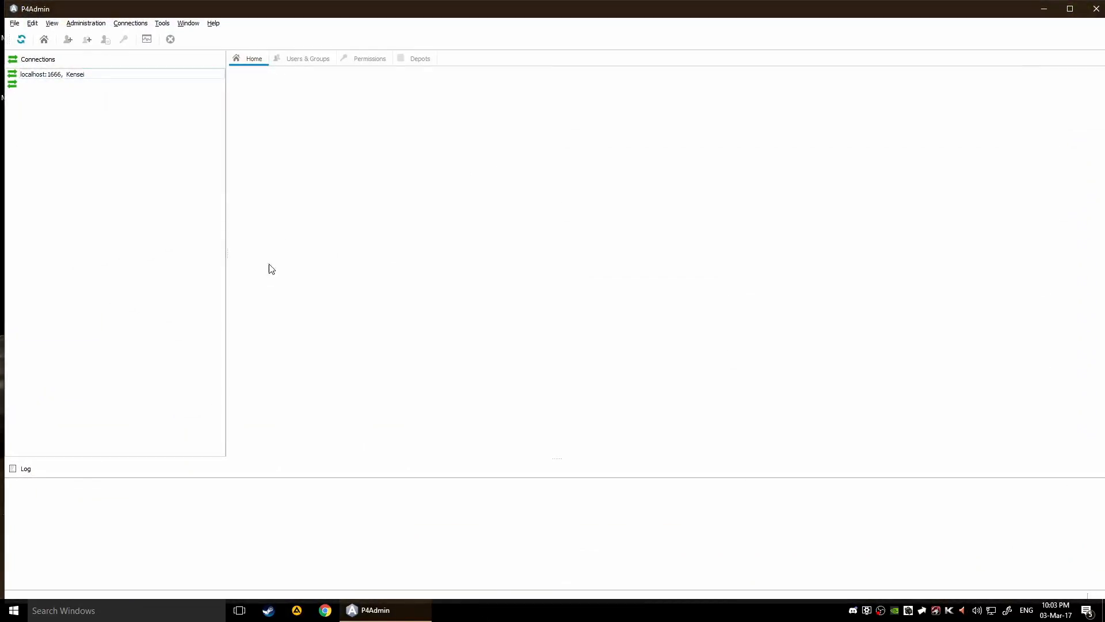
left_click(63, 84)
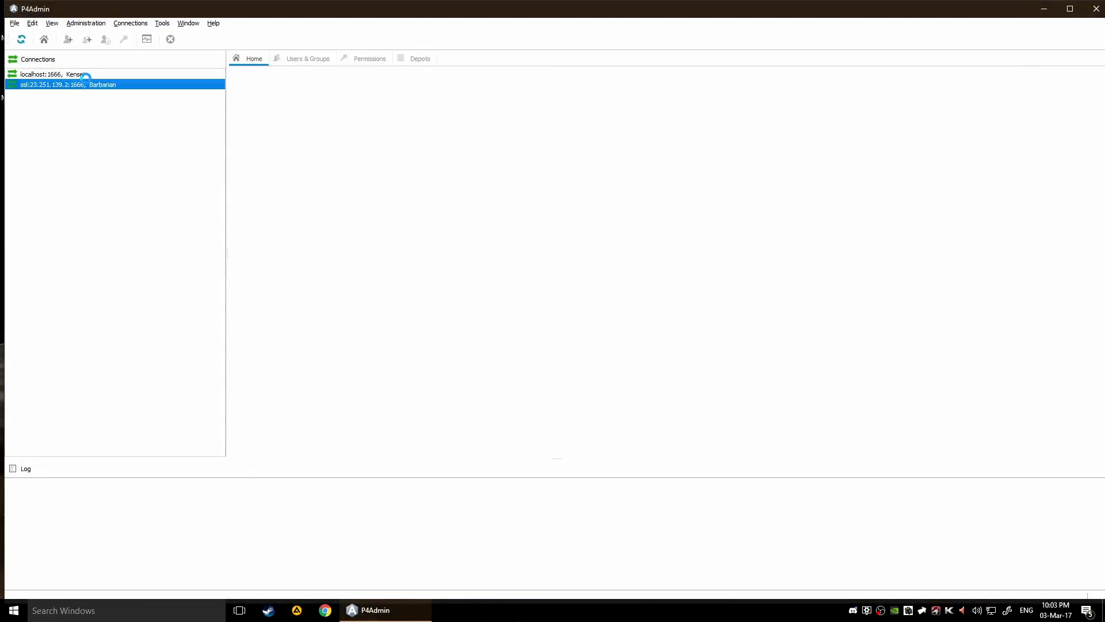
double_click(67, 84)
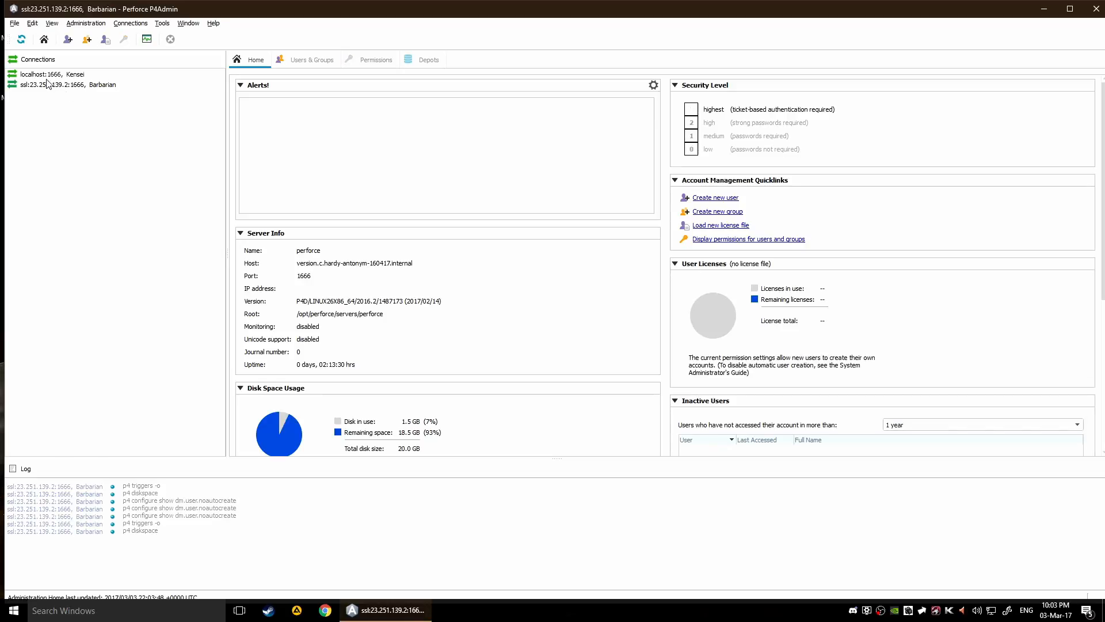
left_click(53, 74)
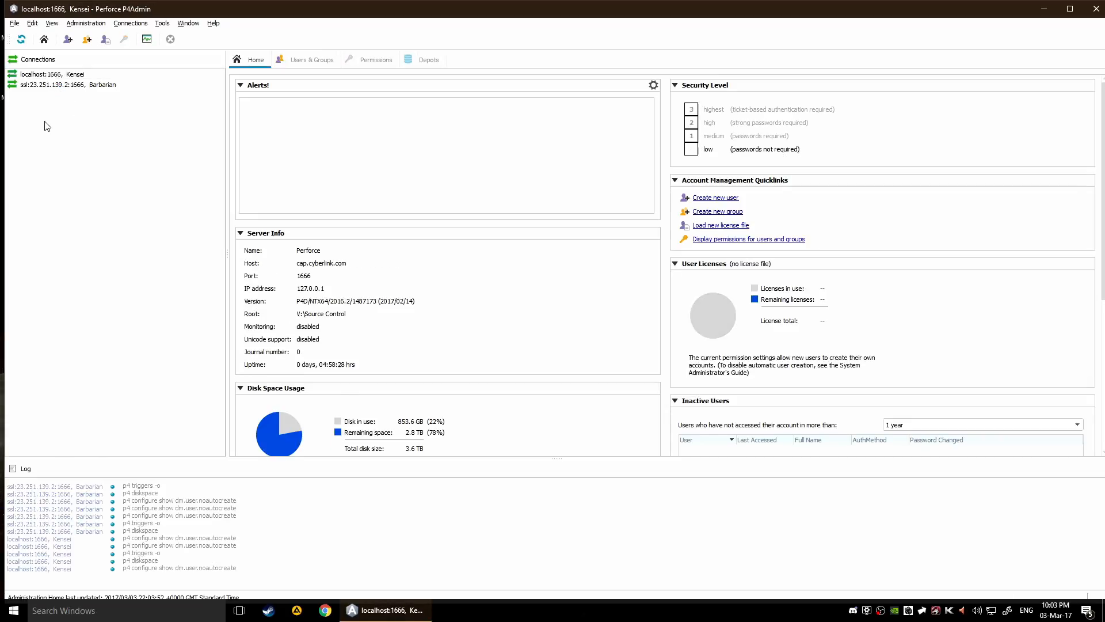
mouse_move(127, 132)
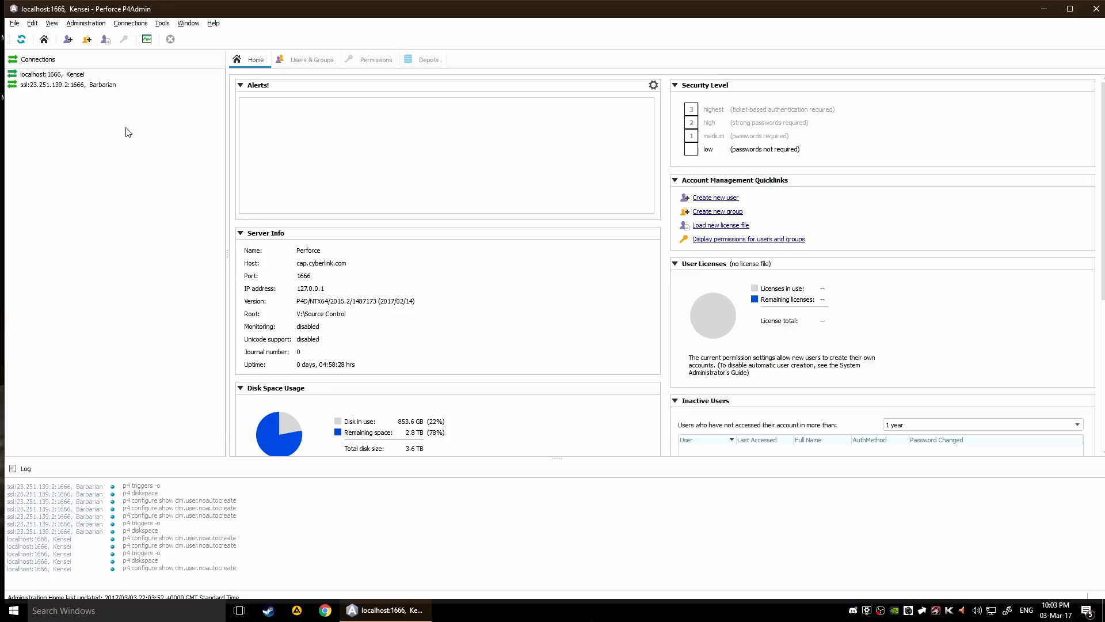
mouse_move(68, 92)
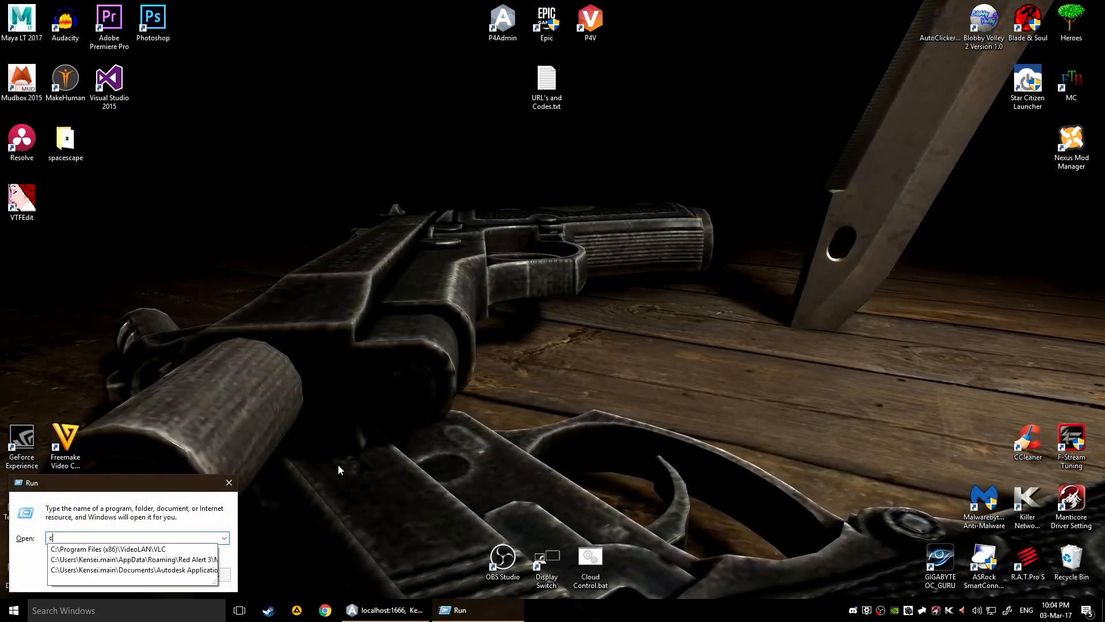
key("Enter")
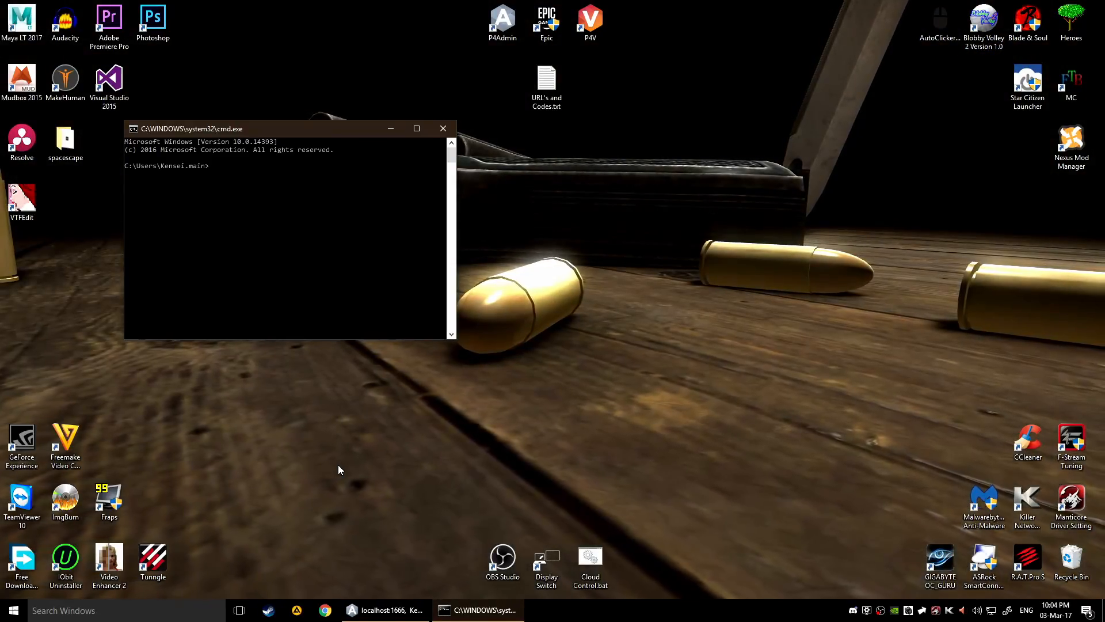
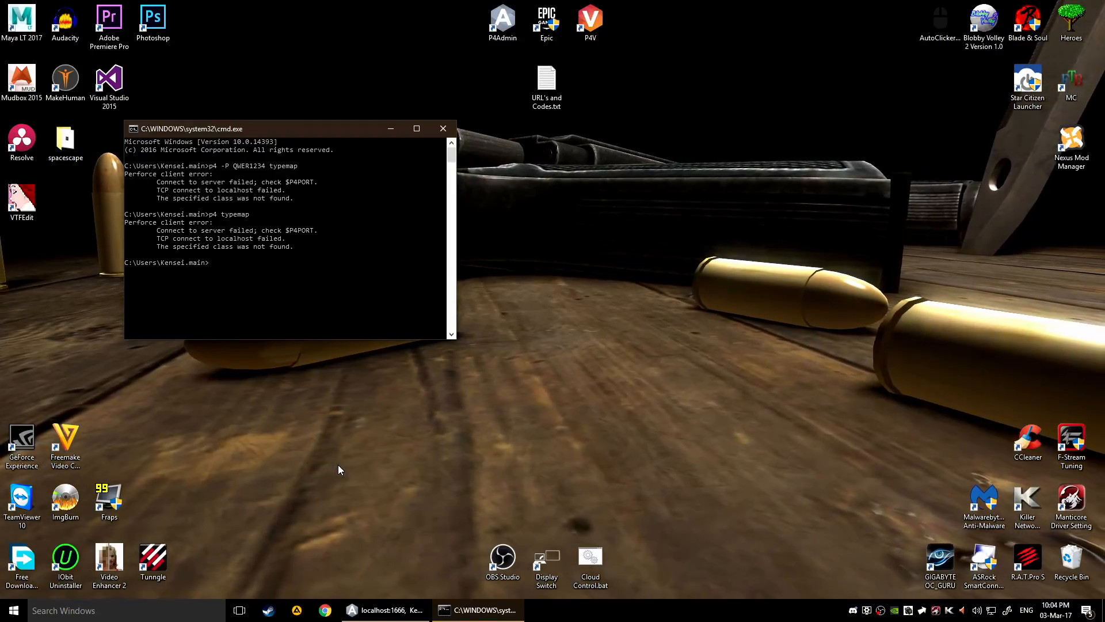
Set P4PORT to localhost:1666 and run 'p4 typemap' to edit the server typemap
type("set P4")
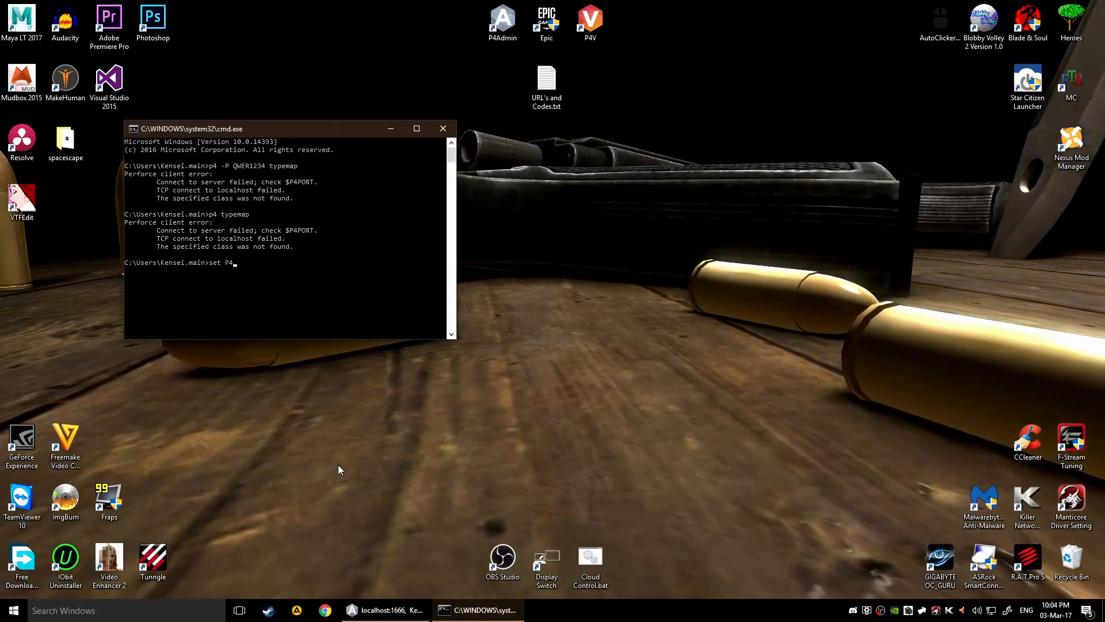
type("port=")
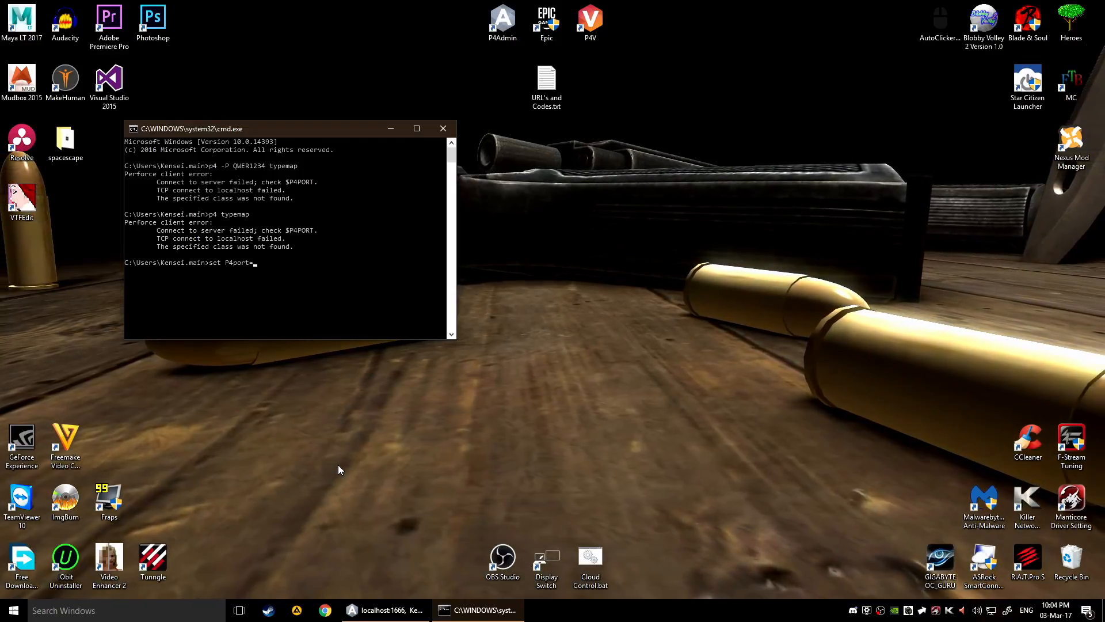
type("localh")
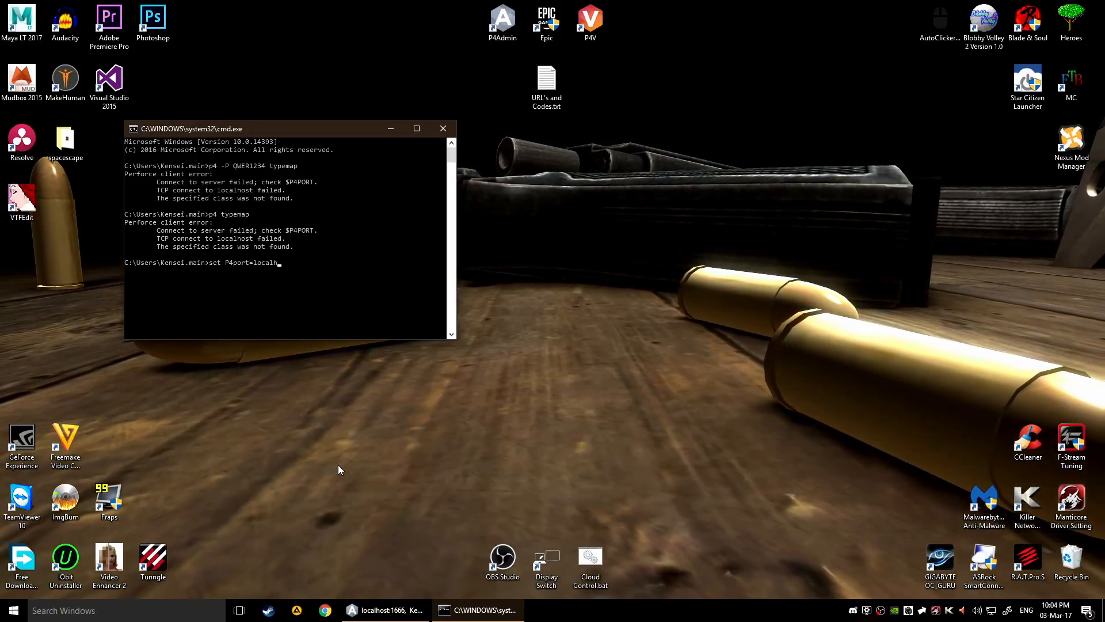
type("ost:1666")
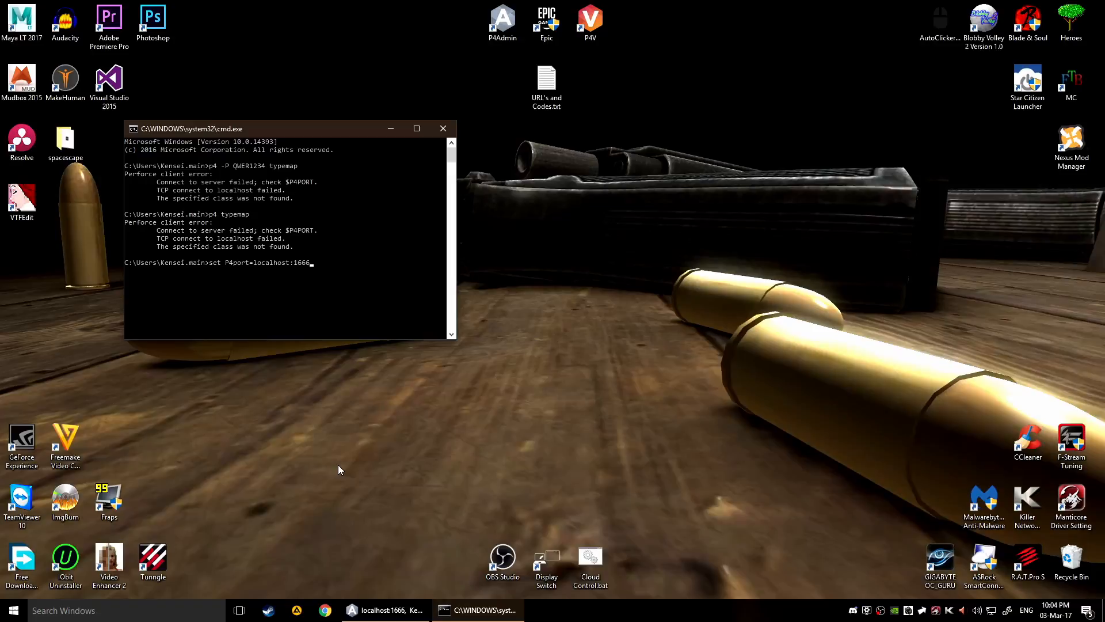
type("p4 typemap")
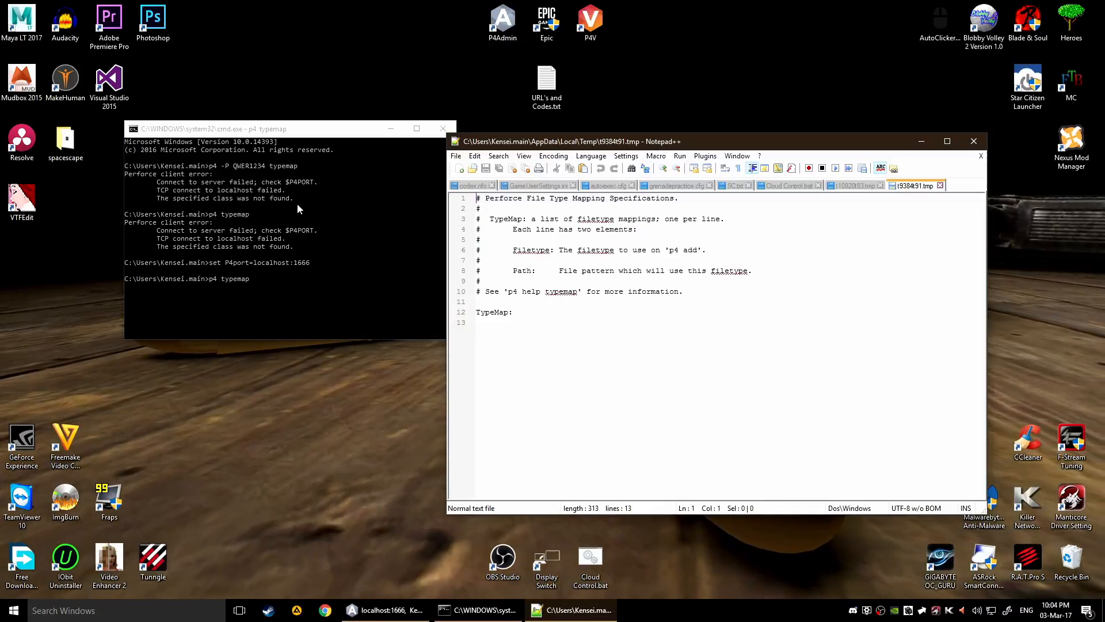
mouse_move(300, 226)
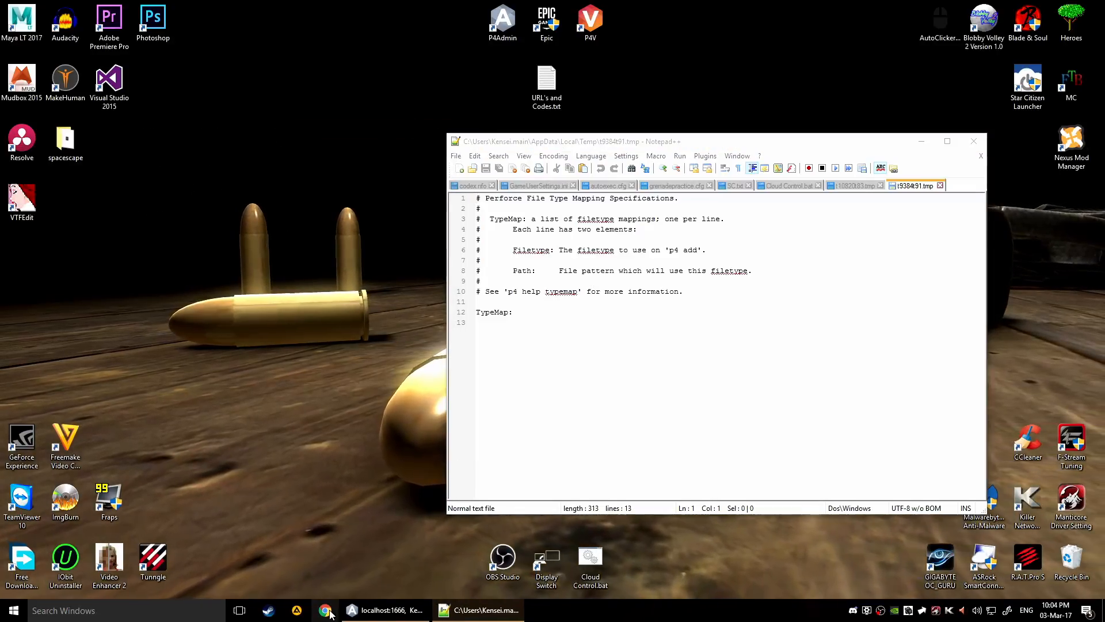
Search 'unreal engine typemap' in Chrome and view the Perforce guide's example typemap
left_click(326, 610)
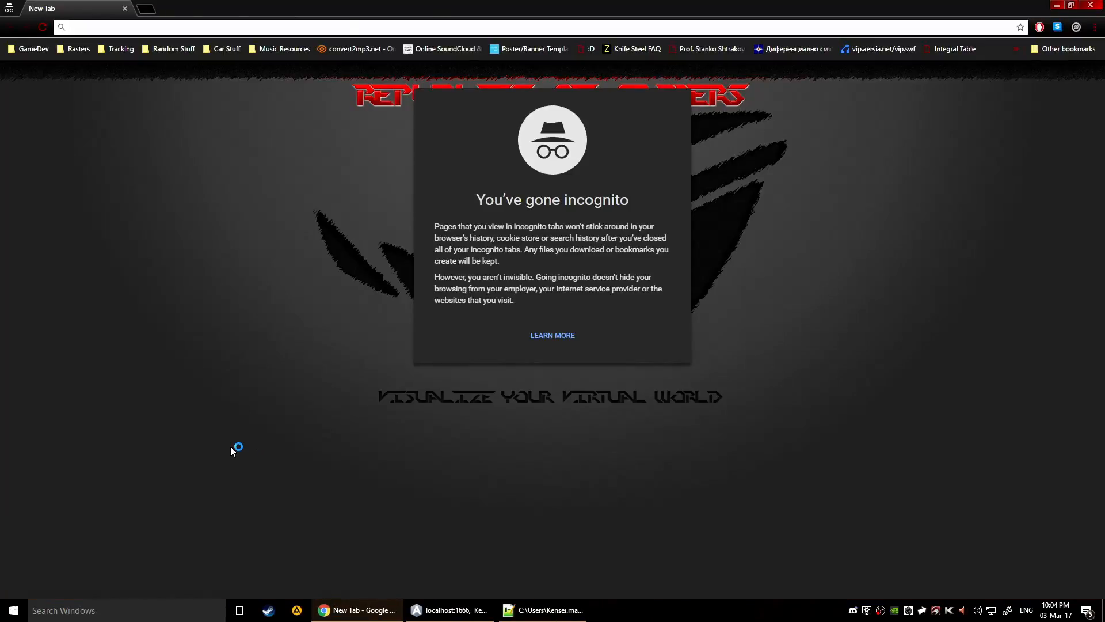
type("unreal engine ty")
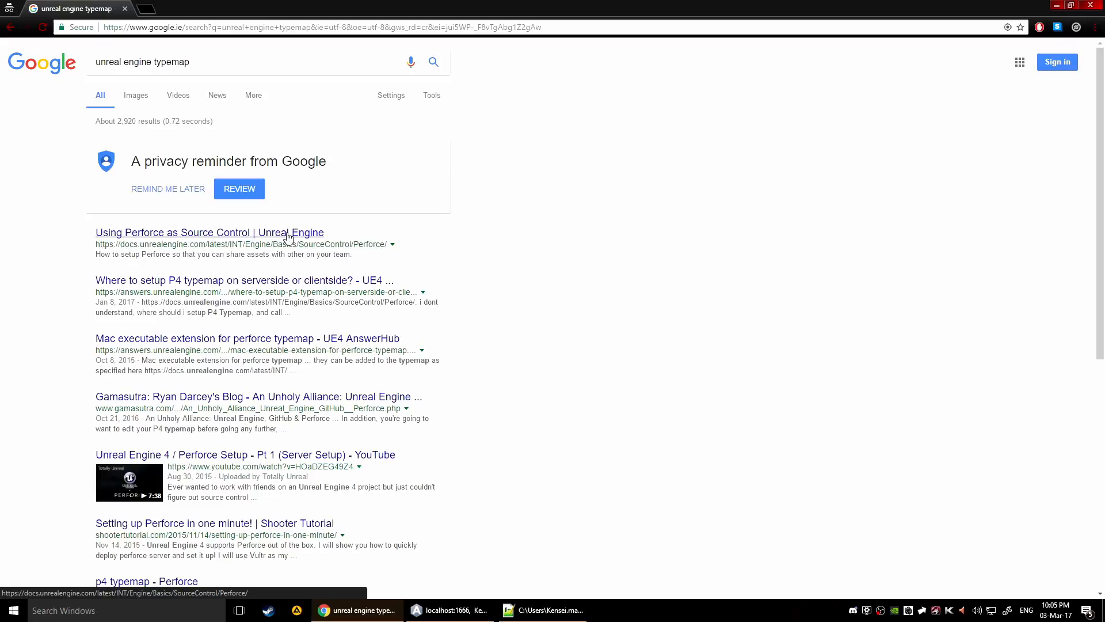
mouse_move(350, 253)
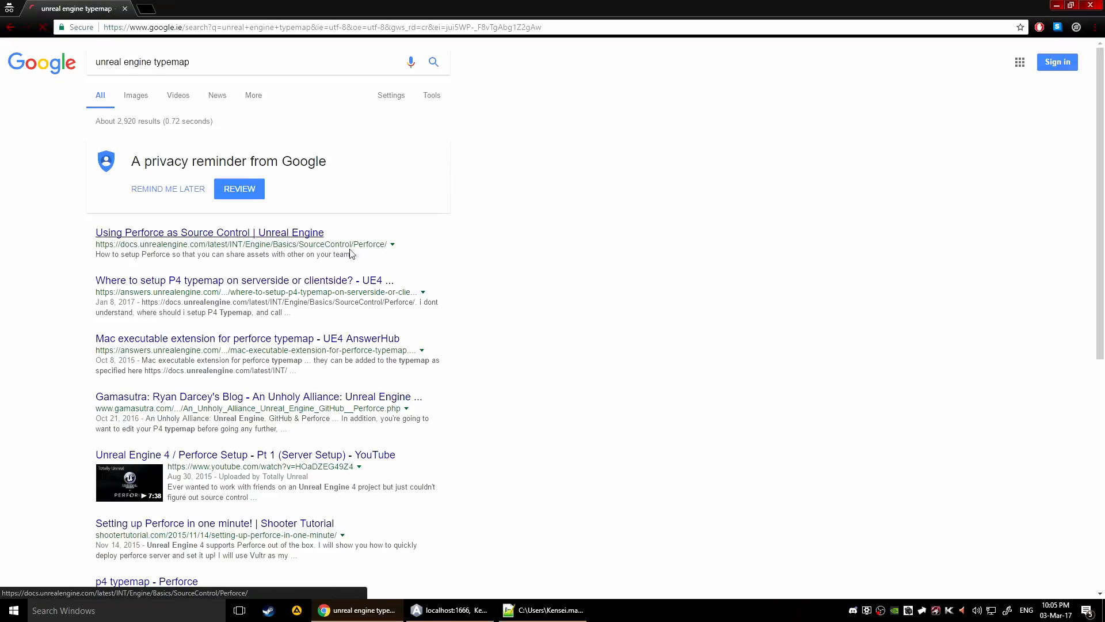
left_click(209, 232)
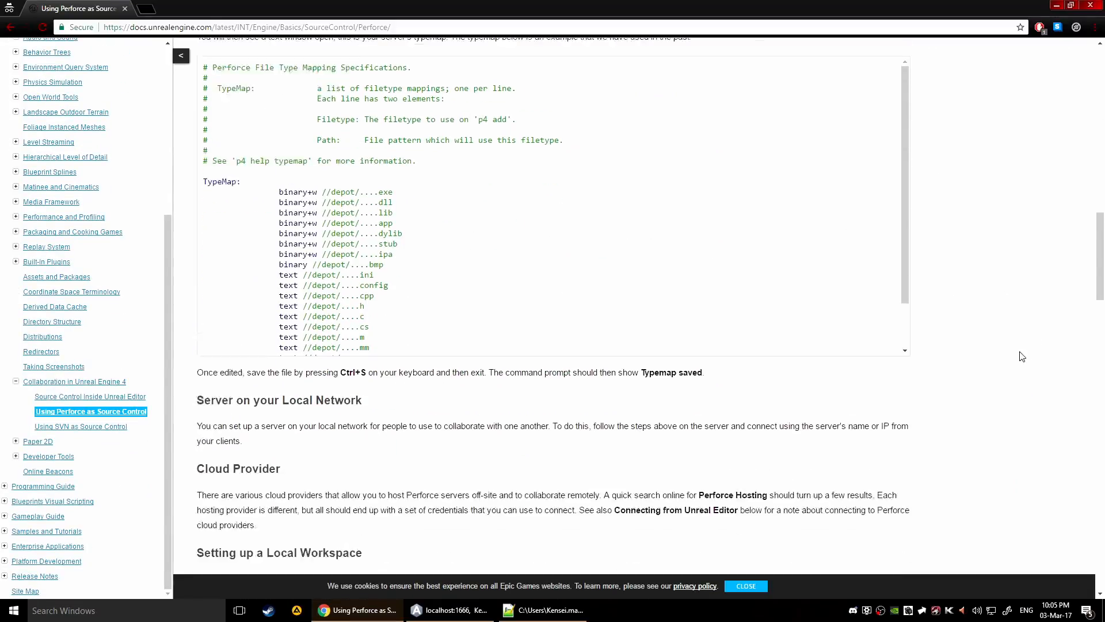
scroll("down", 3)
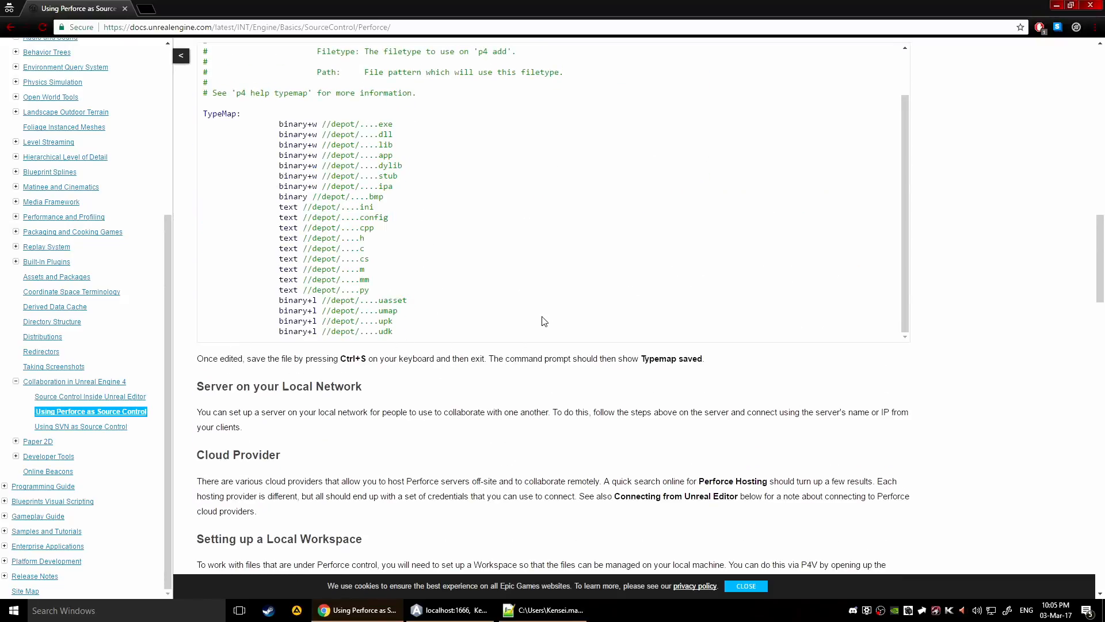
mouse_move(366, 277)
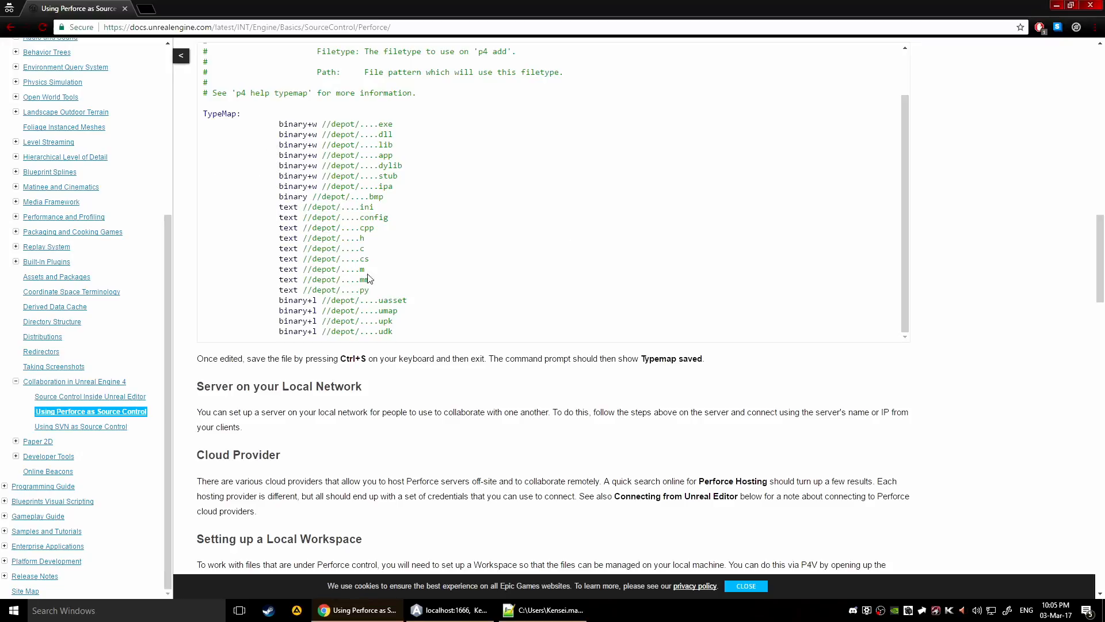
mouse_move(549, 331)
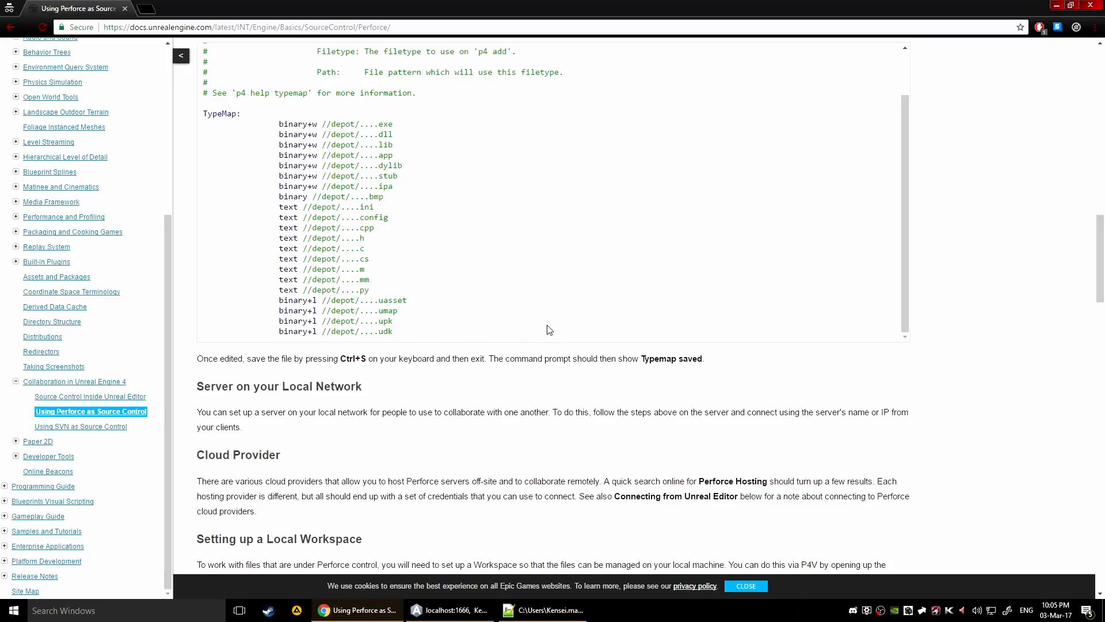
mouse_move(251, 175)
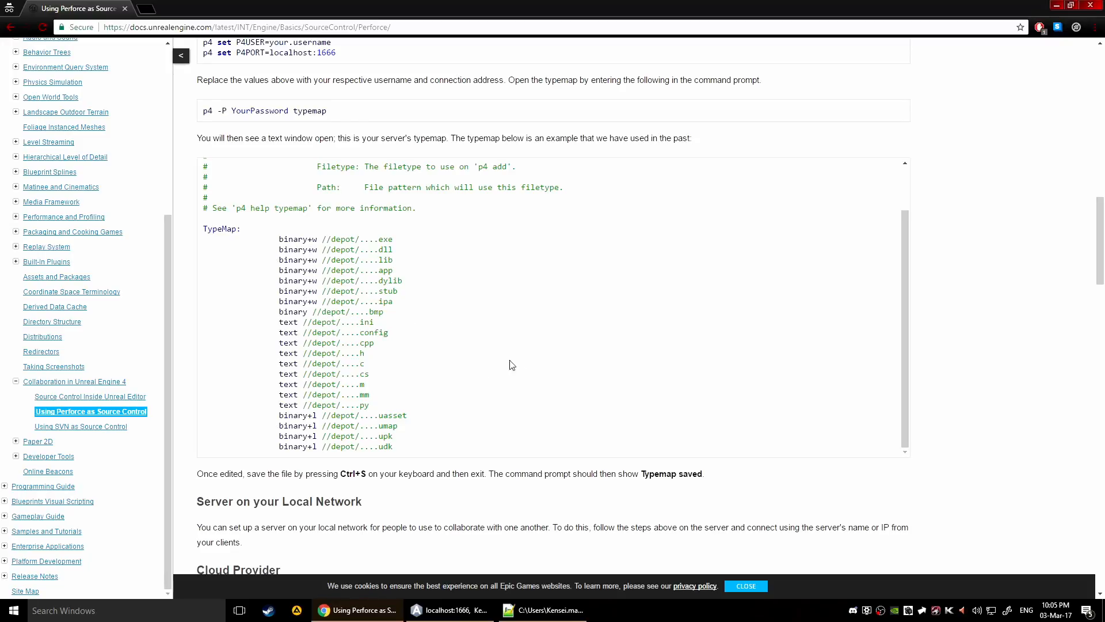
Return to the typemap file in Notepad++ to fill in the Unreal example entries
left_click(542, 610)
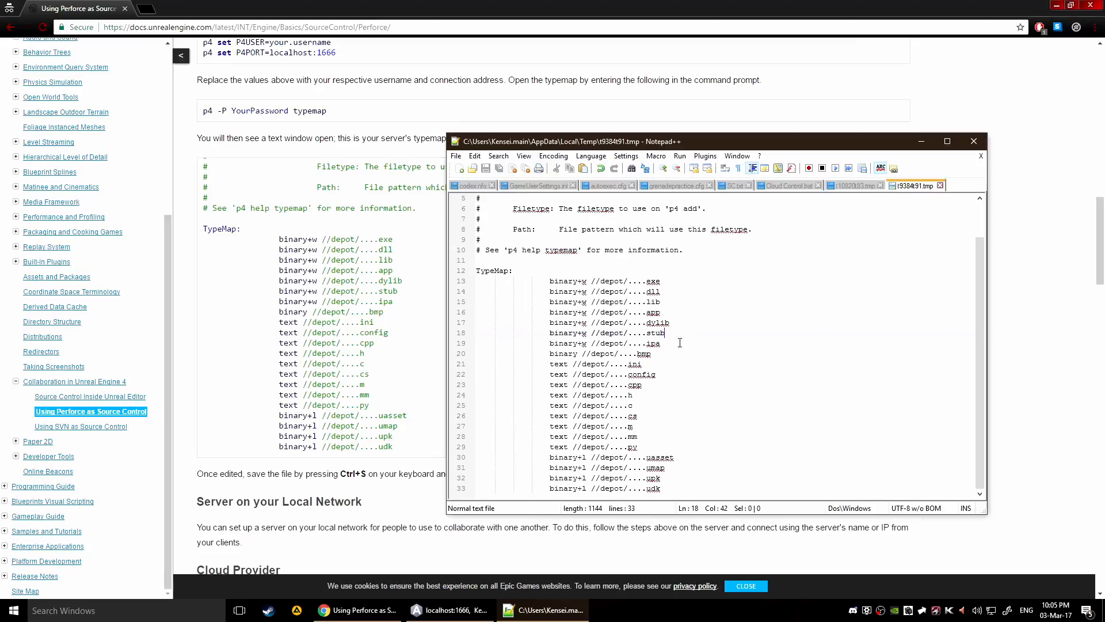
mouse_move(736, 311)
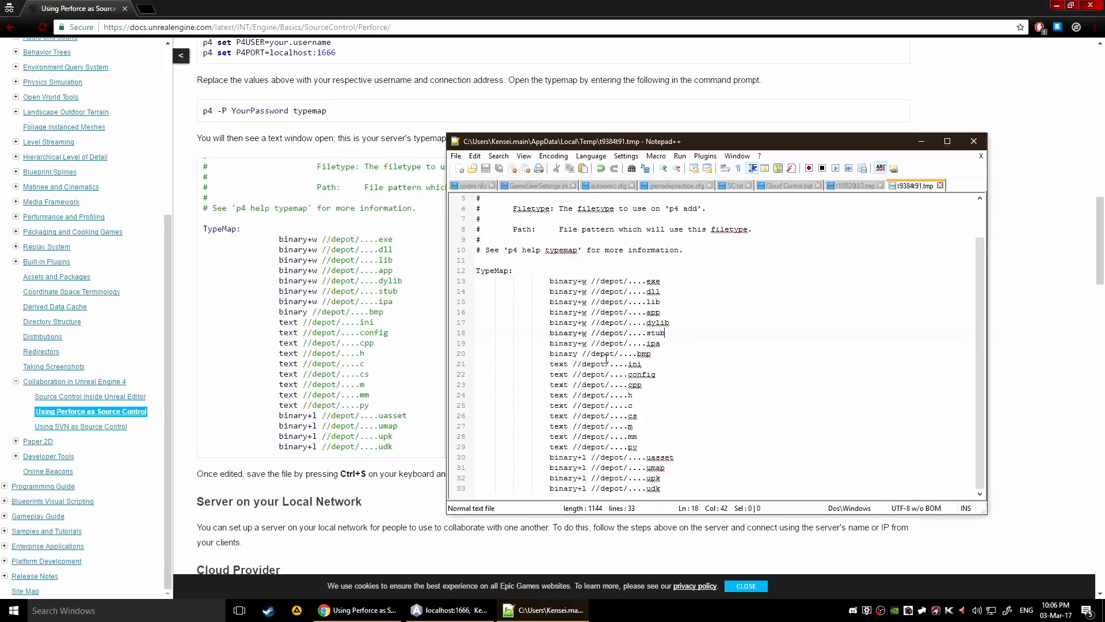
mouse_move(601, 468)
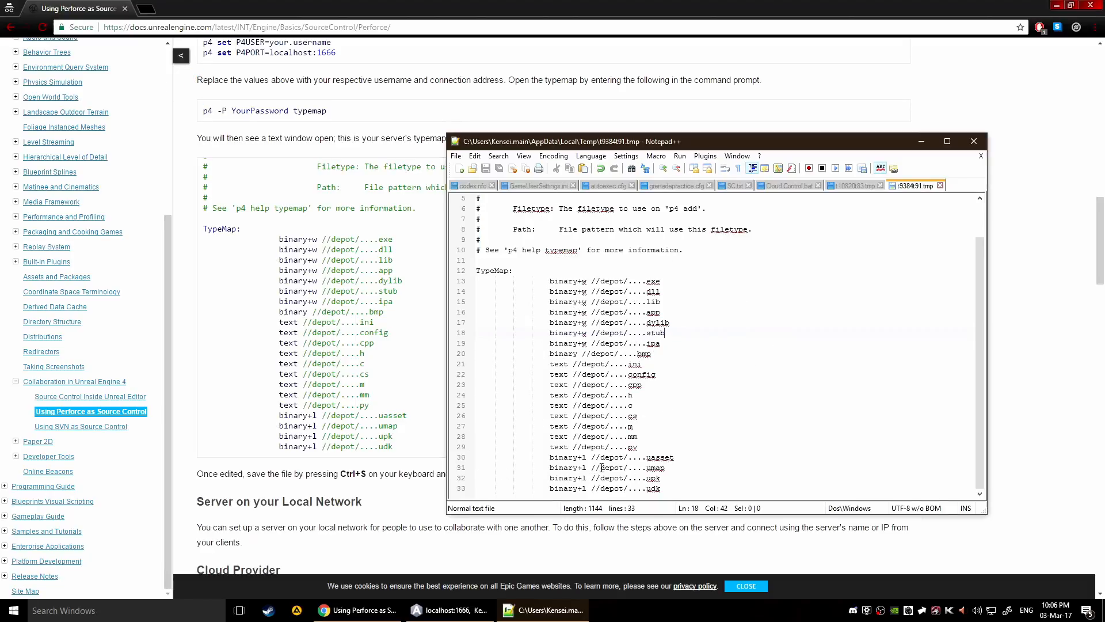
mouse_move(614, 295)
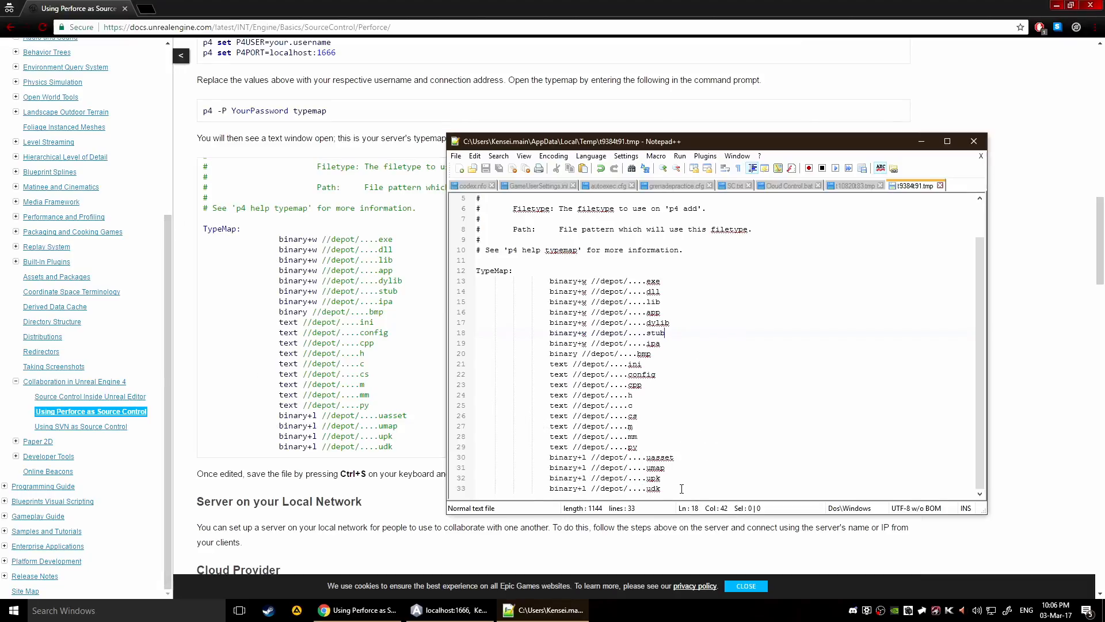
mouse_move(583, 304)
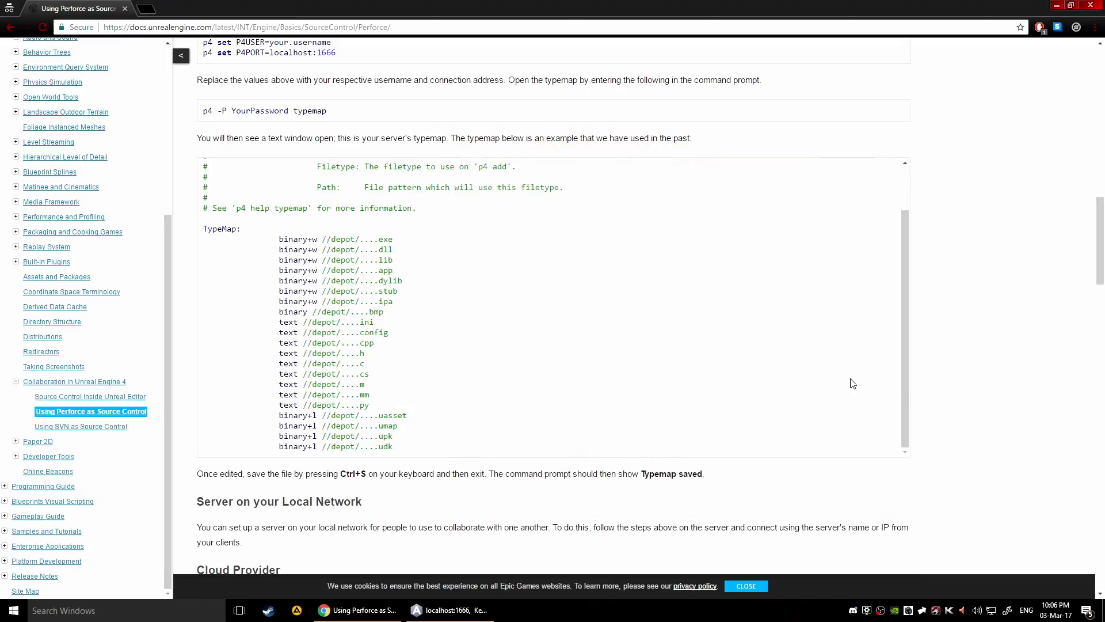
Navigate Chrome to the router home page at 192.168.8.1/html/home.html
left_click(246, 27)
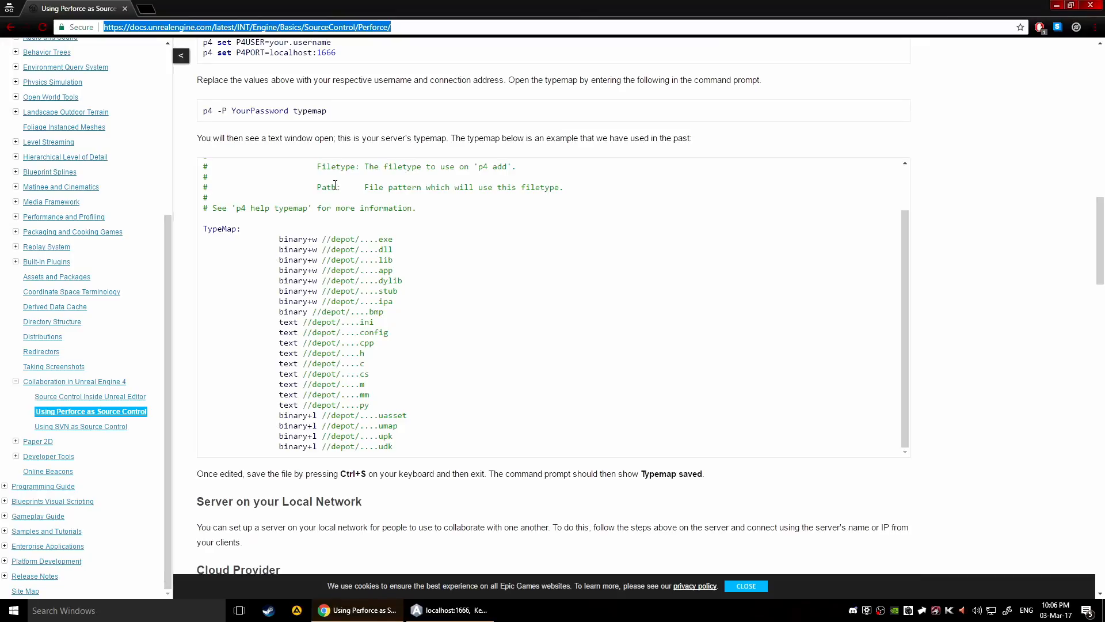
type("192.168.8.1.254")
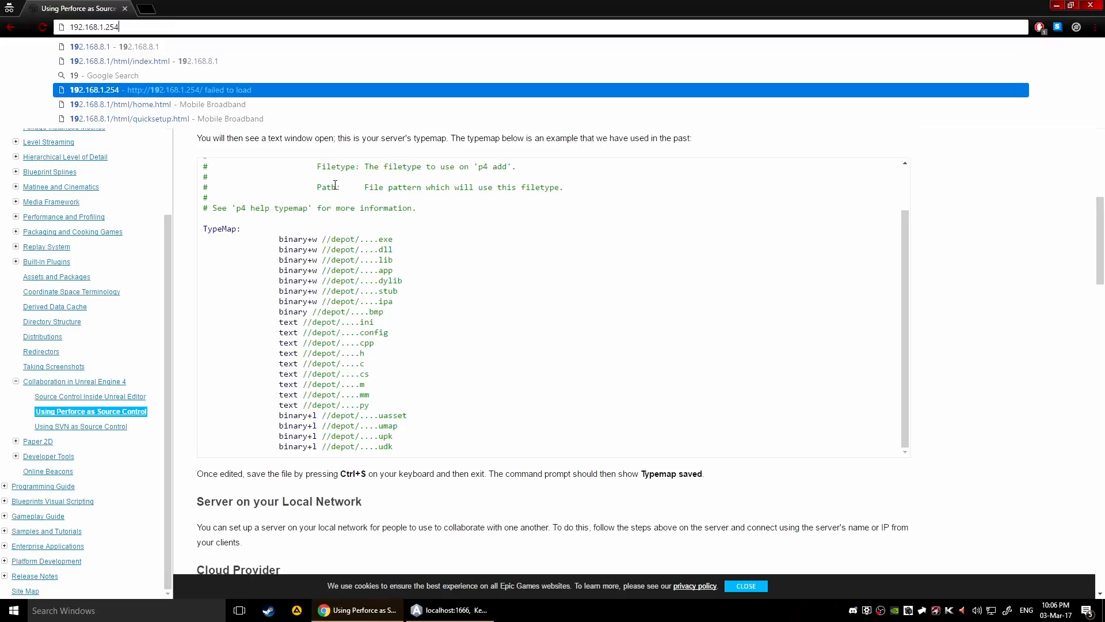
left_click(120, 105)
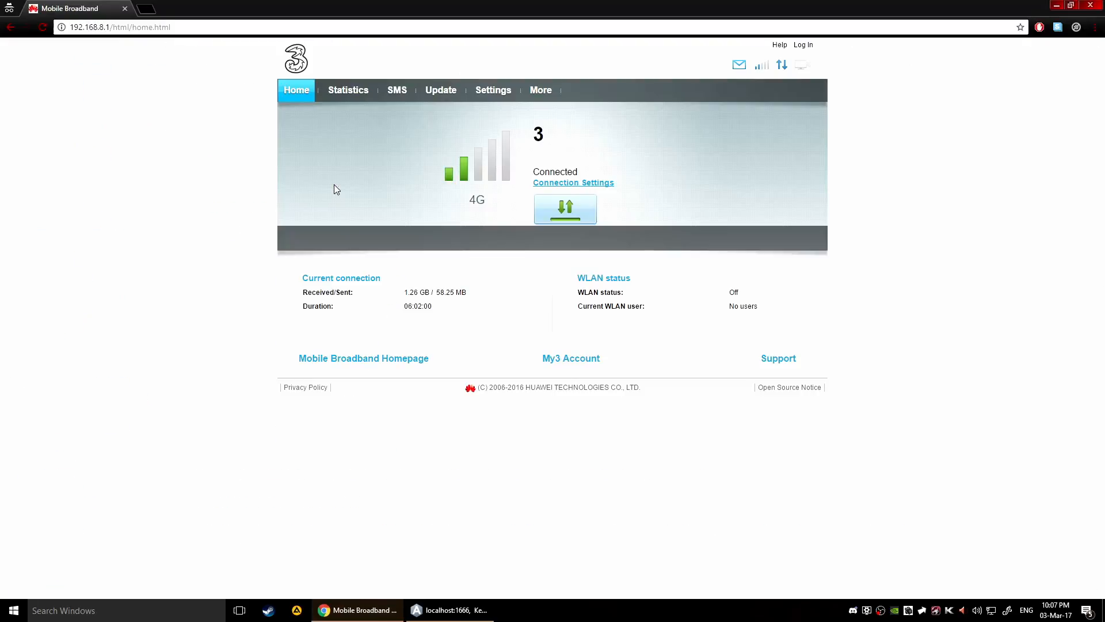
mouse_move(492, 89)
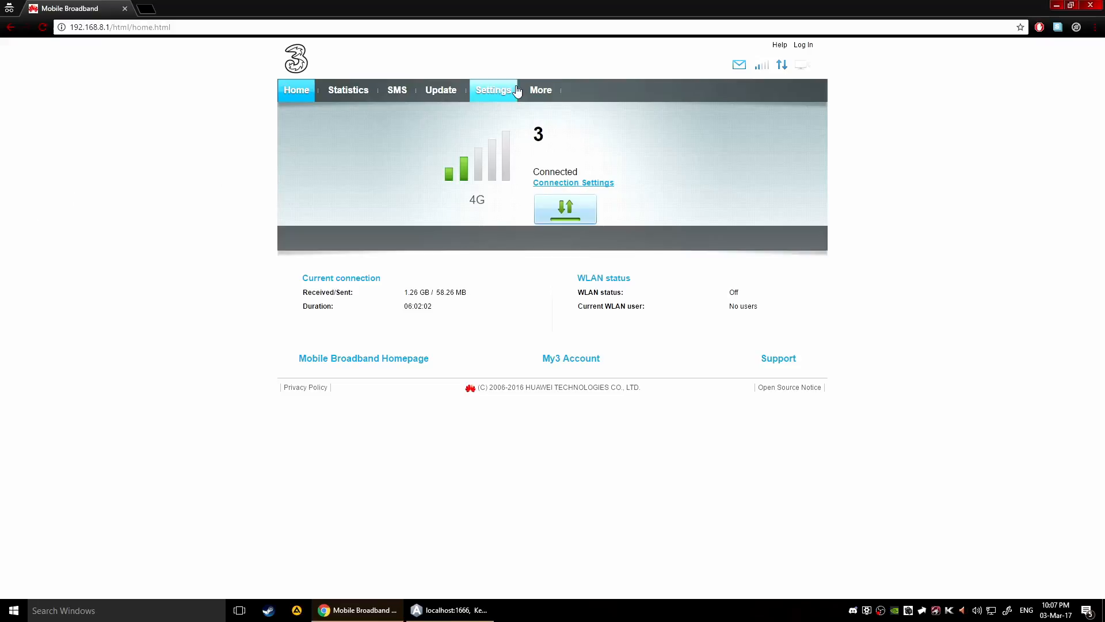
Log in to the router as admin and show the Security > Special Applications port rules
left_click(492, 89)
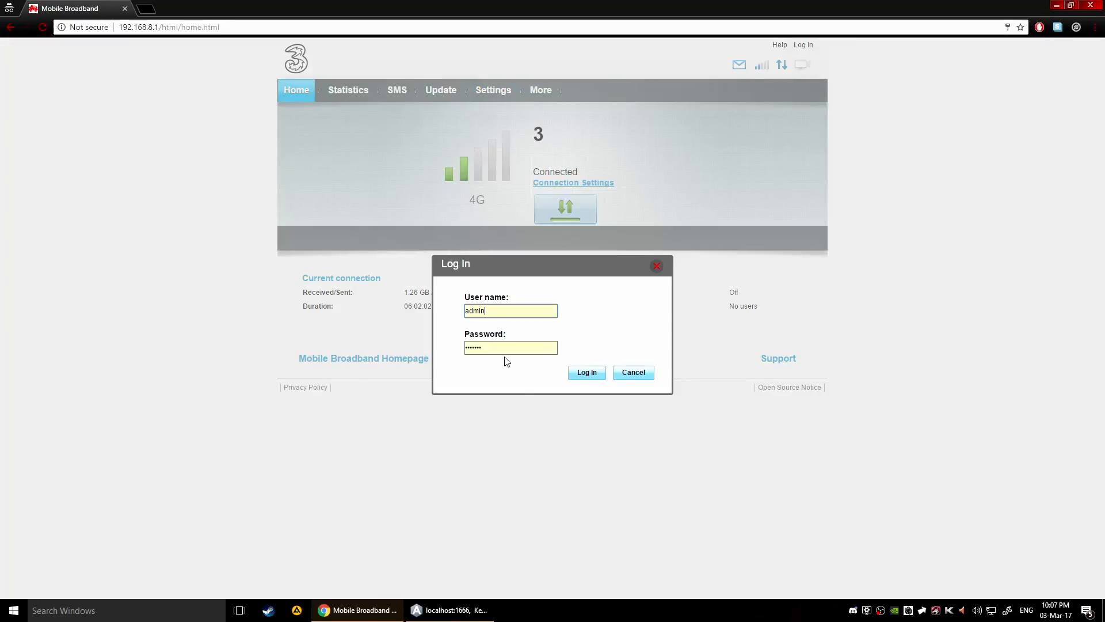
left_click(586, 372)
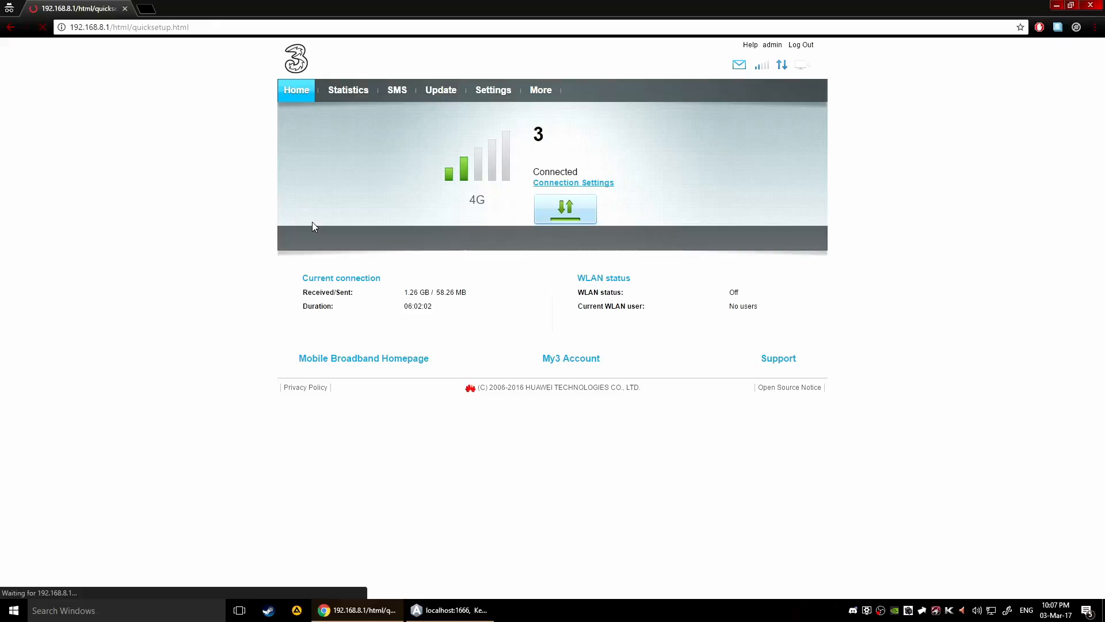
left_click(492, 89)
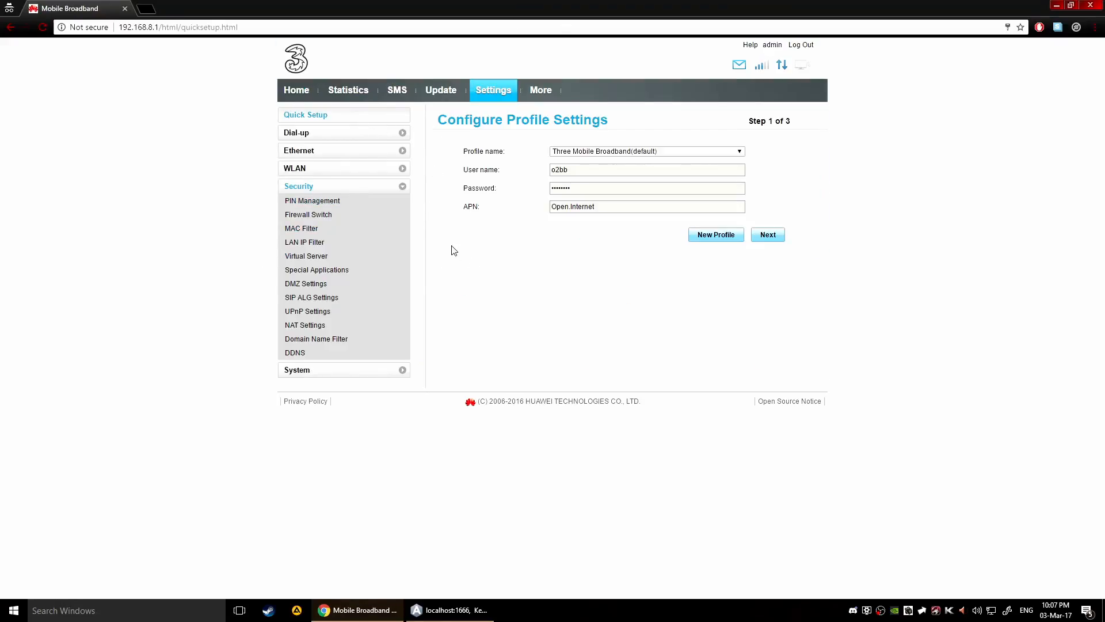
left_click(308, 214)
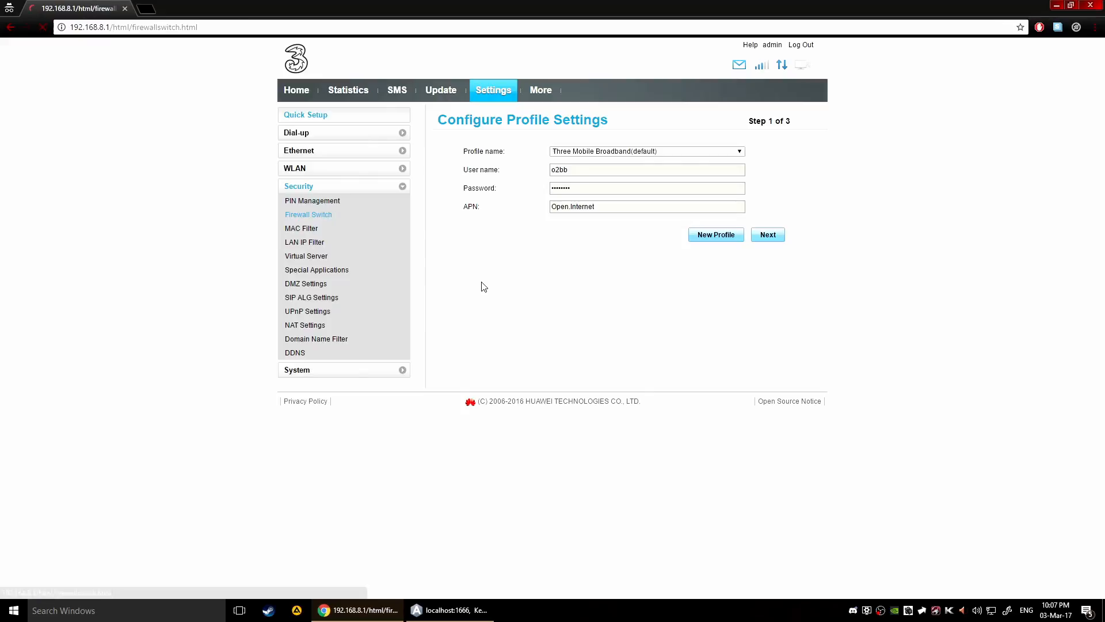
left_click(308, 214)
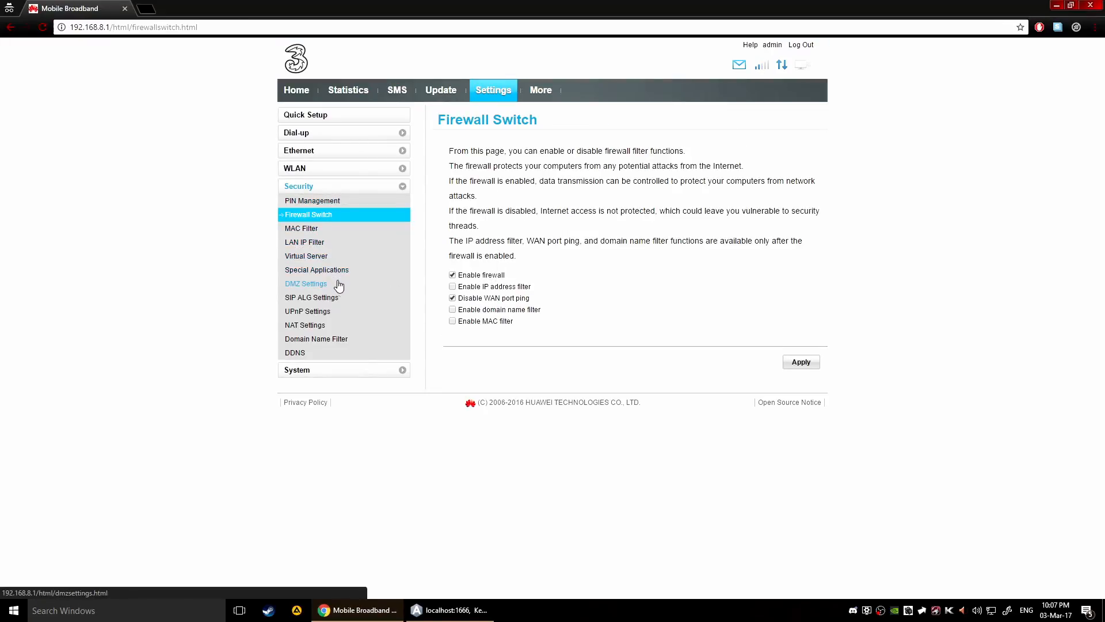
left_click(317, 269)
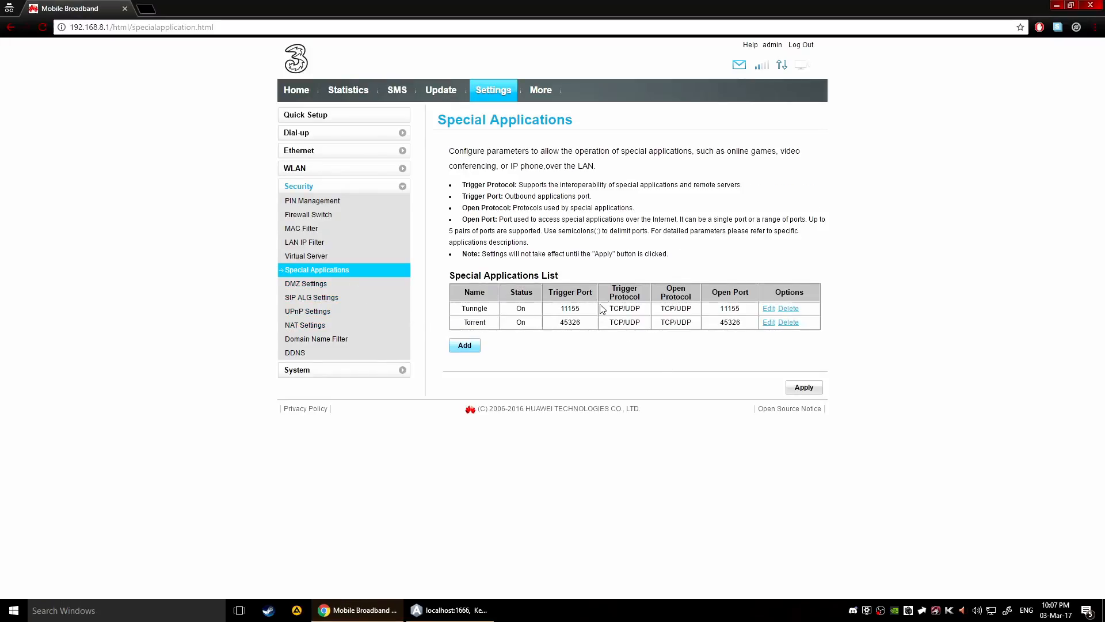
mouse_move(643, 263)
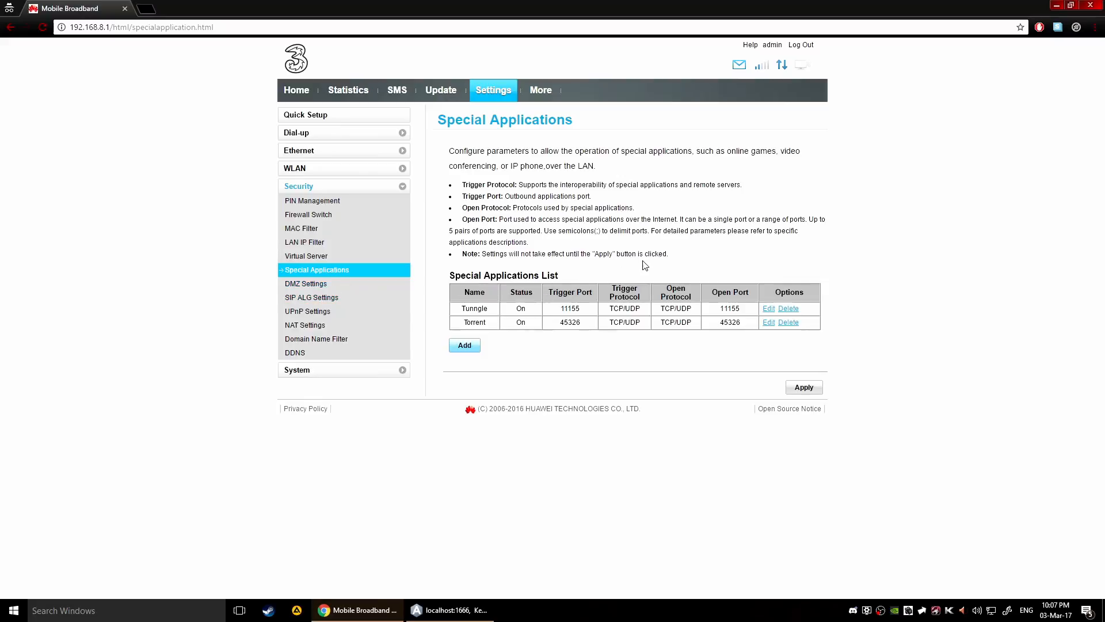
mouse_move(441, 286)
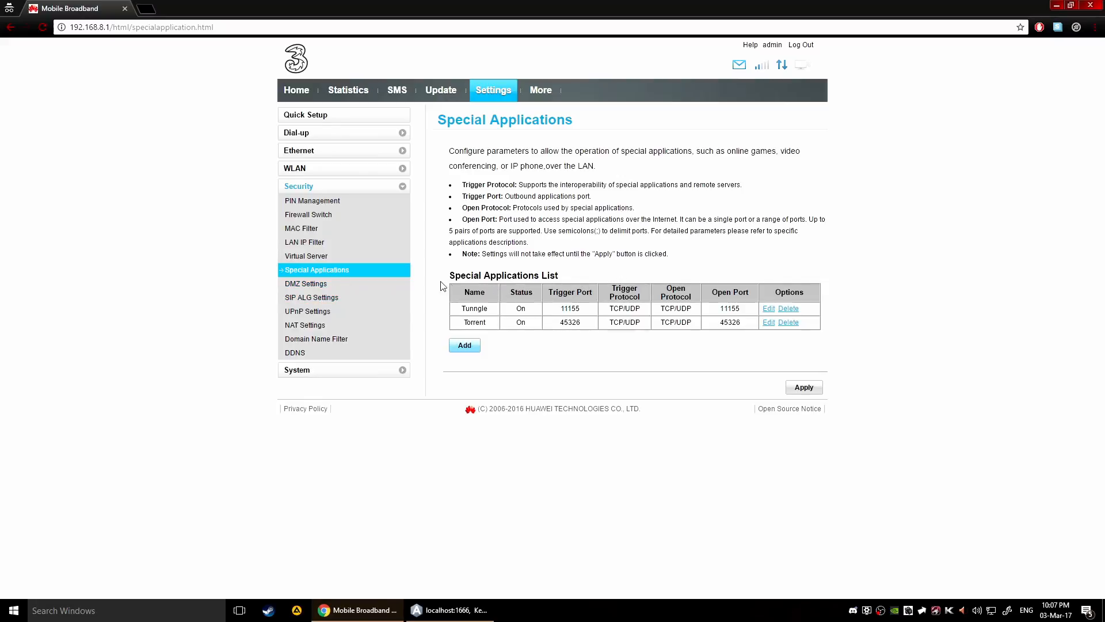
mouse_move(621, 254)
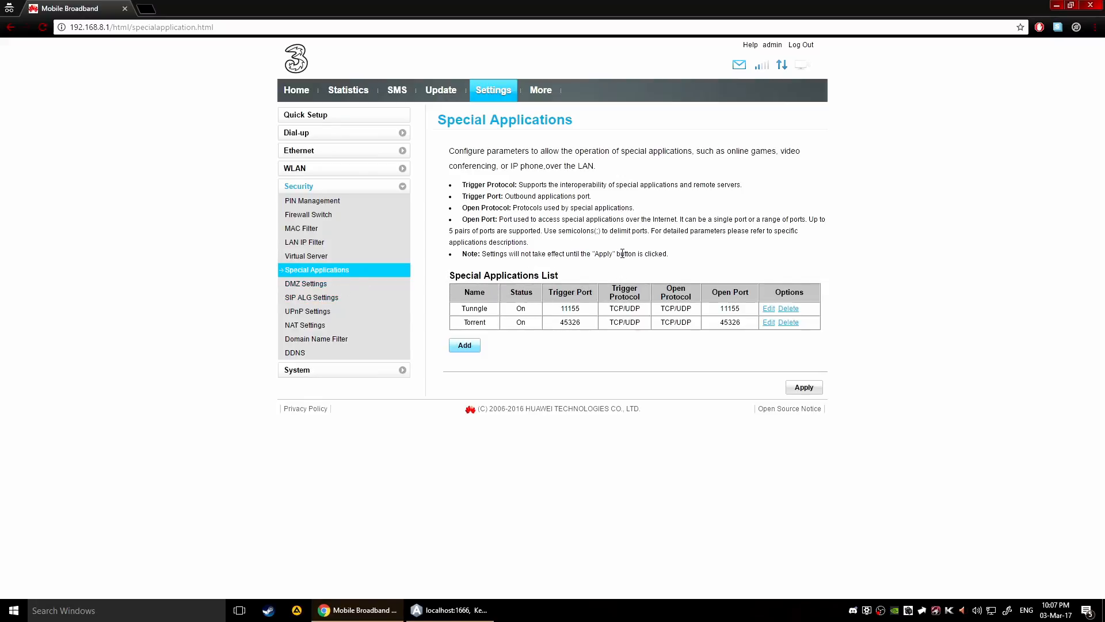
mouse_move(333, 259)
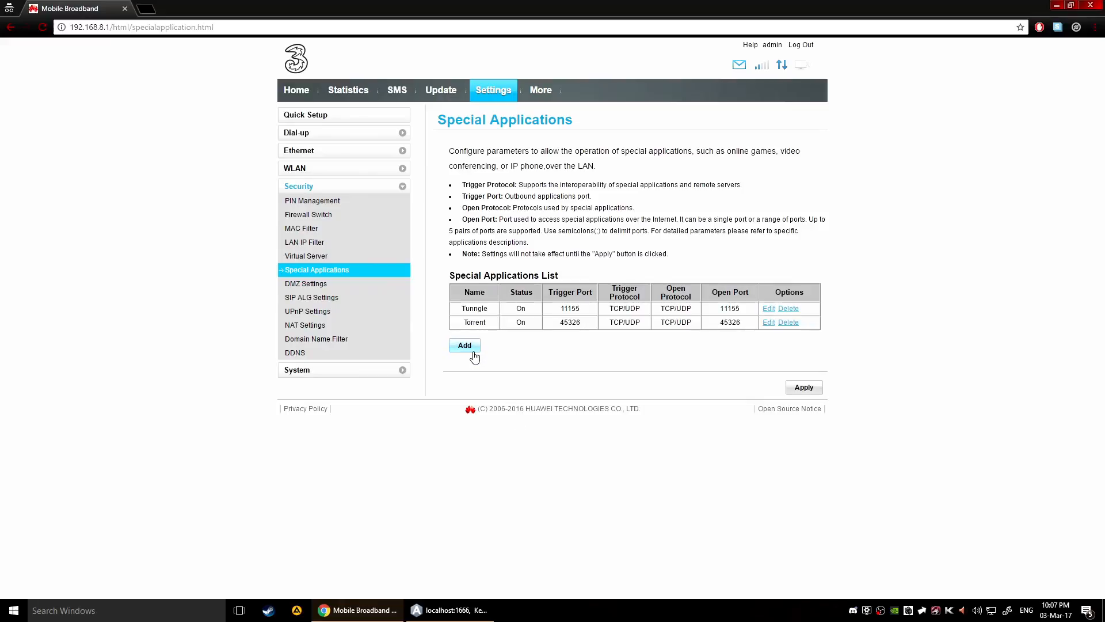
Add a new rule row named Perforce, Status On, trigger port 1666
left_click(464, 344)
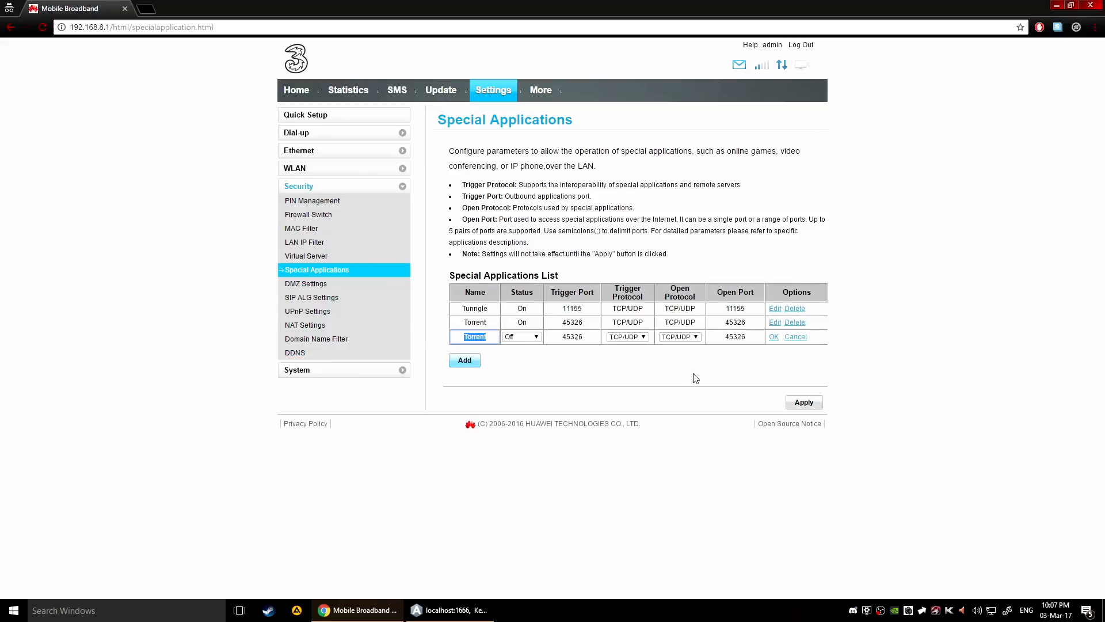
type("Pe")
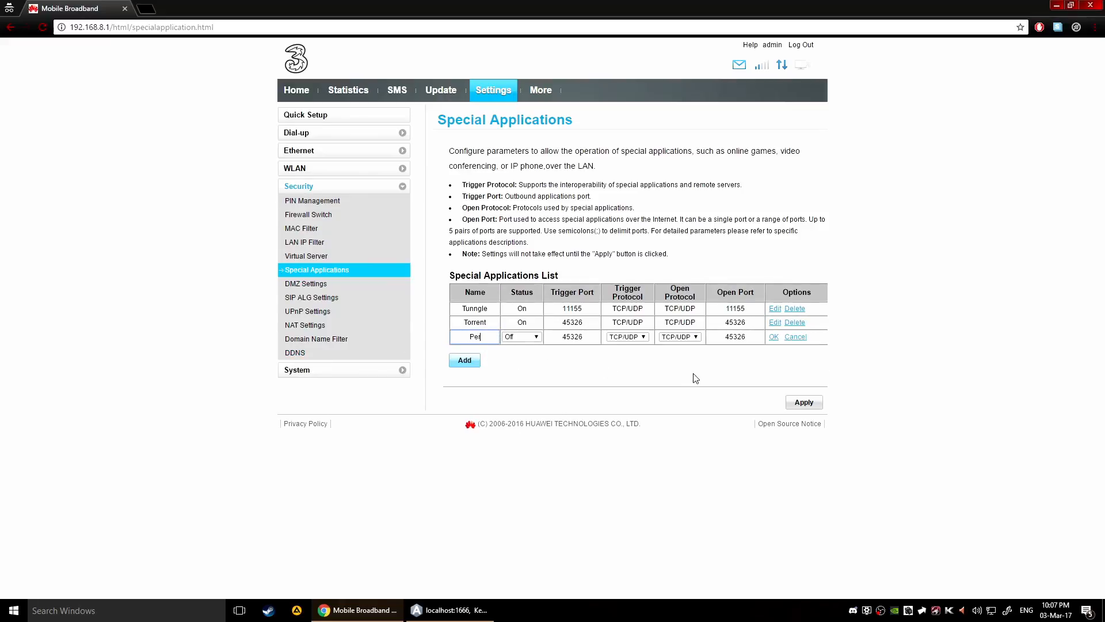
left_click(521, 336)
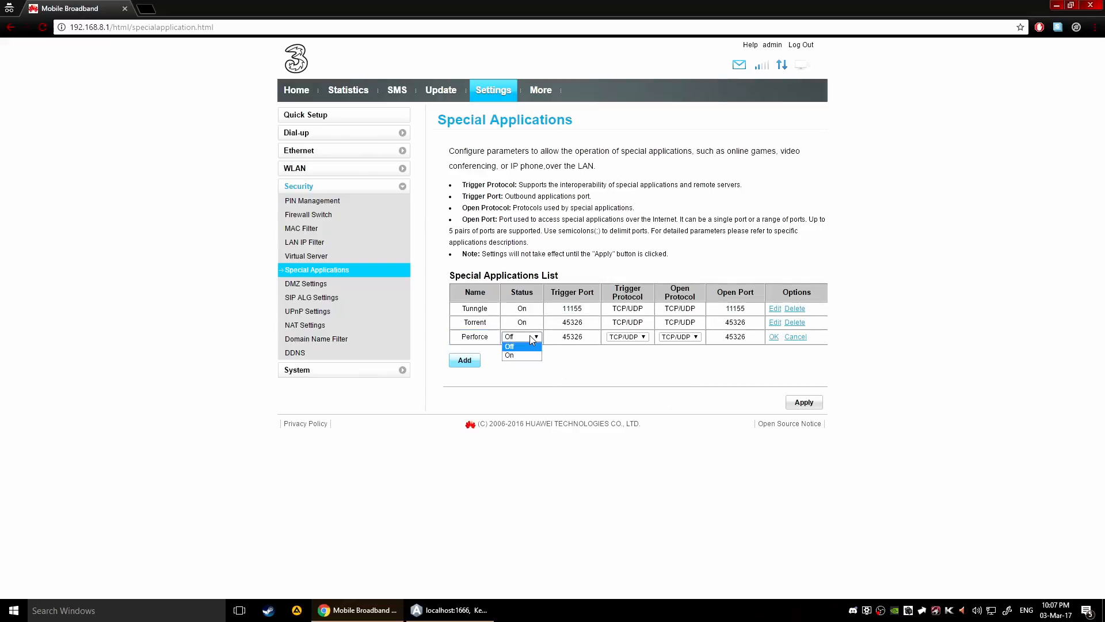
left_click(509, 355)
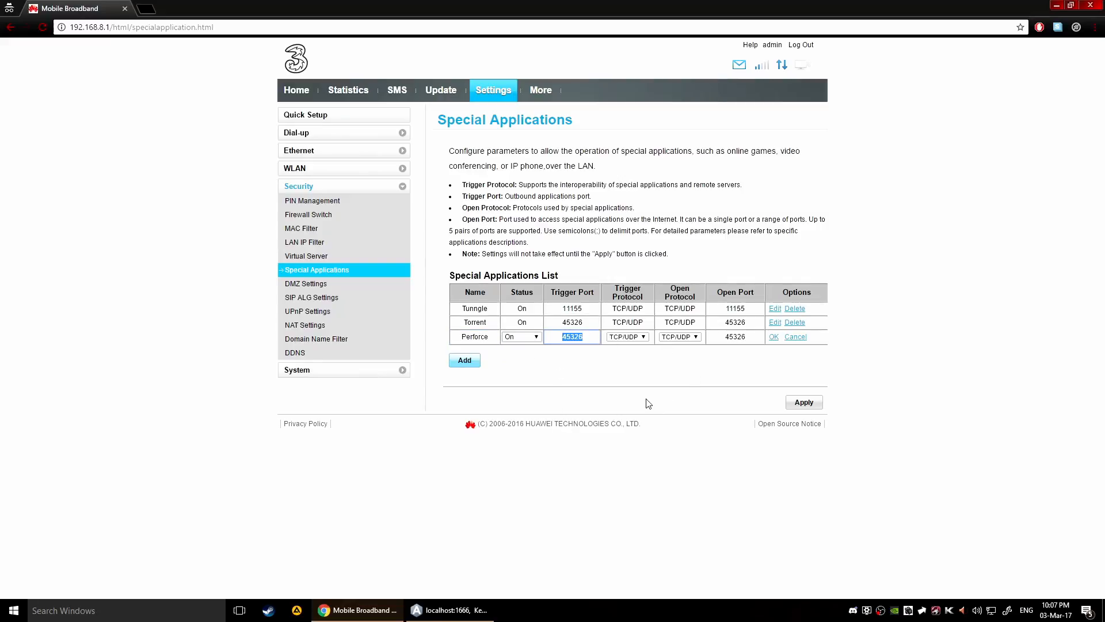
type("1666")
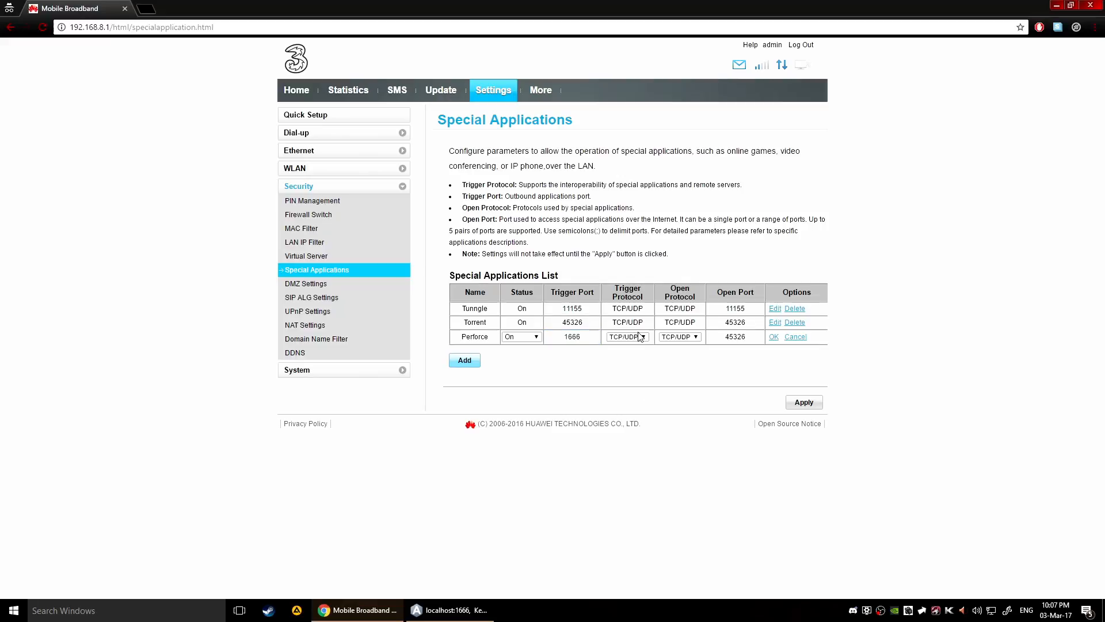
Set both trigger and open protocols to TCP and save the Perforce rule
left_click(627, 336)
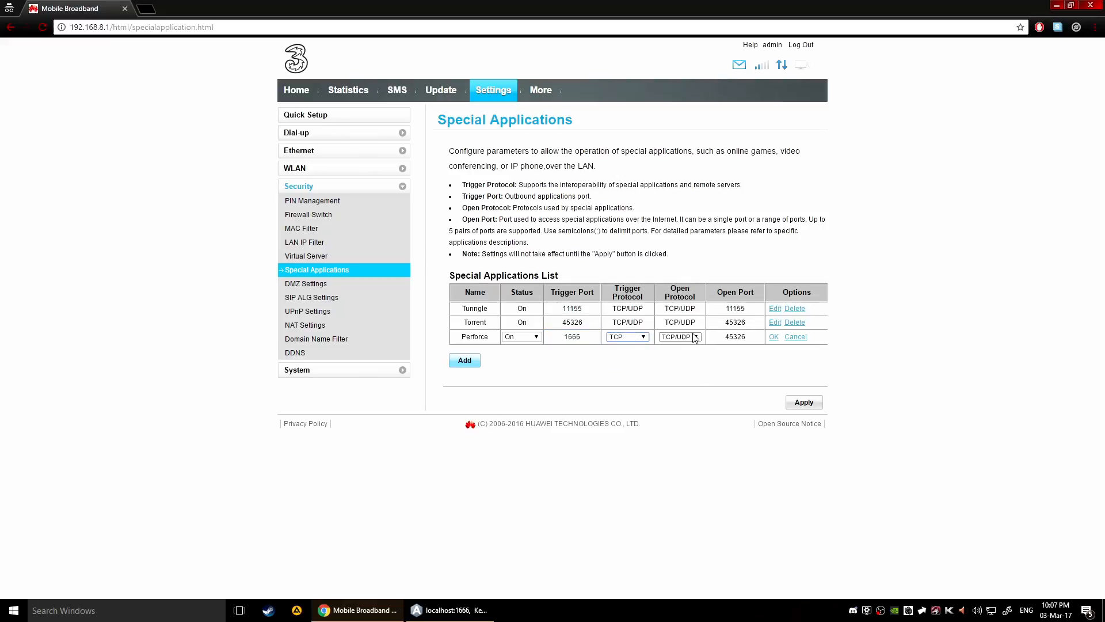
left_click(679, 336)
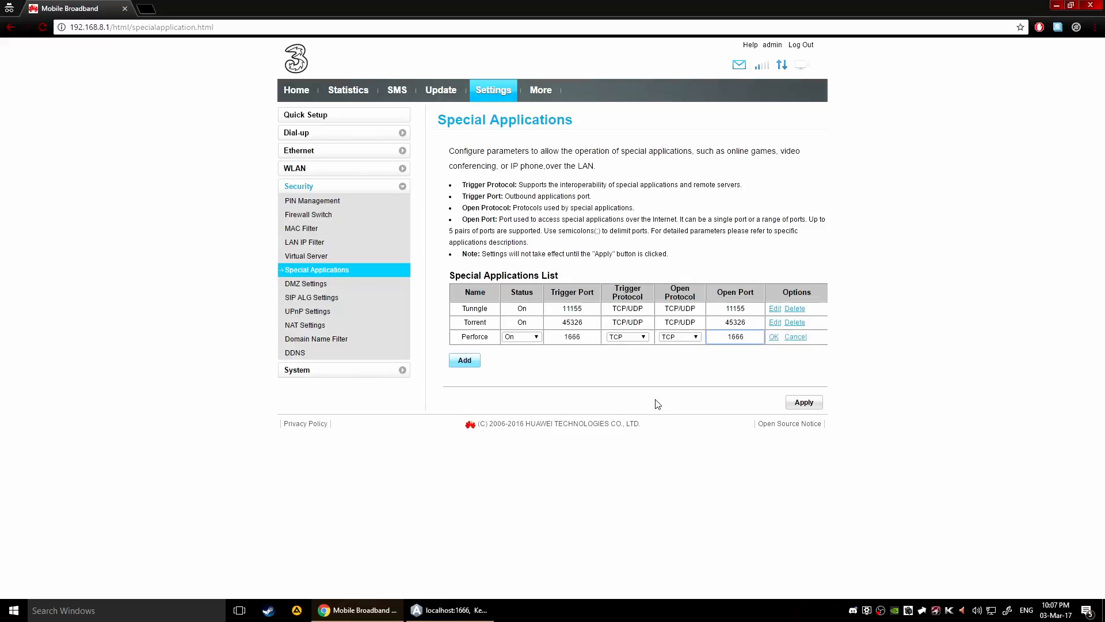
left_click(625, 336)
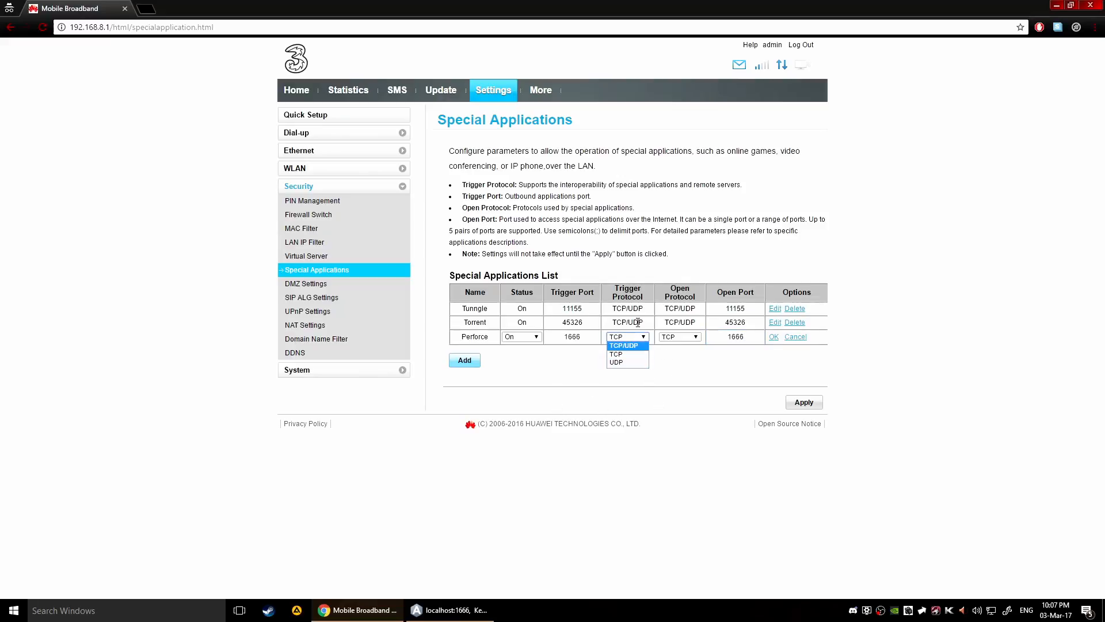
left_click(615, 354)
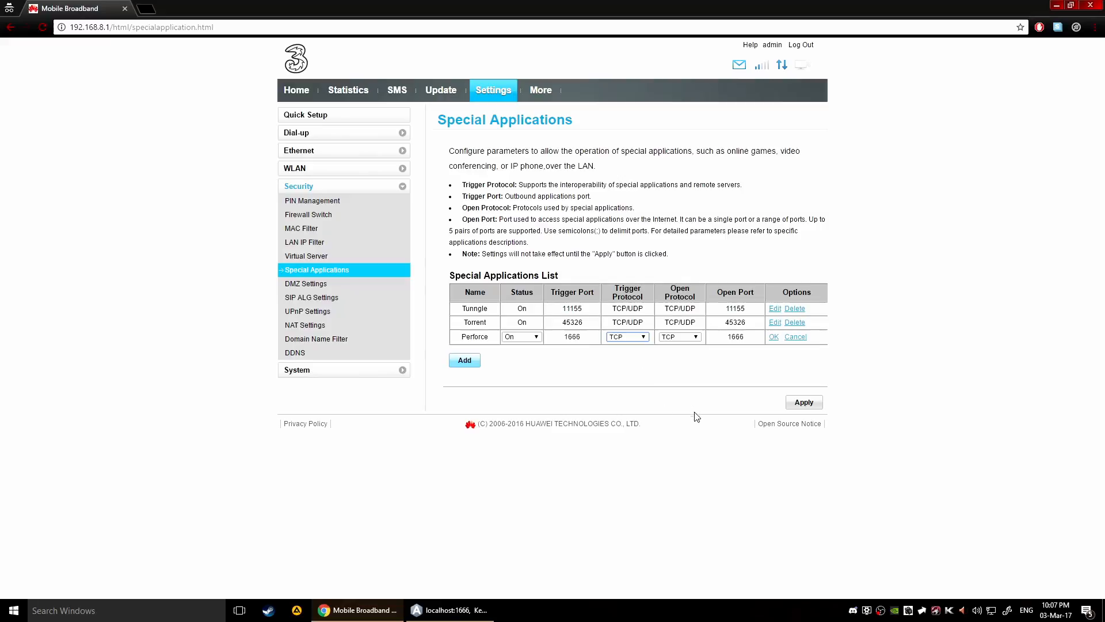
mouse_move(633, 361)
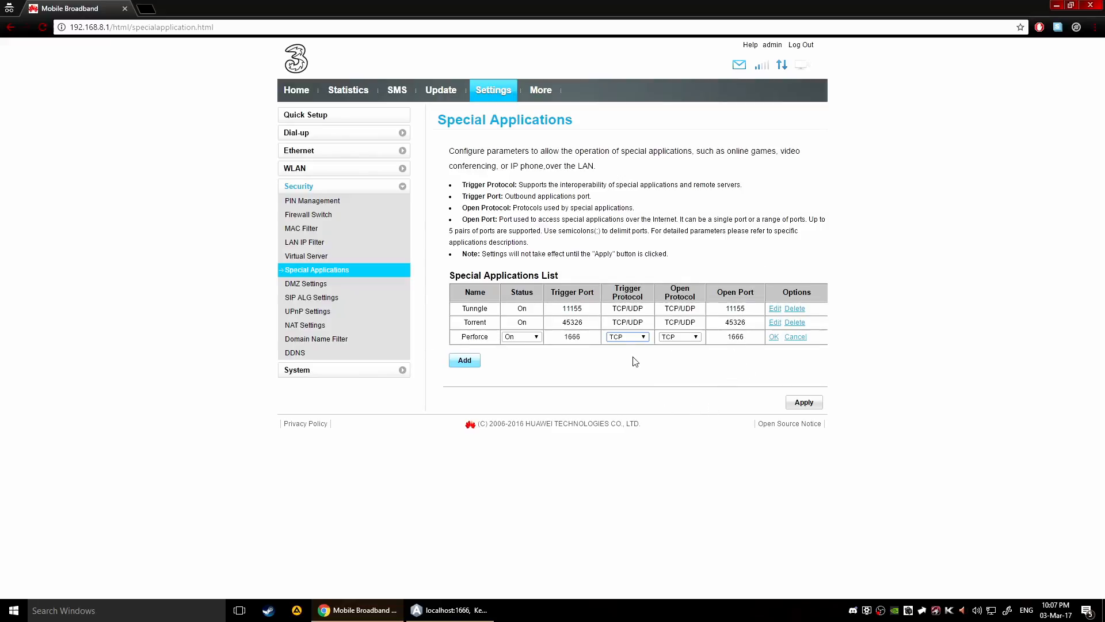
left_click(774, 336)
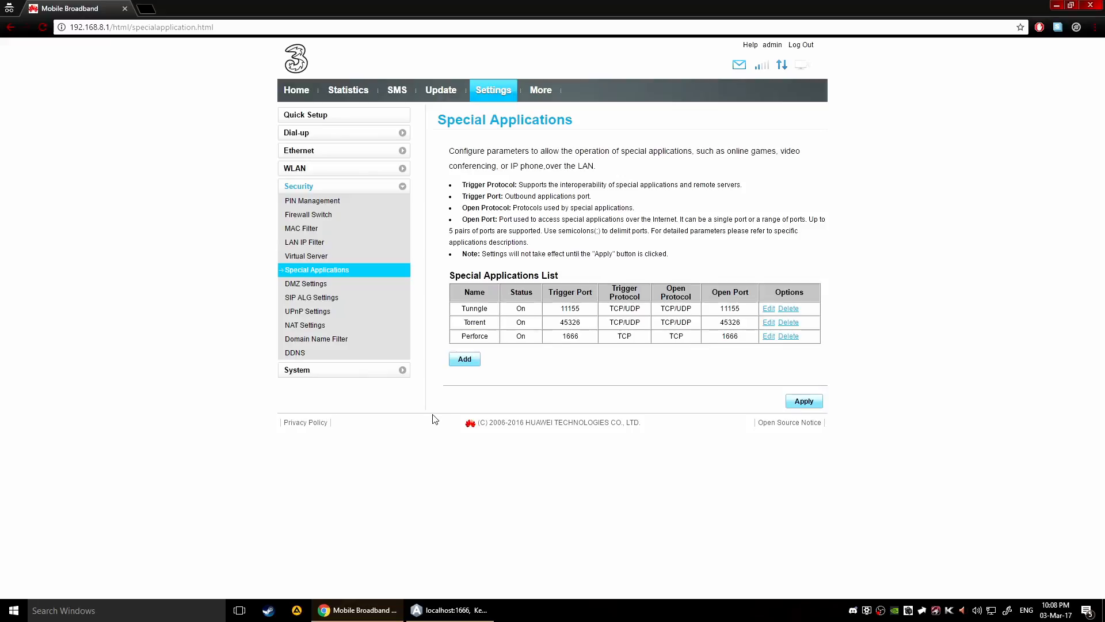
mouse_move(178, 138)
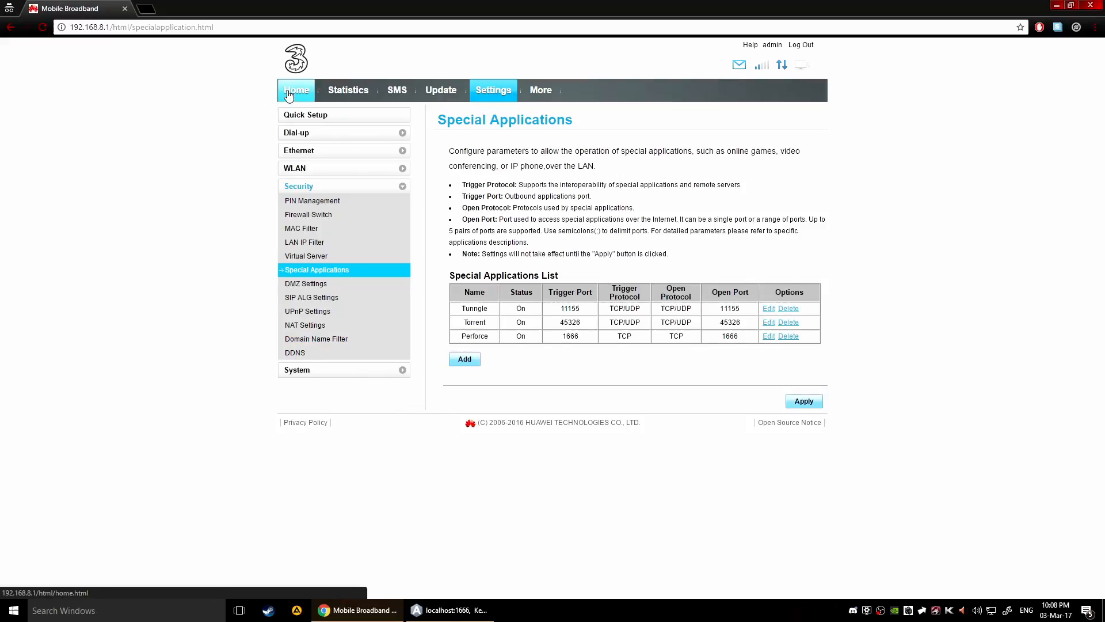
Return to the router's home status page and cancel the P4Admin Open Connection dialog
left_click(296, 90)
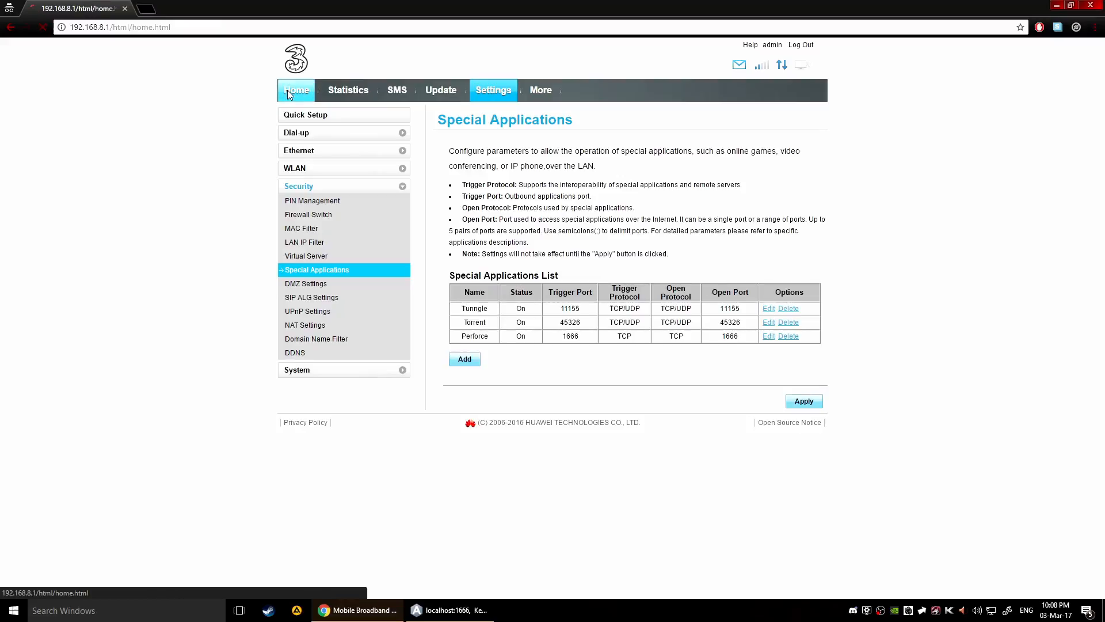
left_click(296, 90)
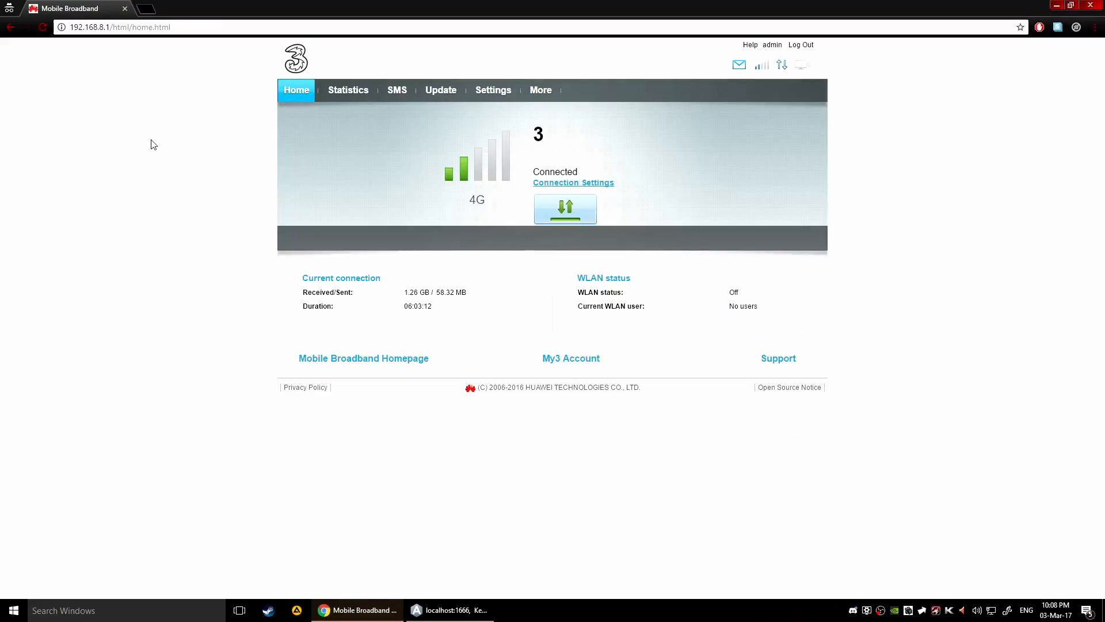
mouse_move(200, 319)
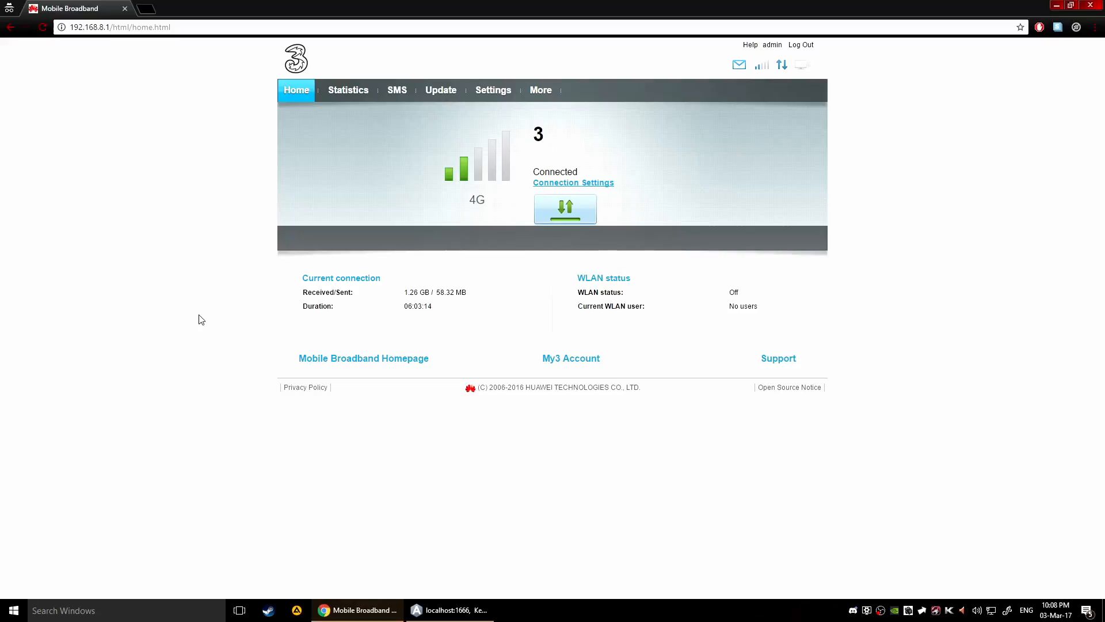
mouse_move(232, 307)
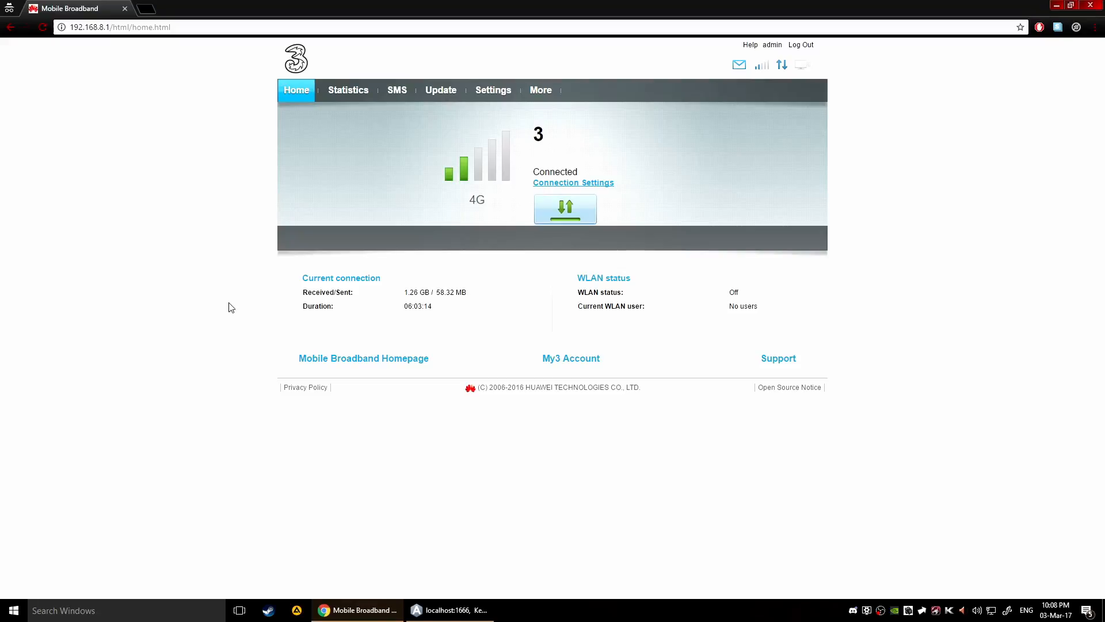
mouse_move(241, 308)
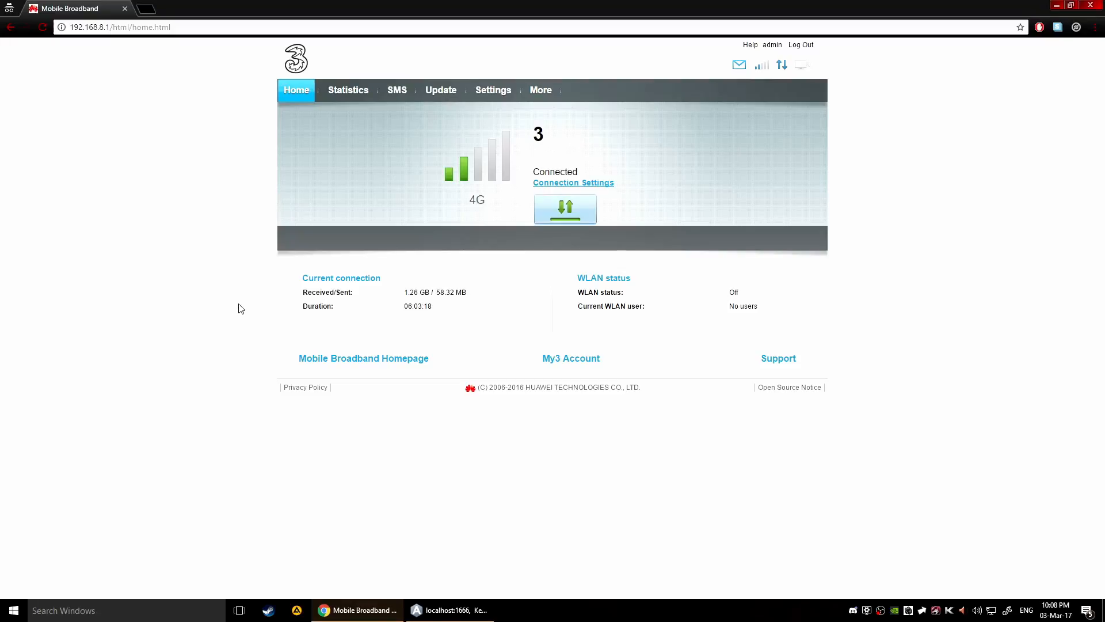
mouse_move(613, 409)
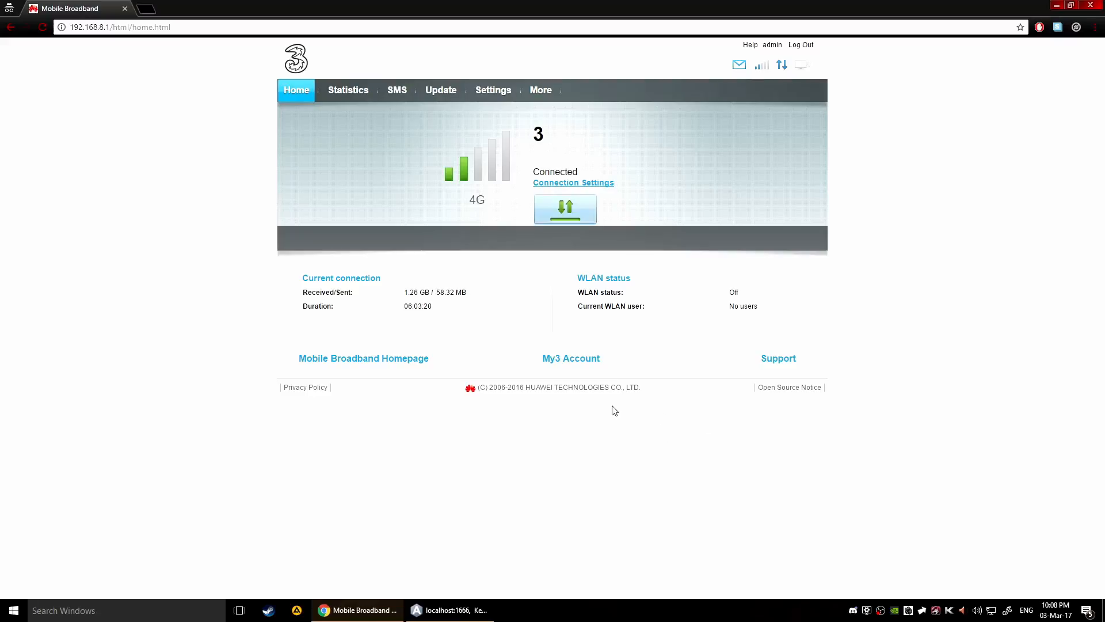
mouse_move(649, 295)
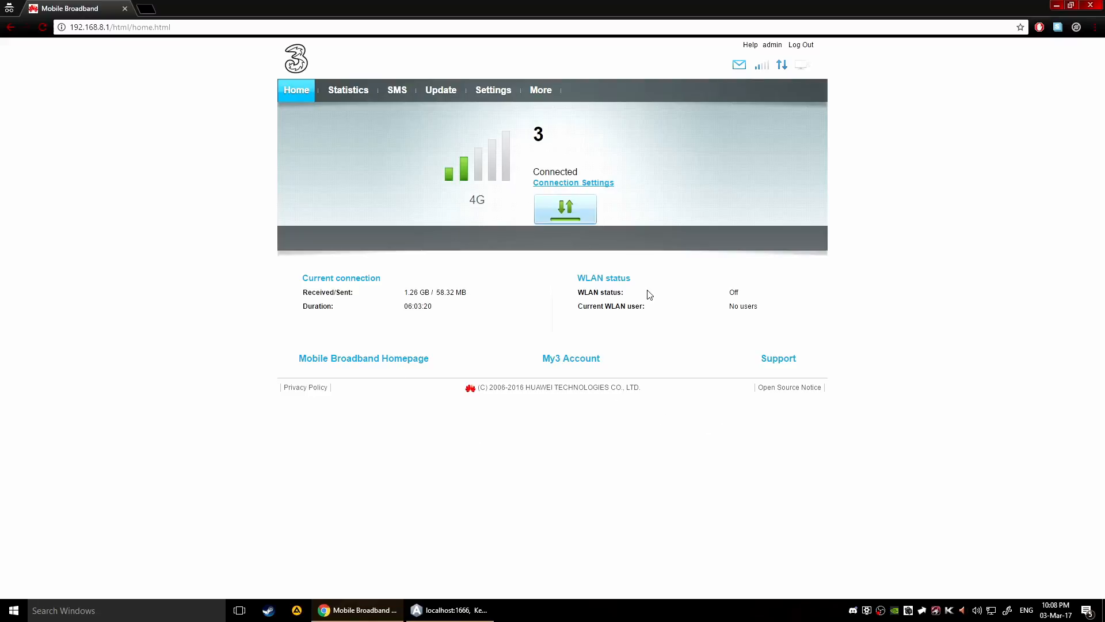
mouse_move(681, 339)
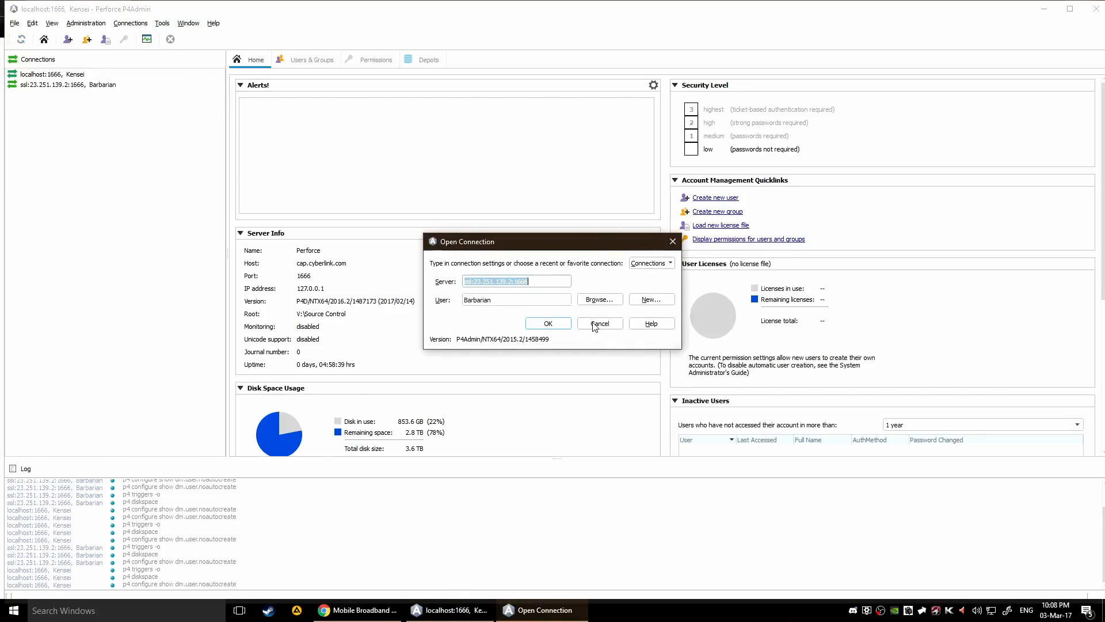
left_click(358, 610)
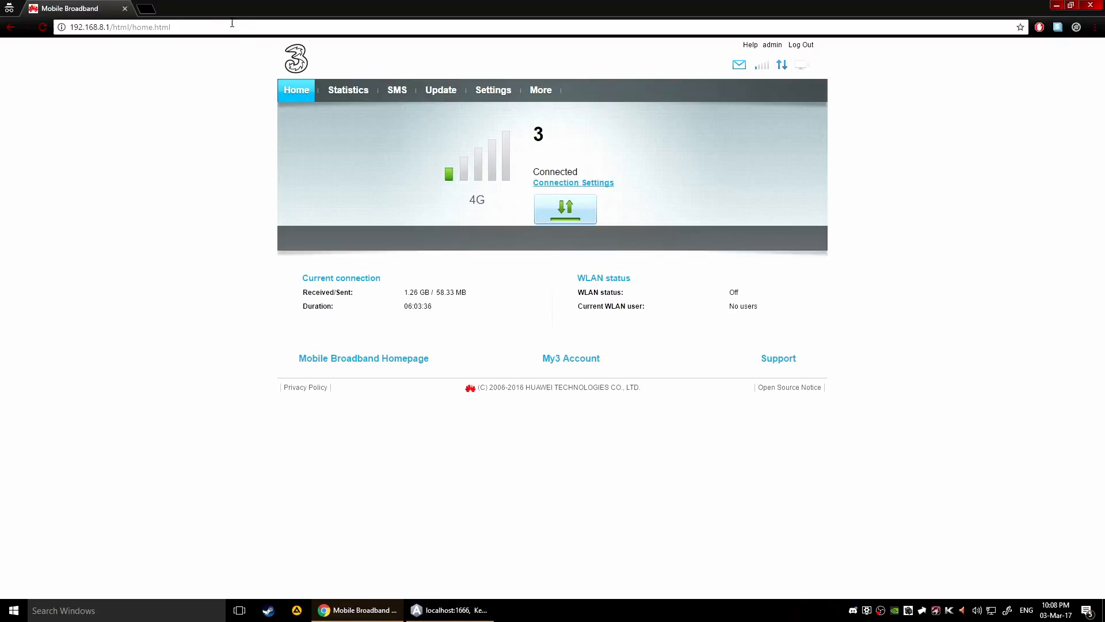
Search Google for 'noip' to find the No-IP dynamic DNS site
type("no")
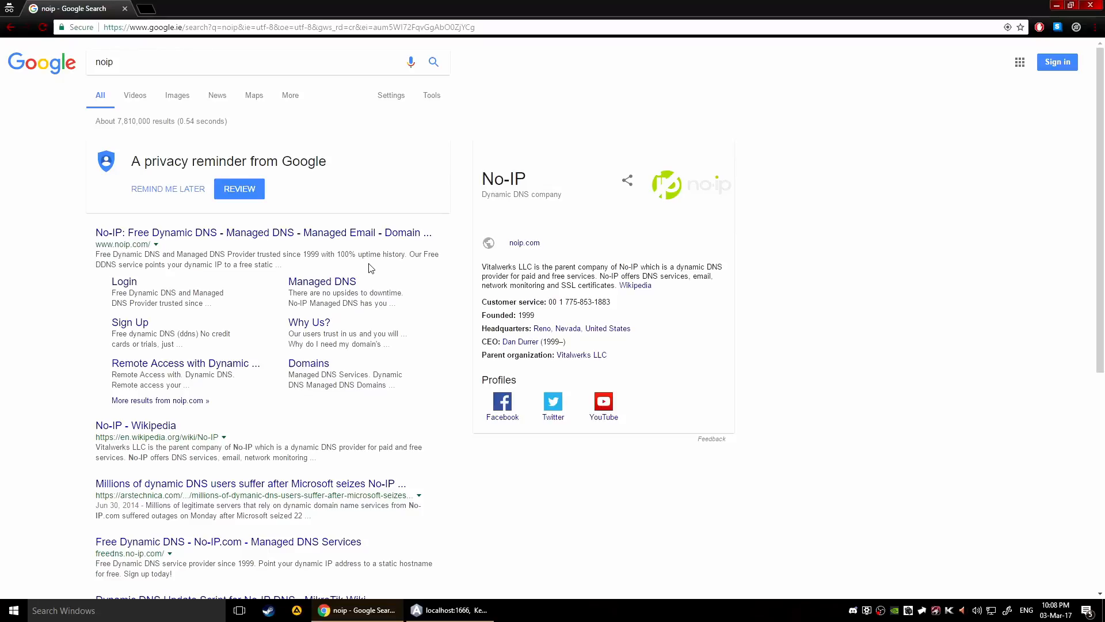
mouse_move(203, 254)
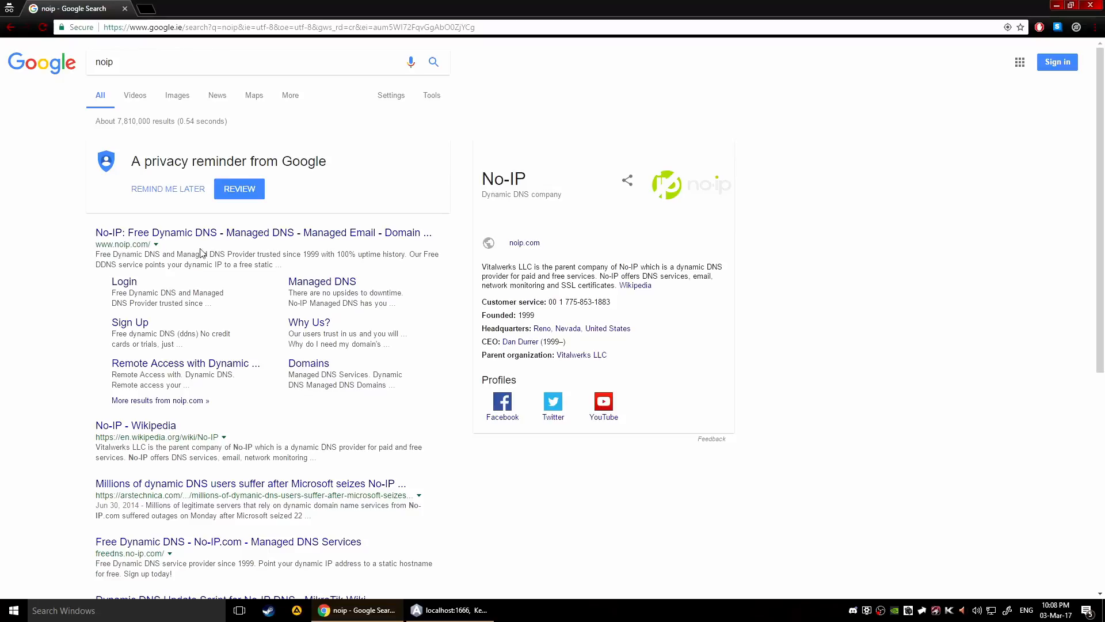
mouse_move(187, 232)
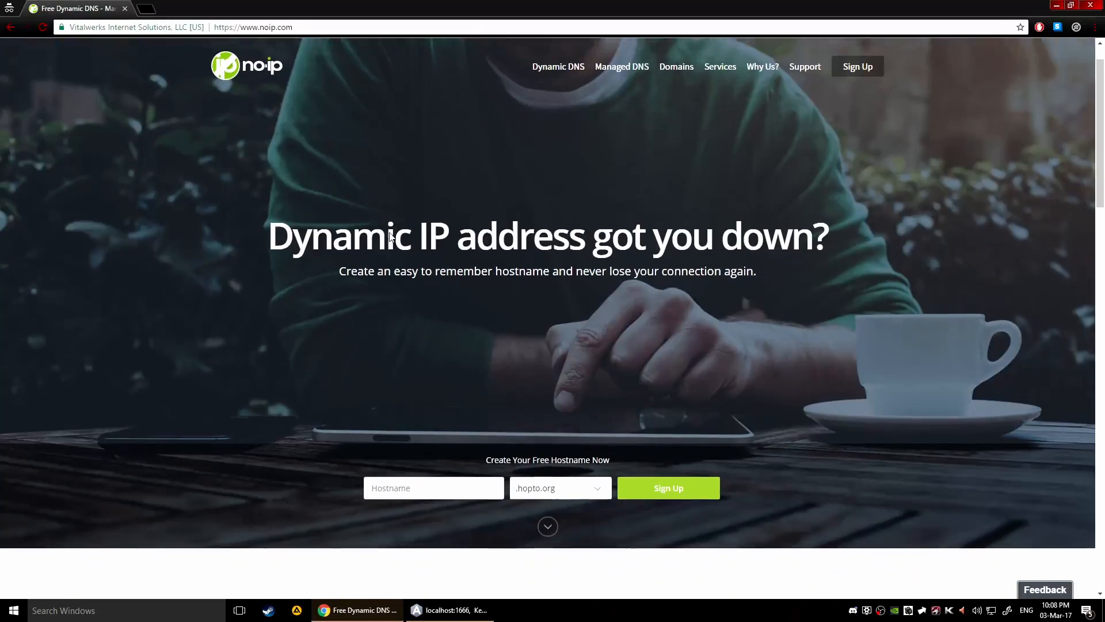
Enter the free hostname myperforce without a space on the ddns.net domain
scroll("down", 3)
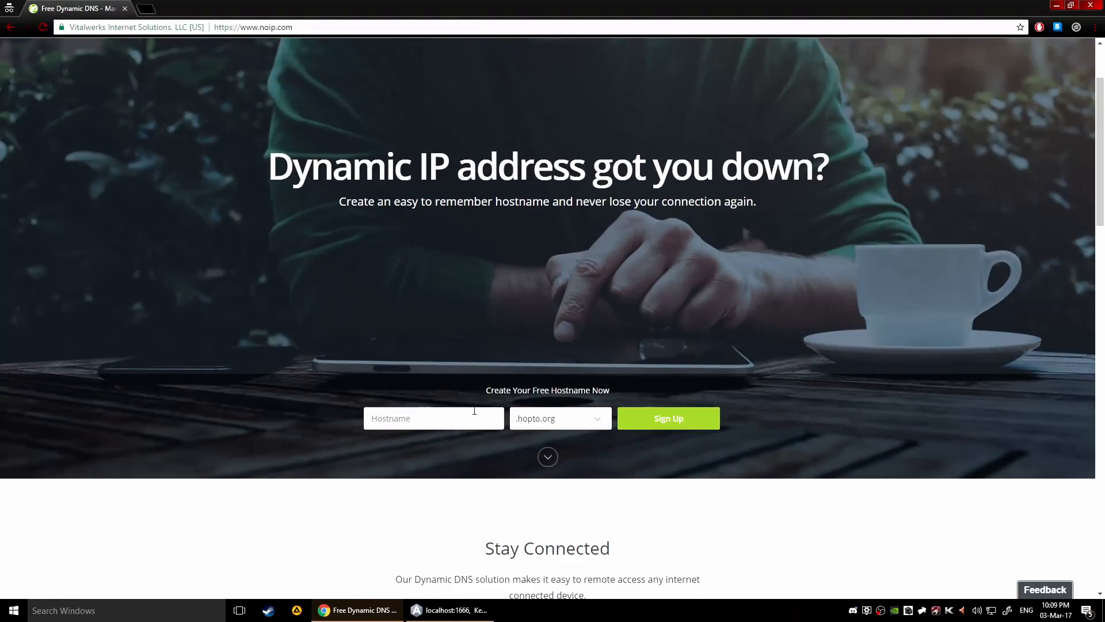
mouse_move(721, 419)
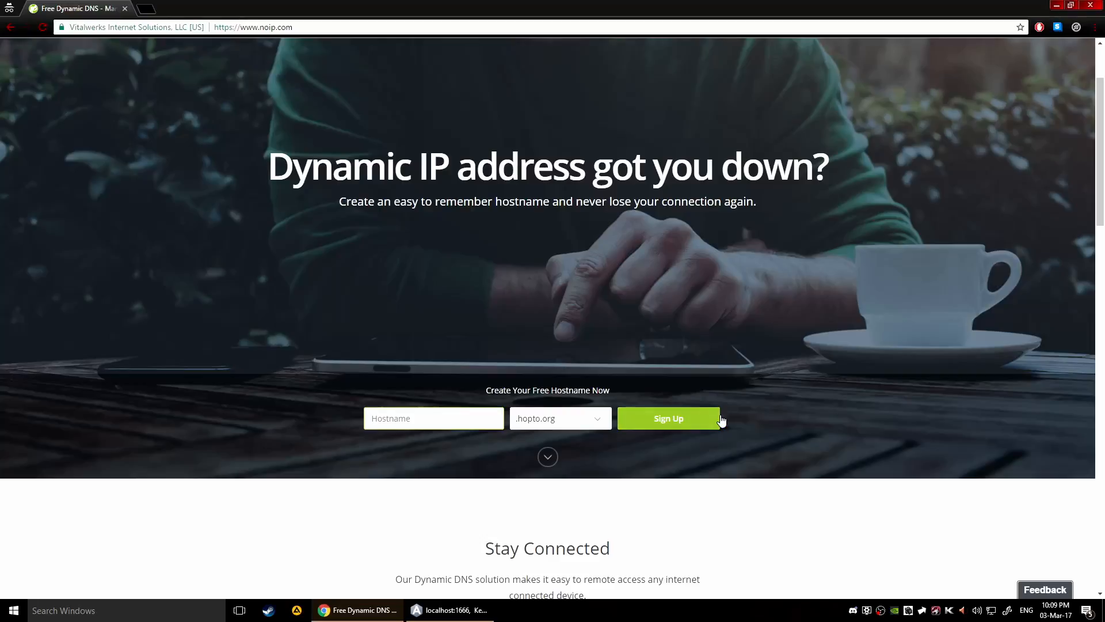
type("my perforce")
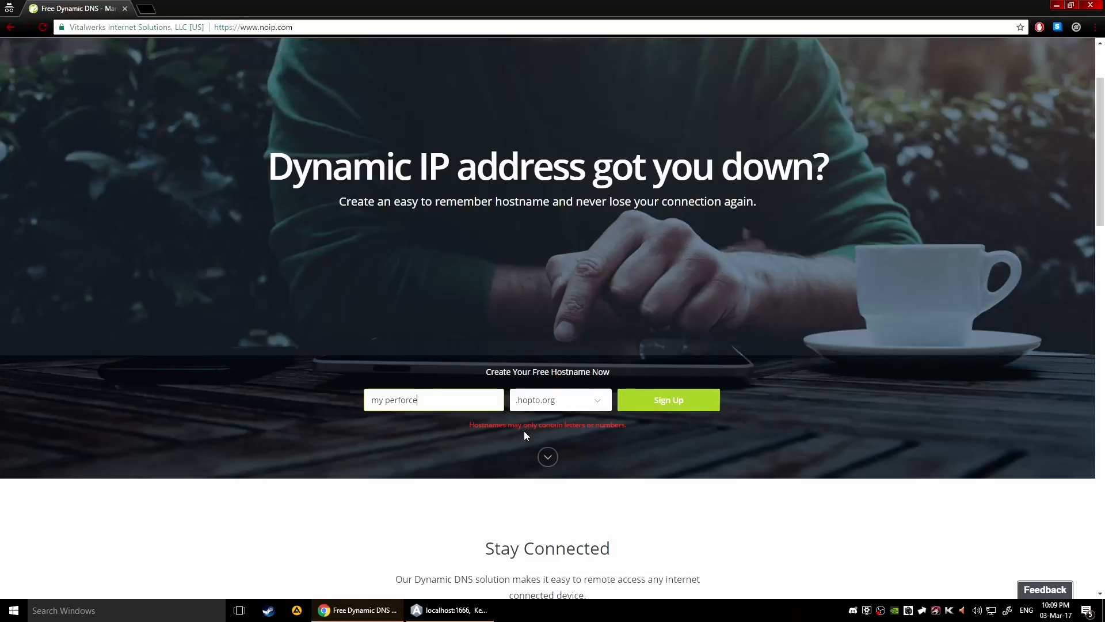
scroll("down", 3)
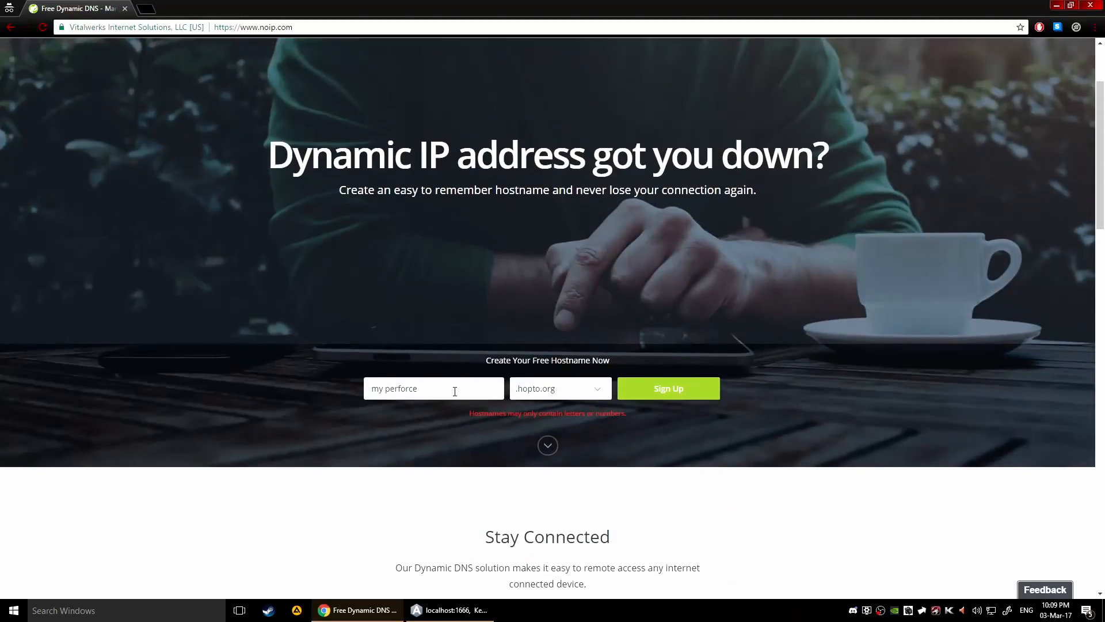
left_click(560, 388)
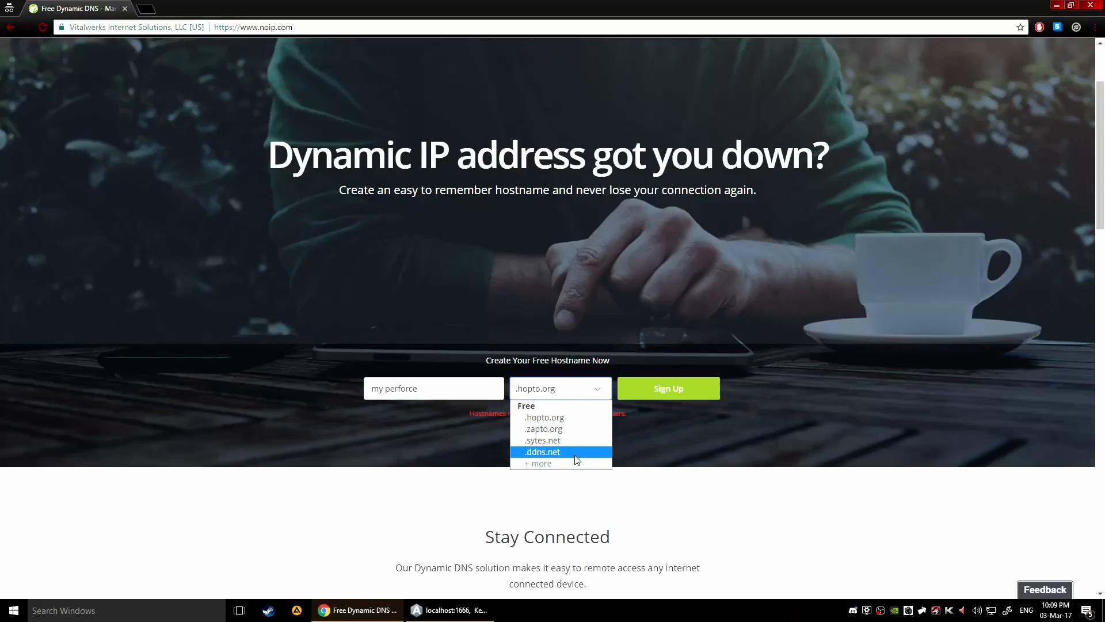
left_click(543, 451)
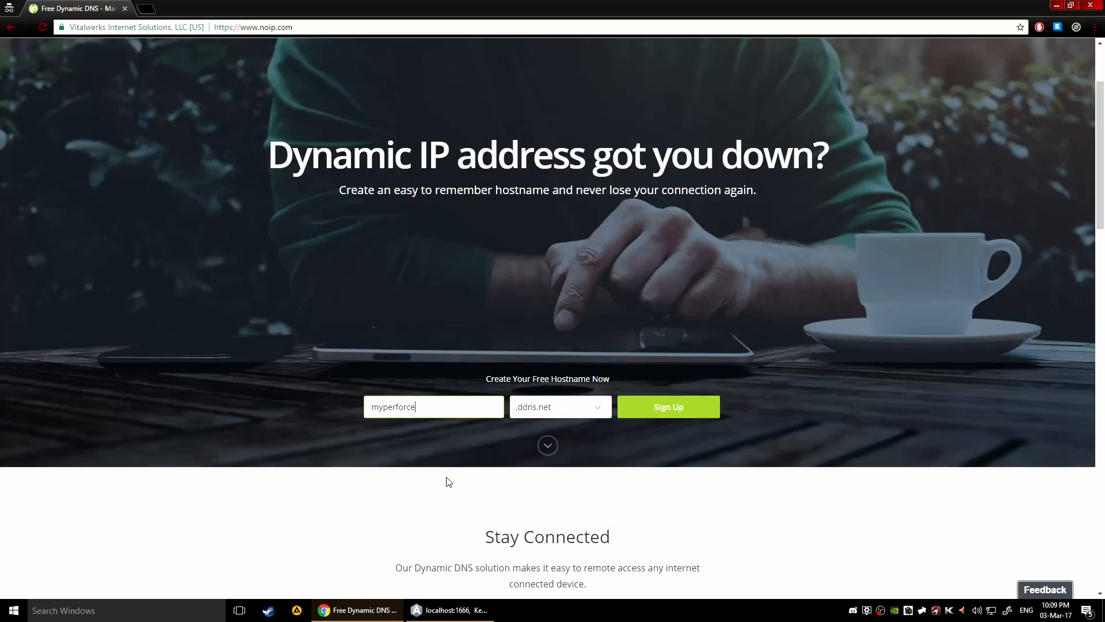
mouse_move(581, 494)
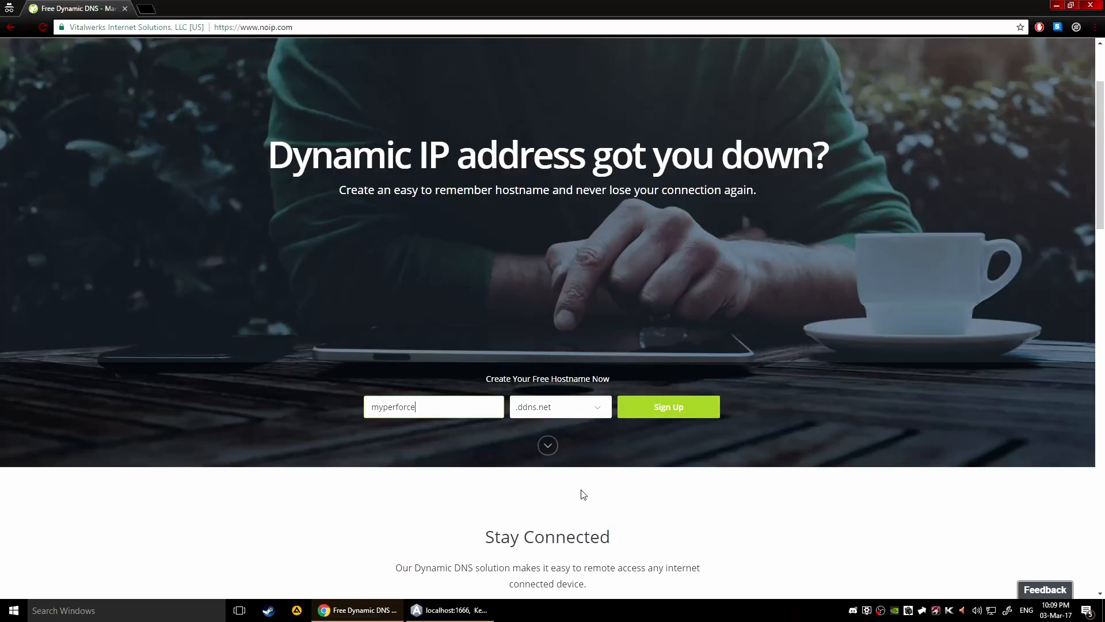
mouse_move(537, 271)
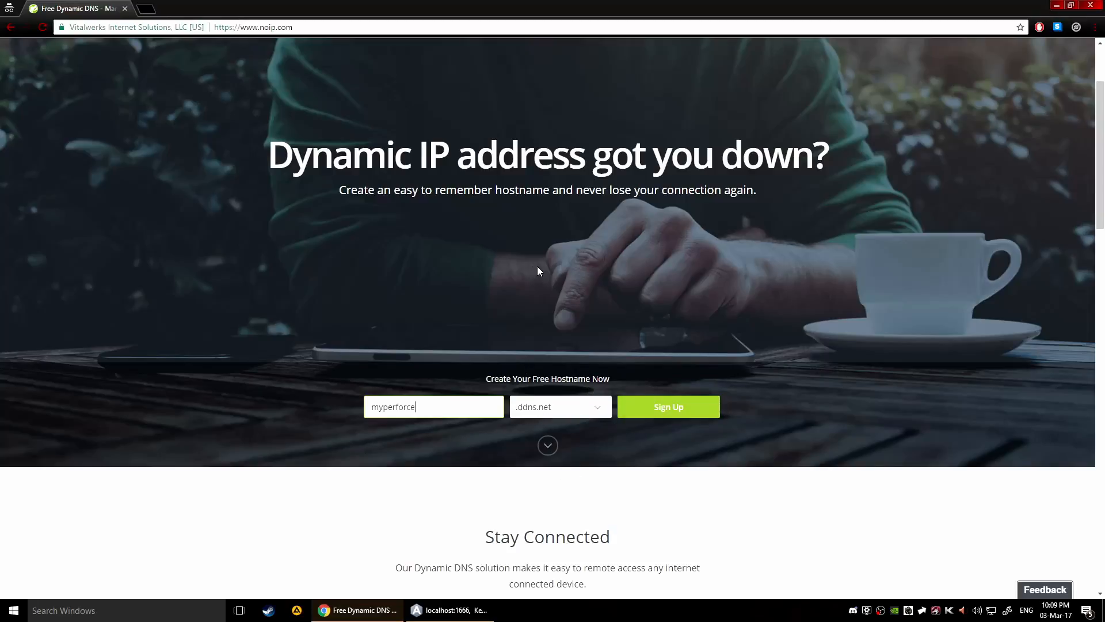
mouse_move(268, 321)
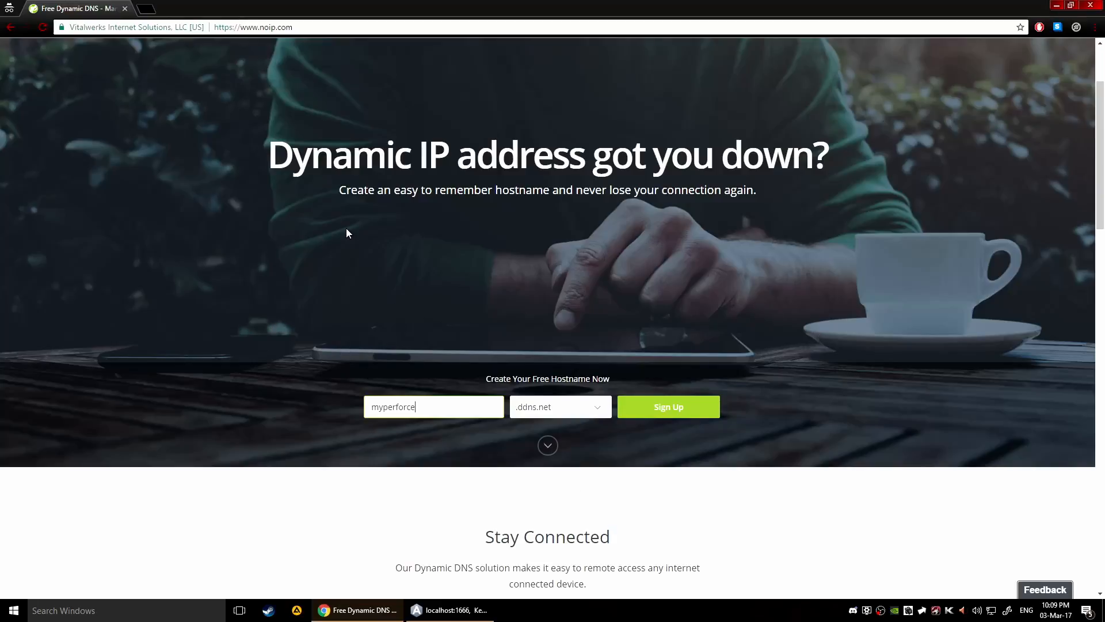
mouse_move(761, 552)
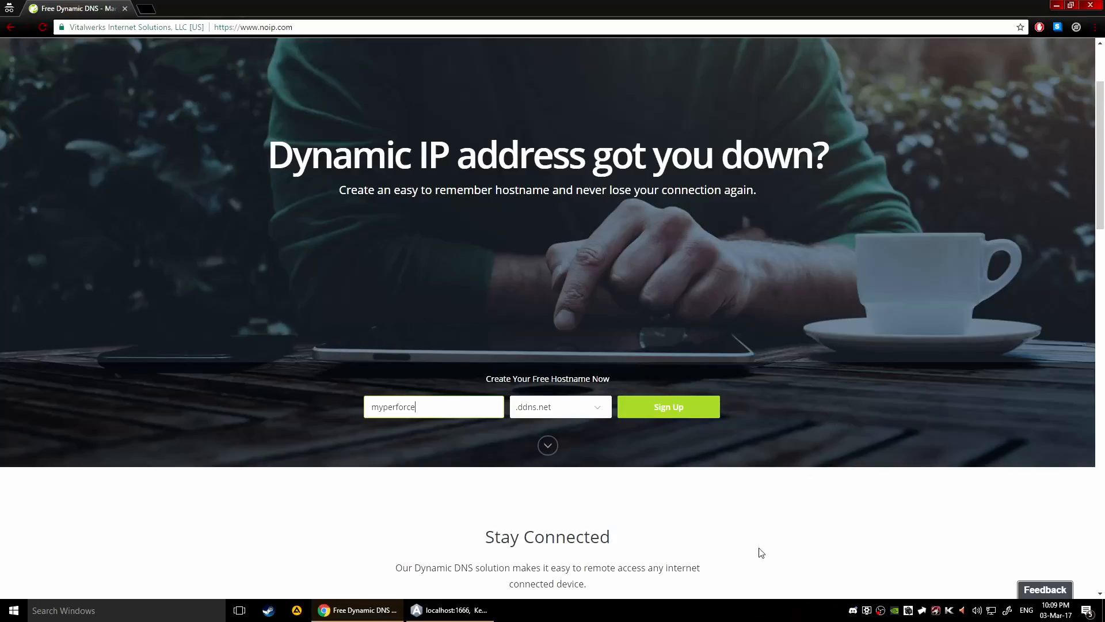
mouse_move(751, 610)
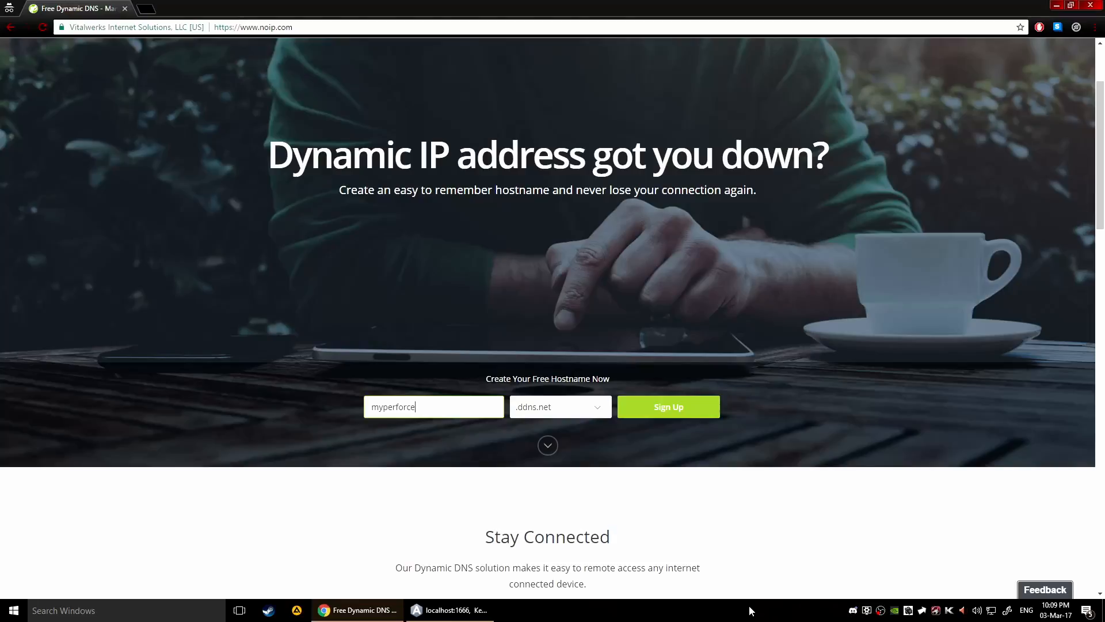
mouse_move(472, 430)
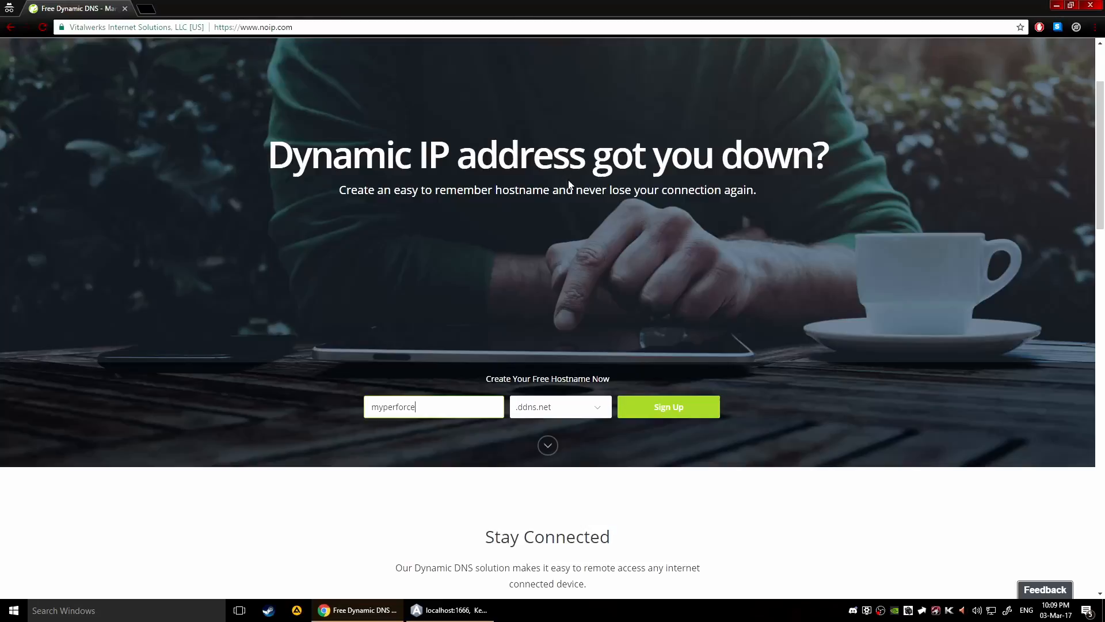
mouse_move(837, 570)
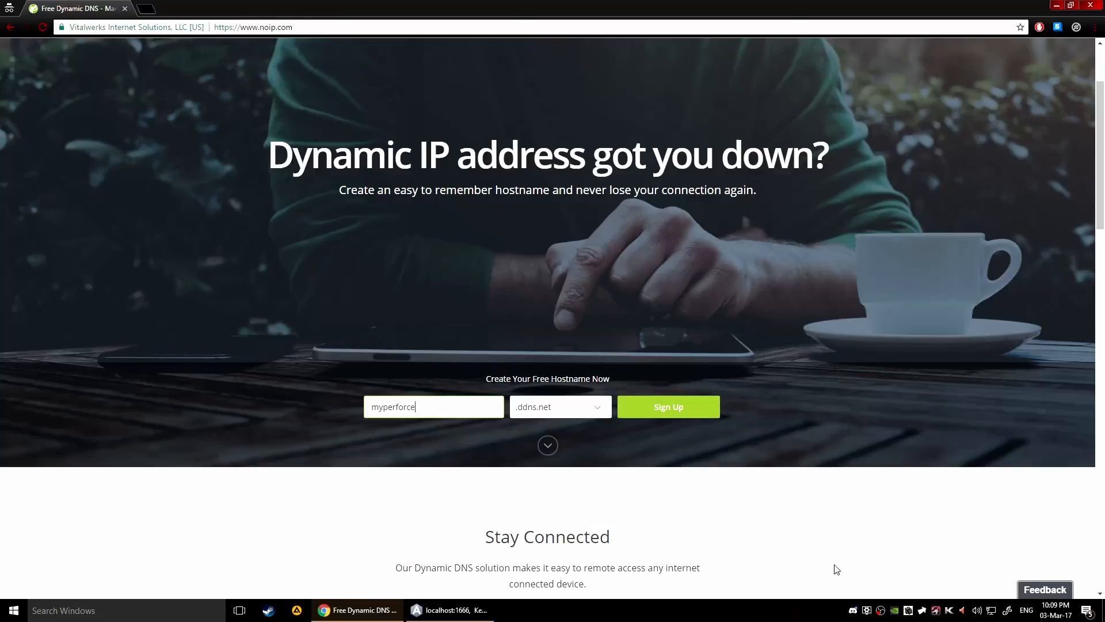
mouse_move(508, 452)
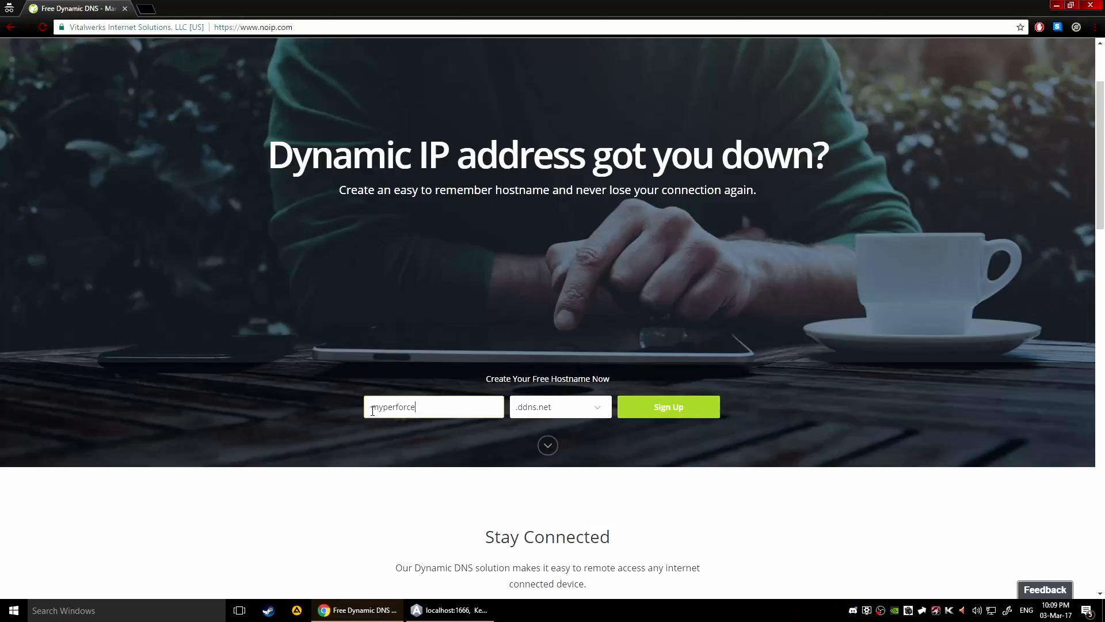
double_click(392, 407)
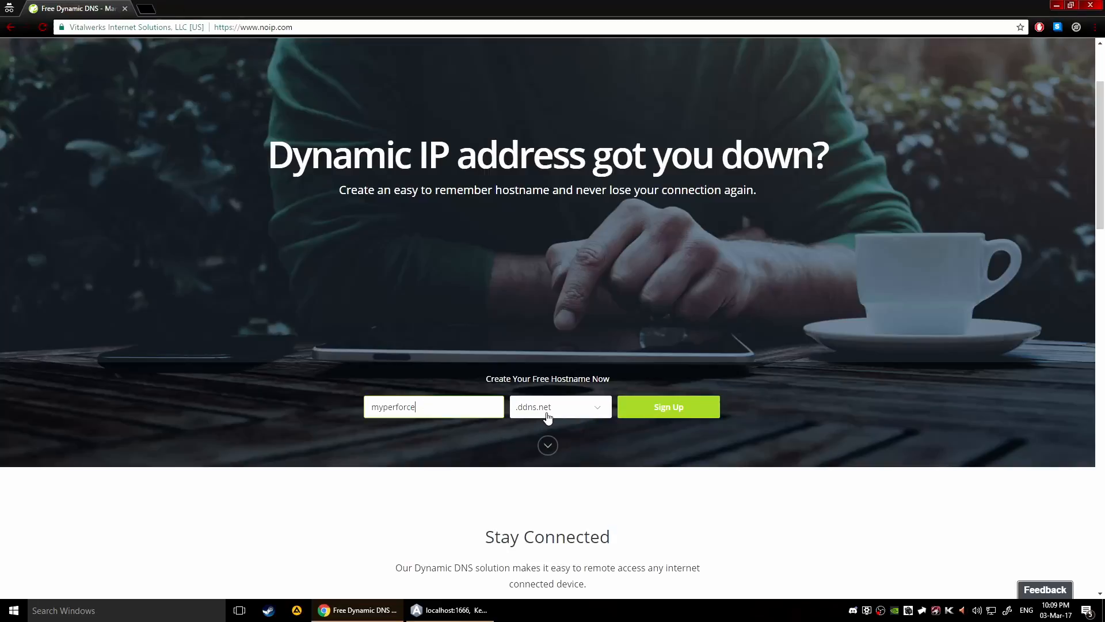
mouse_move(547, 451)
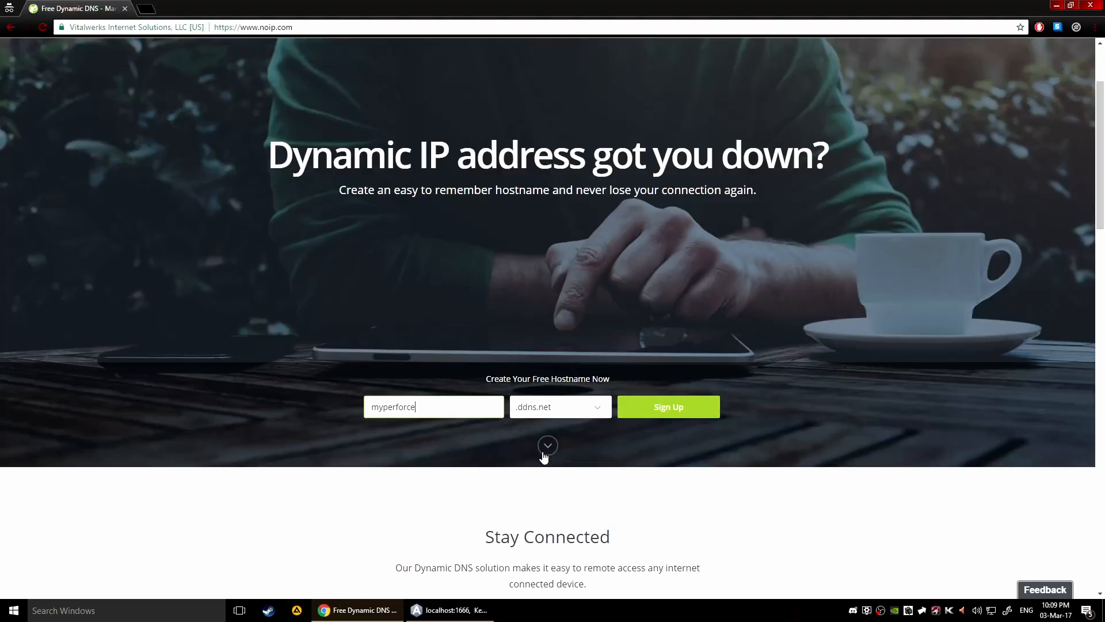
mouse_move(745, 571)
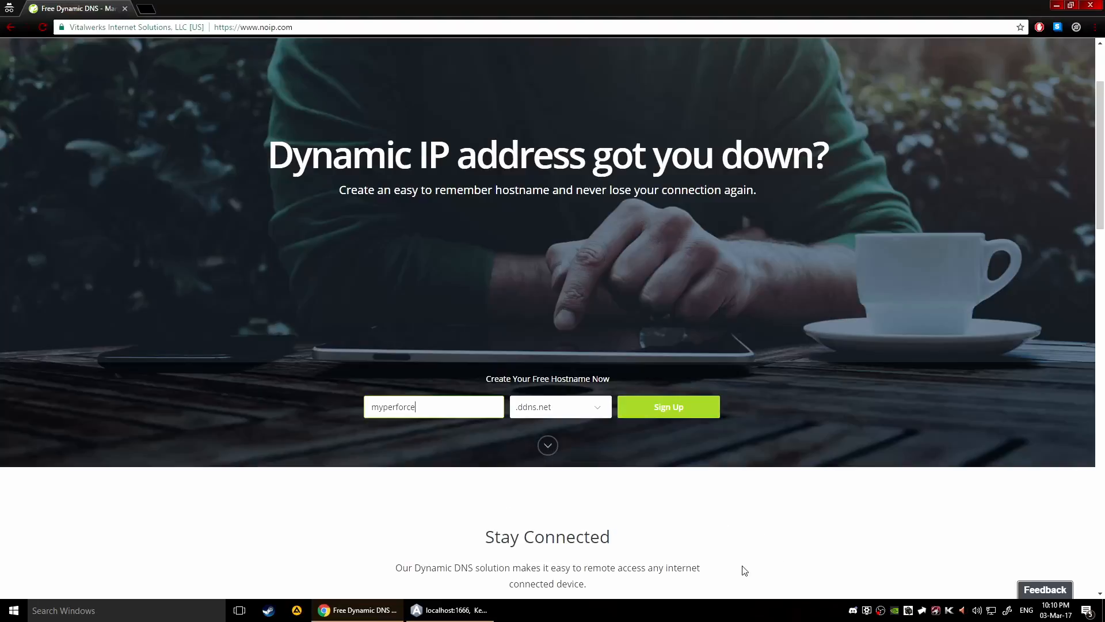
mouse_move(829, 613)
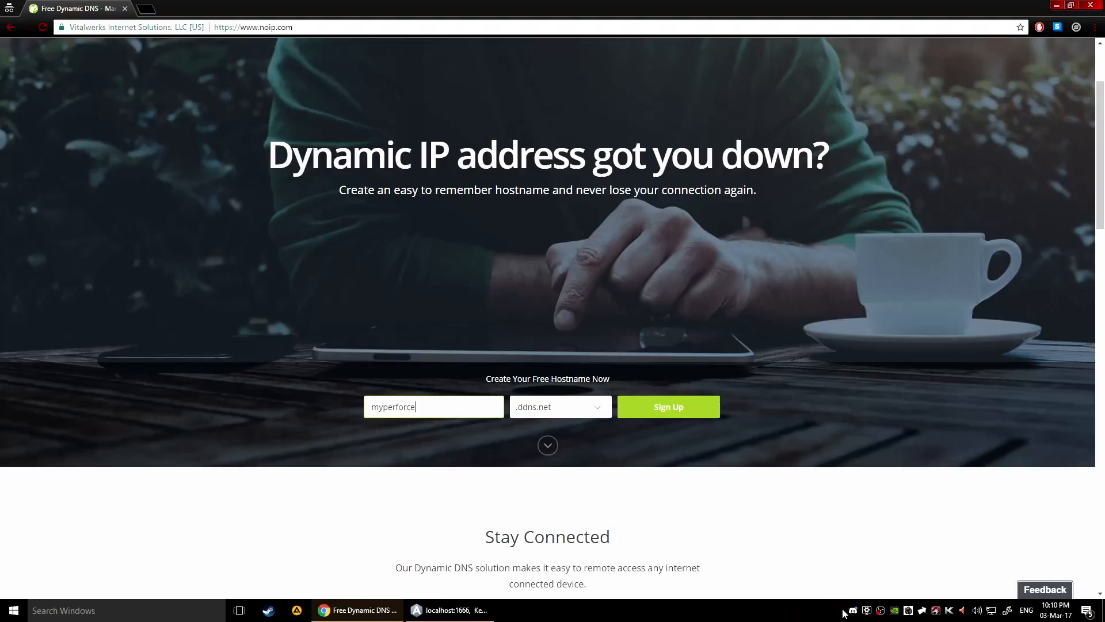
Reach the DDNS page under Security in the router settings, showing an empty DDNS list
left_click(252, 27)
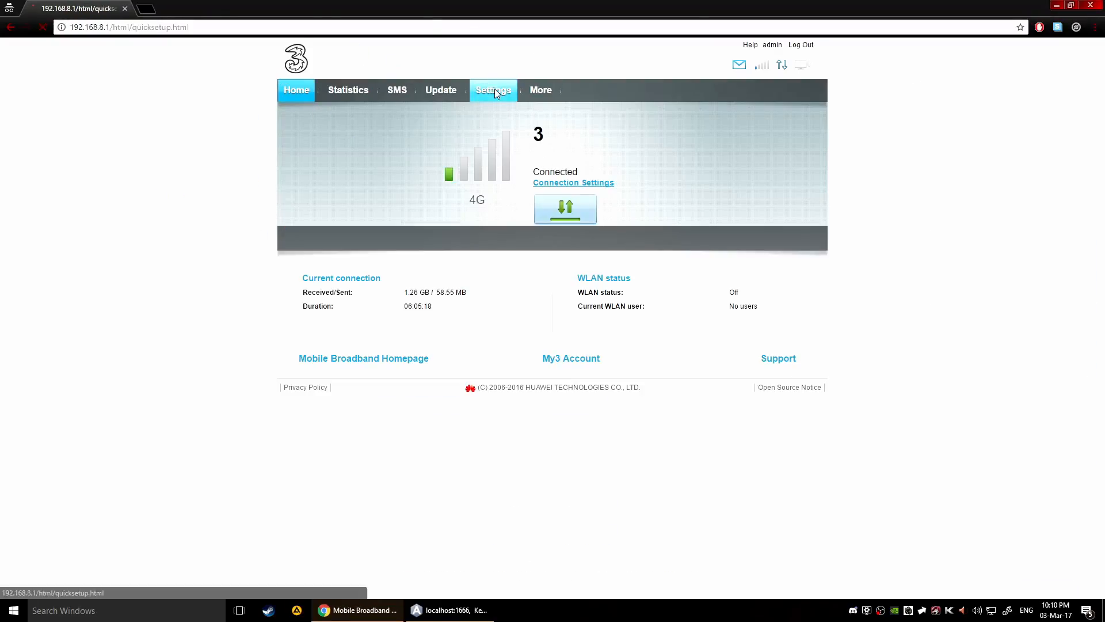
left_click(493, 90)
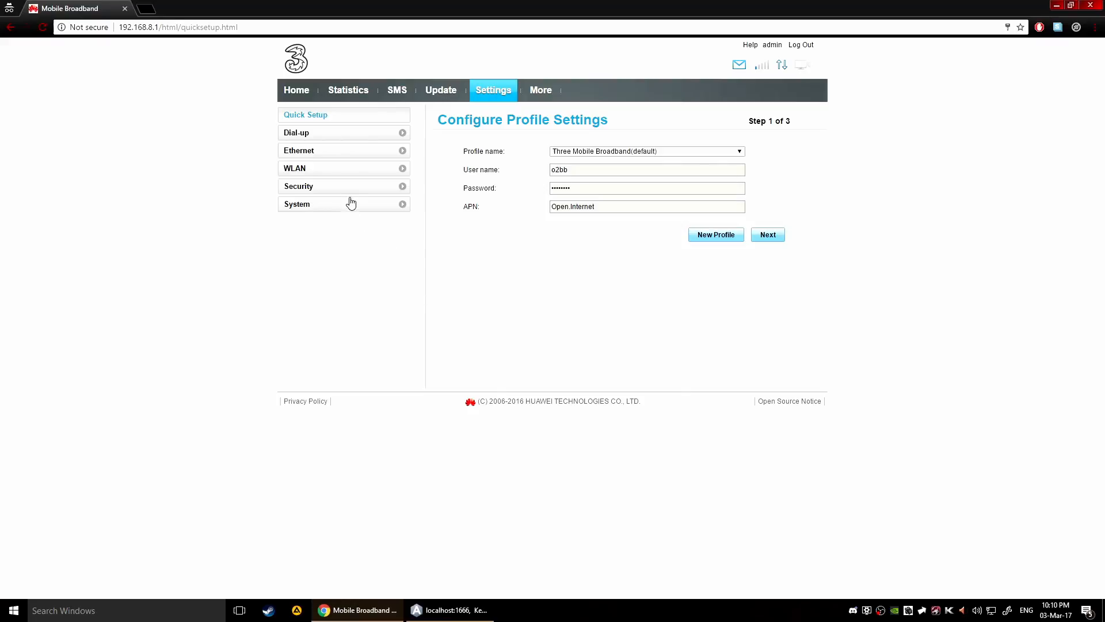
left_click(297, 204)
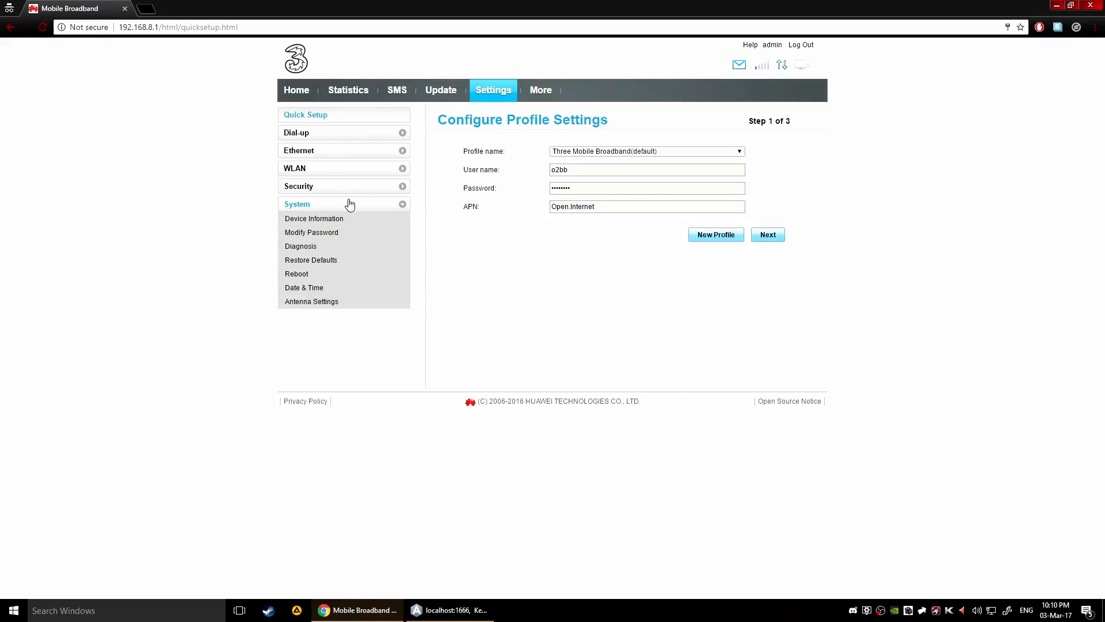
left_click(298, 185)
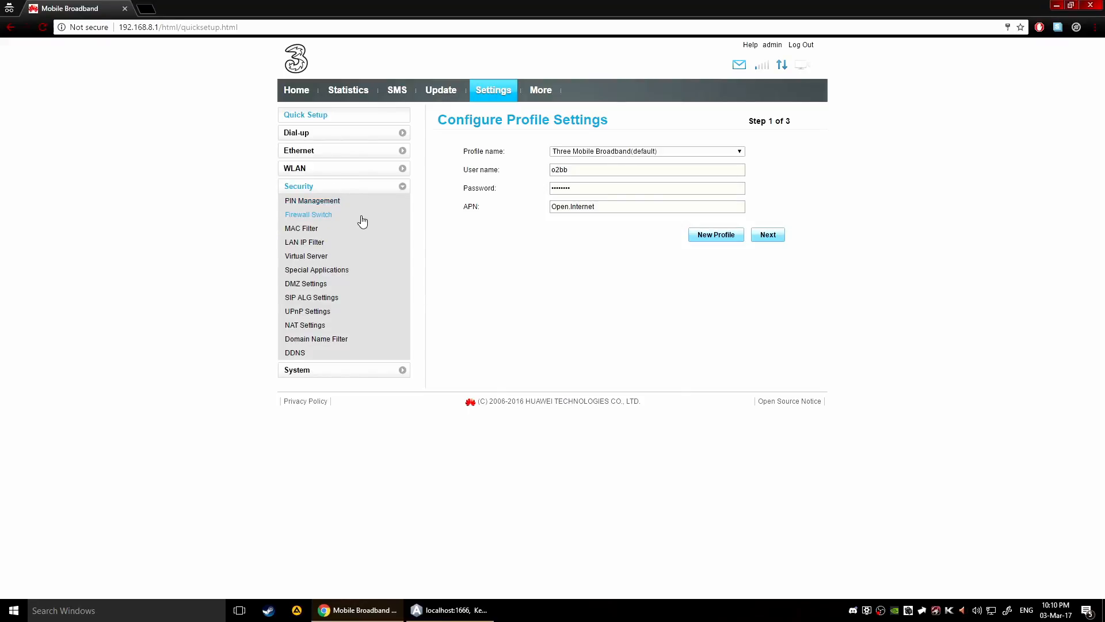
mouse_move(299, 369)
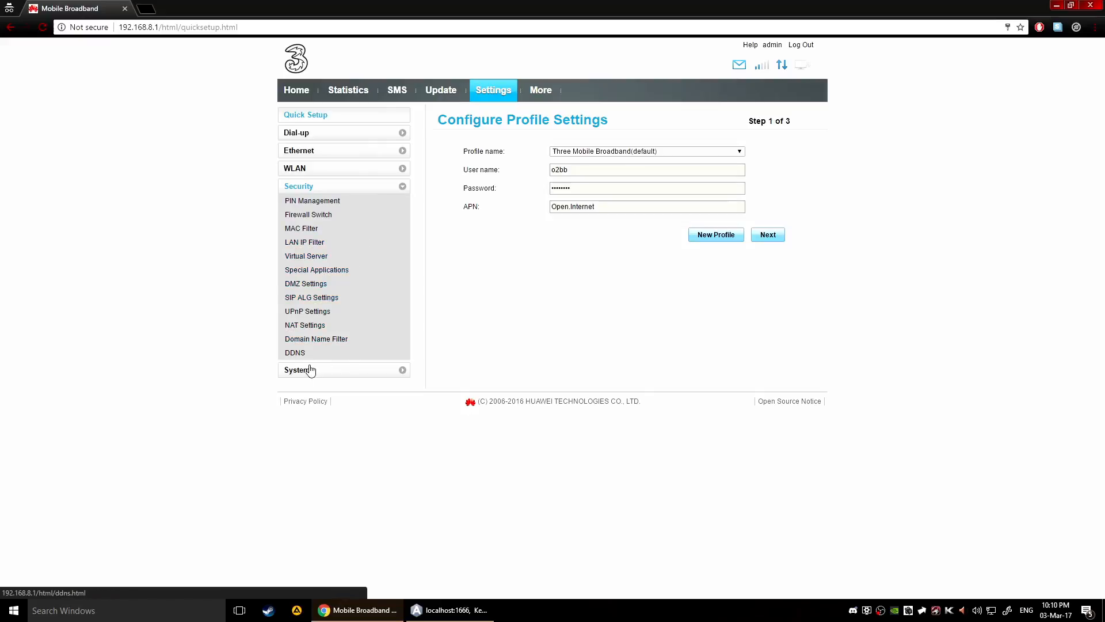
left_click(295, 352)
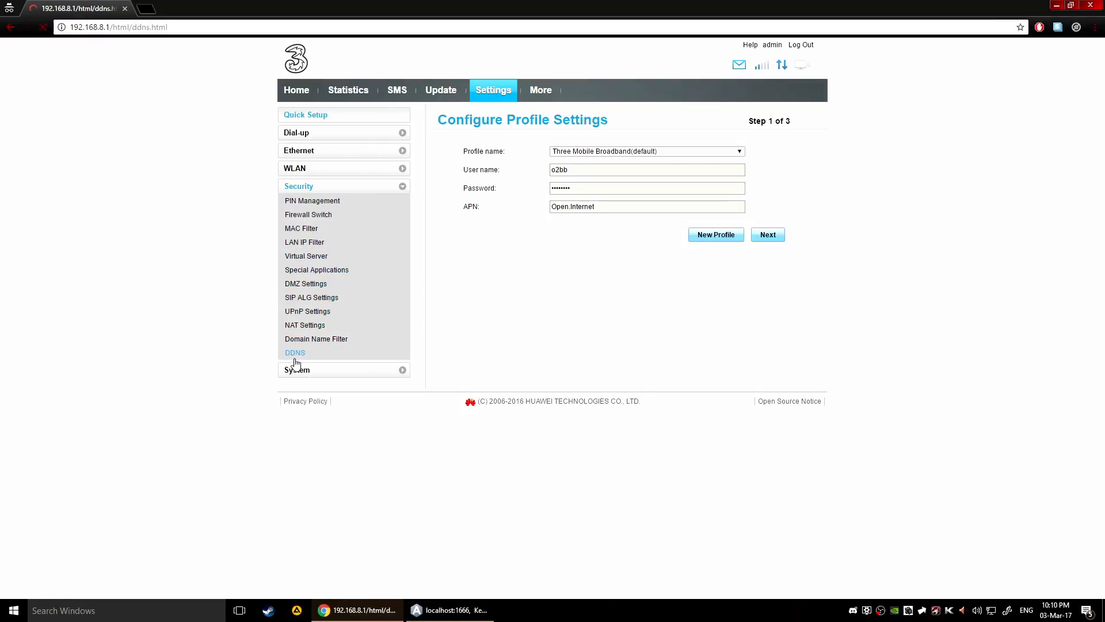
left_click(294, 352)
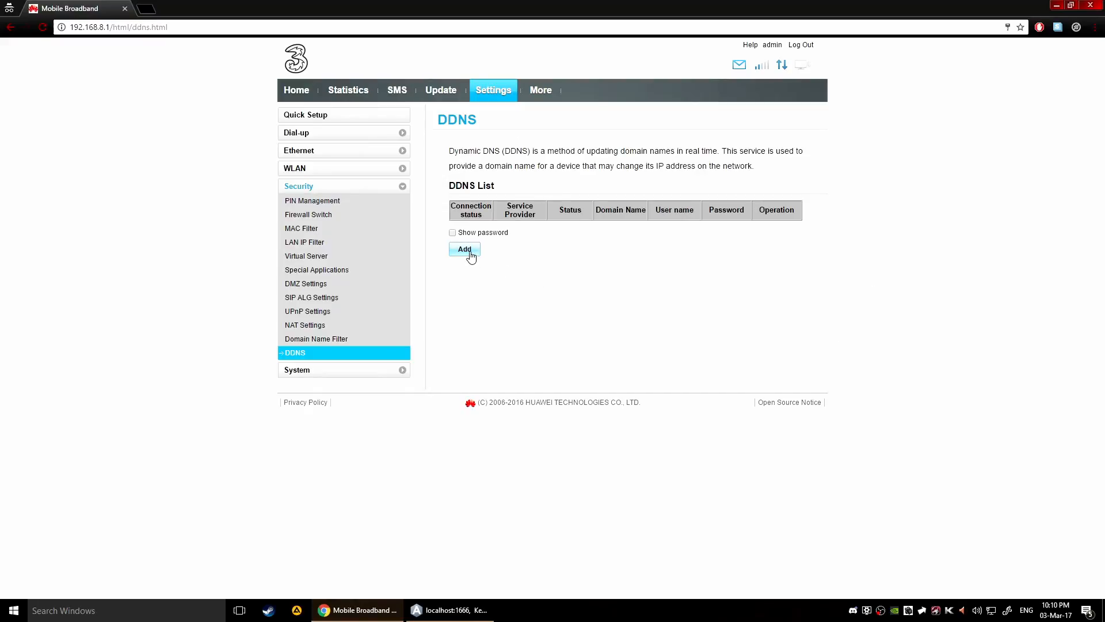
Add a DDNS entry with provider no-ip and status On
left_click(464, 249)
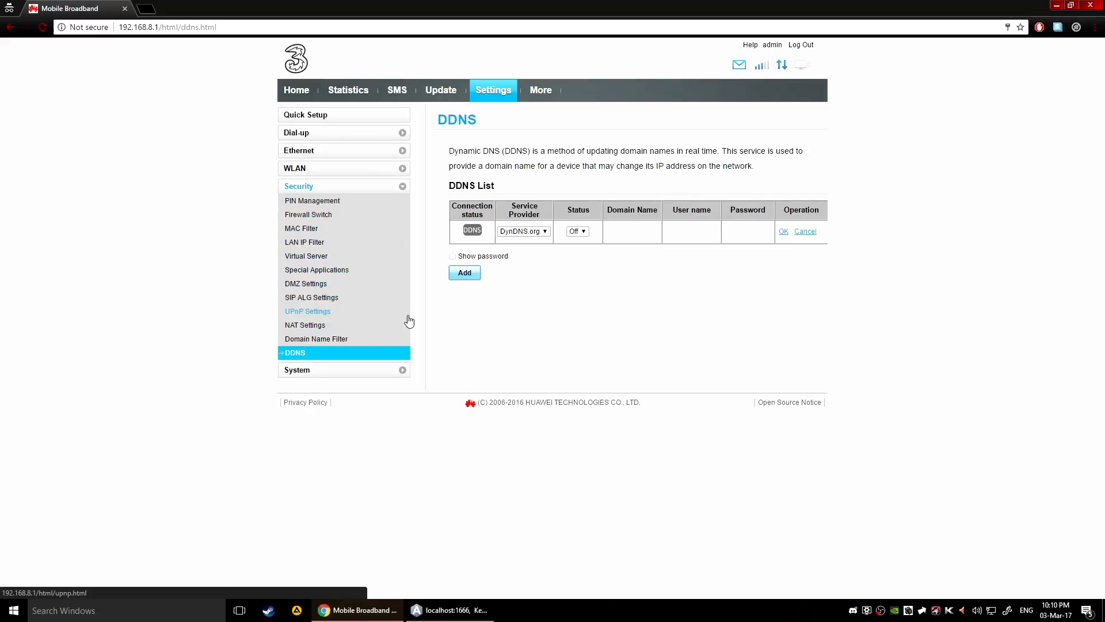
mouse_move(410, 321)
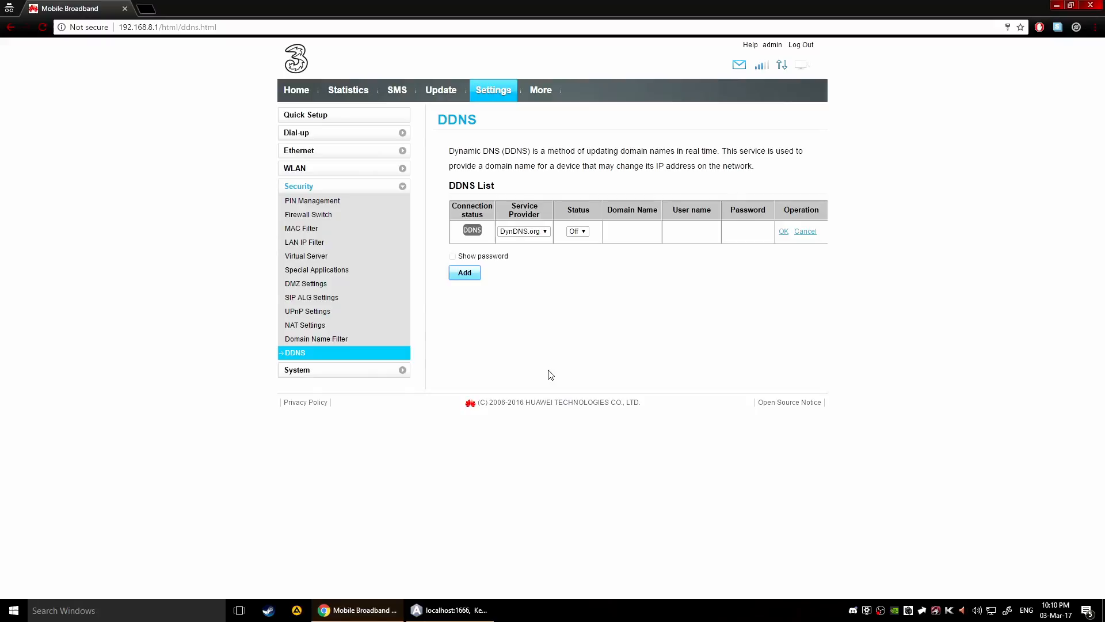
left_click(524, 231)
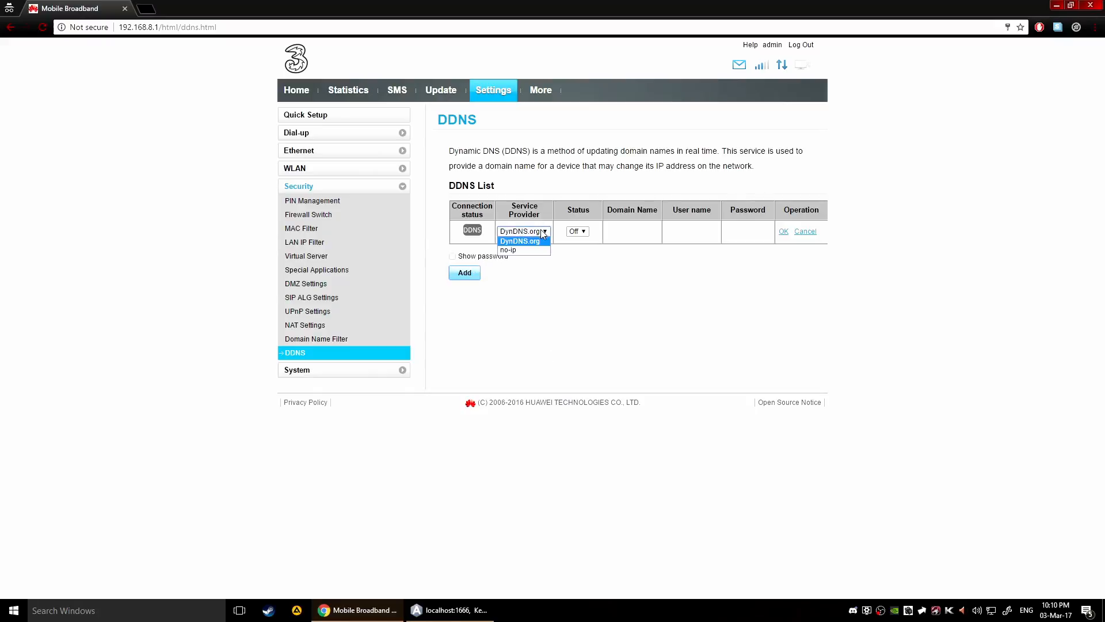
left_click(507, 250)
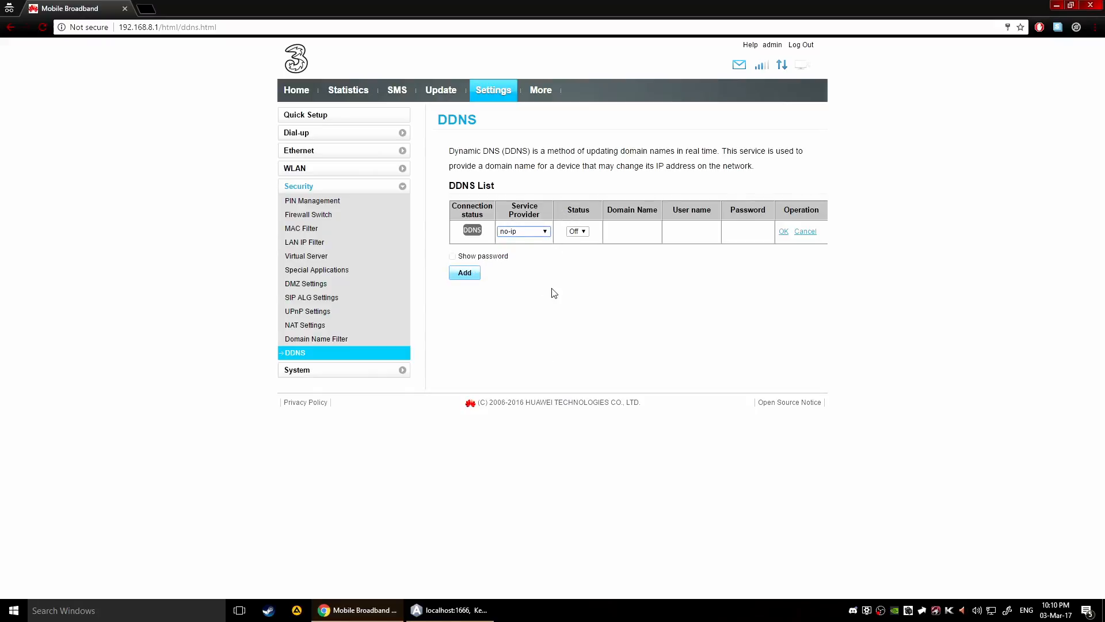
left_click(576, 231)
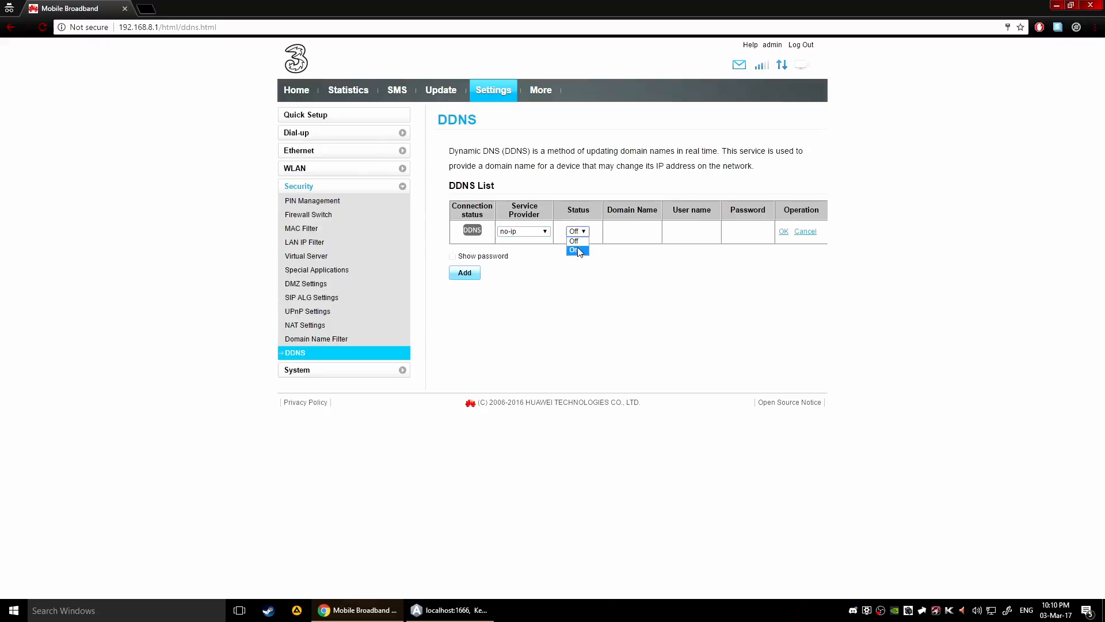
left_click(573, 250)
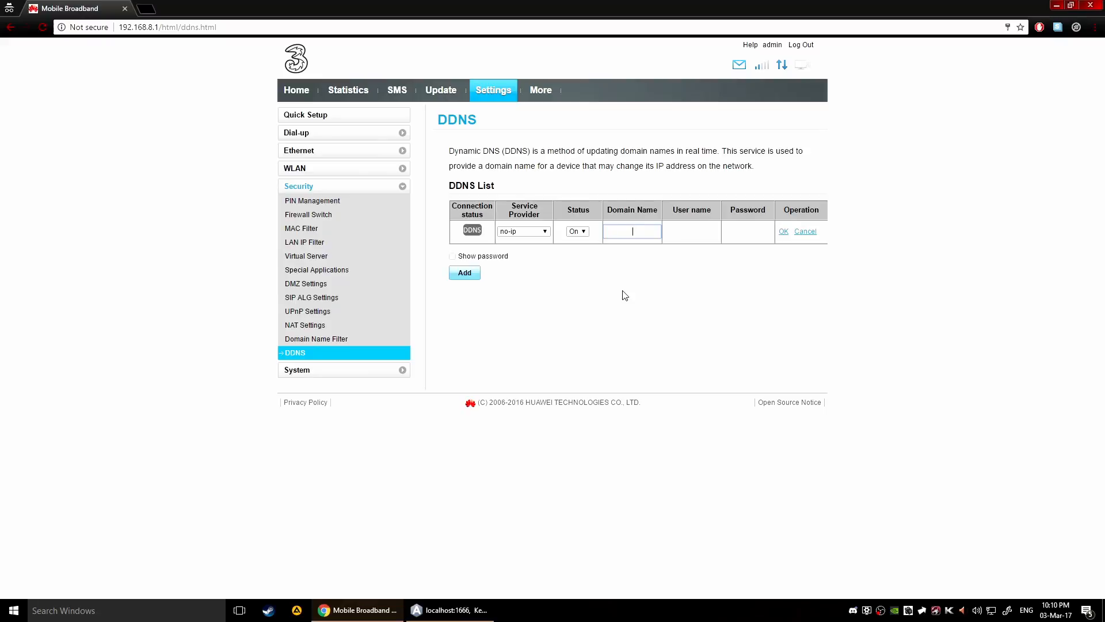
Fill the entry with the myperforce ddns.net domain, user name and password
type("myperforce.ddns.n")
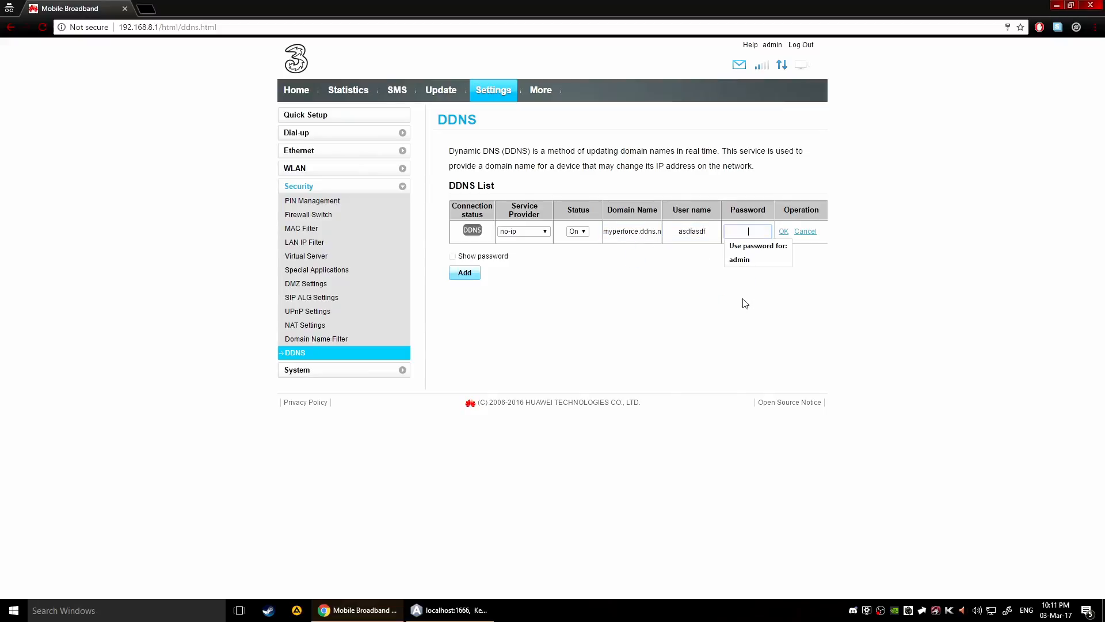
type("password")
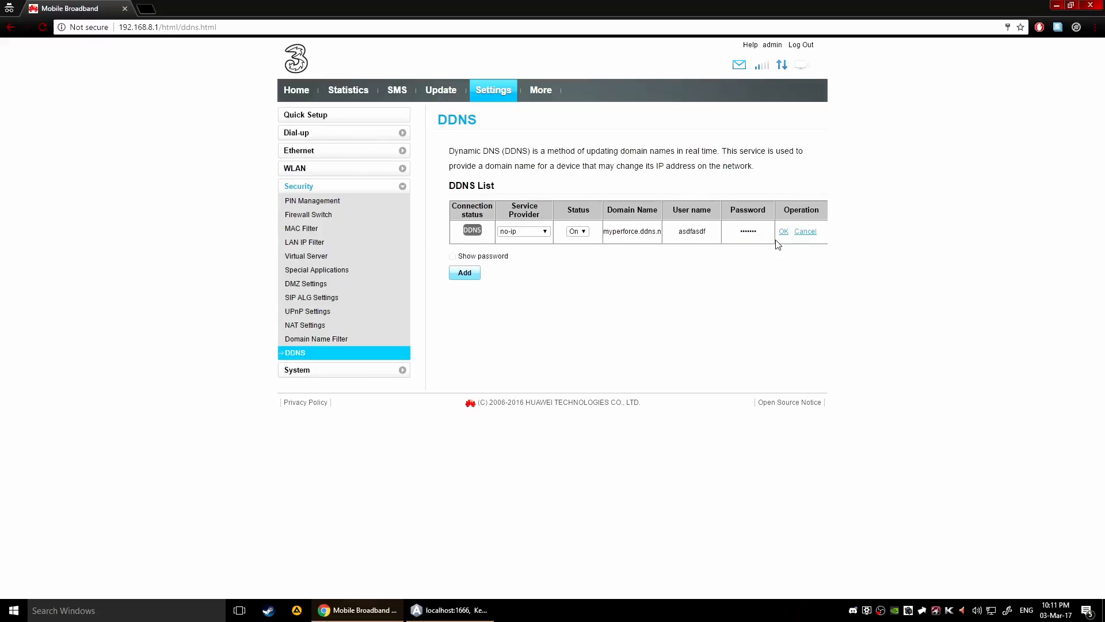
mouse_move(462, 236)
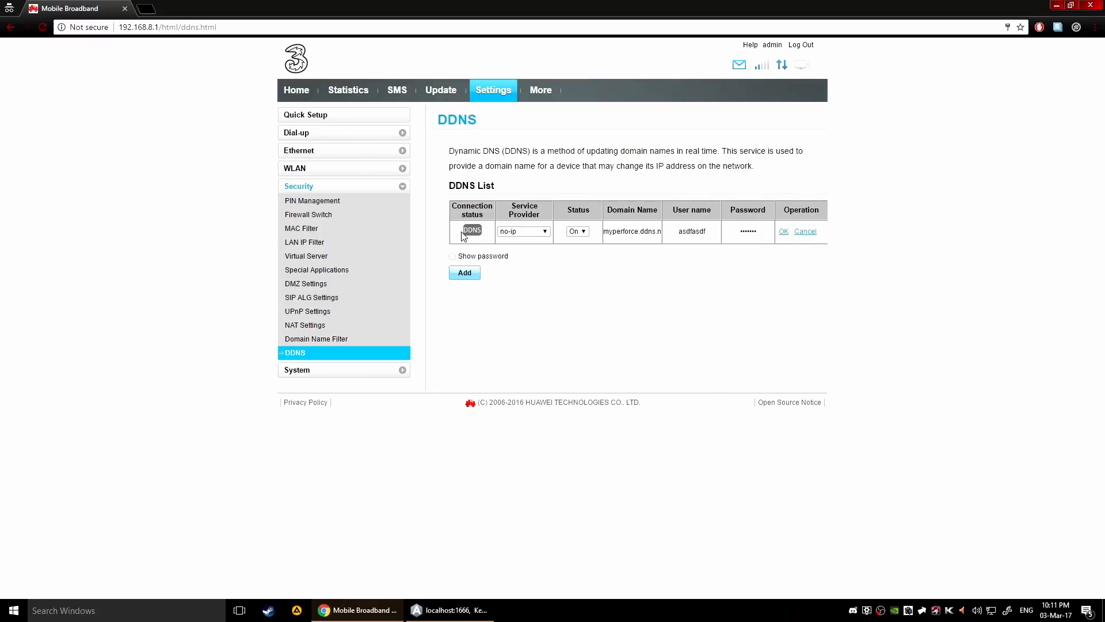
mouse_move(616, 345)
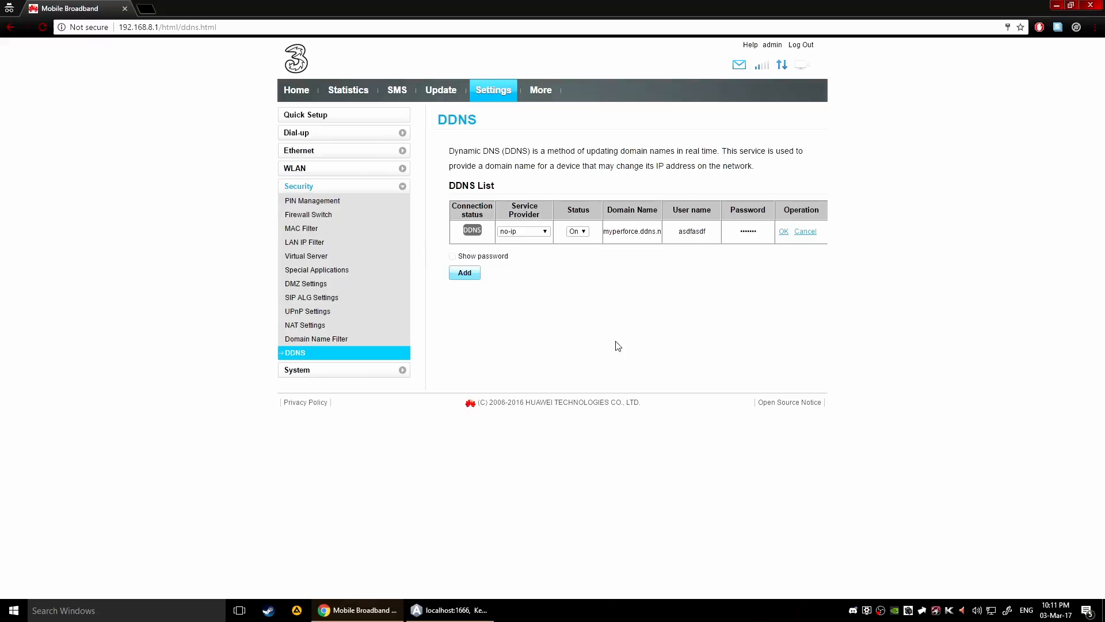
mouse_move(228, 482)
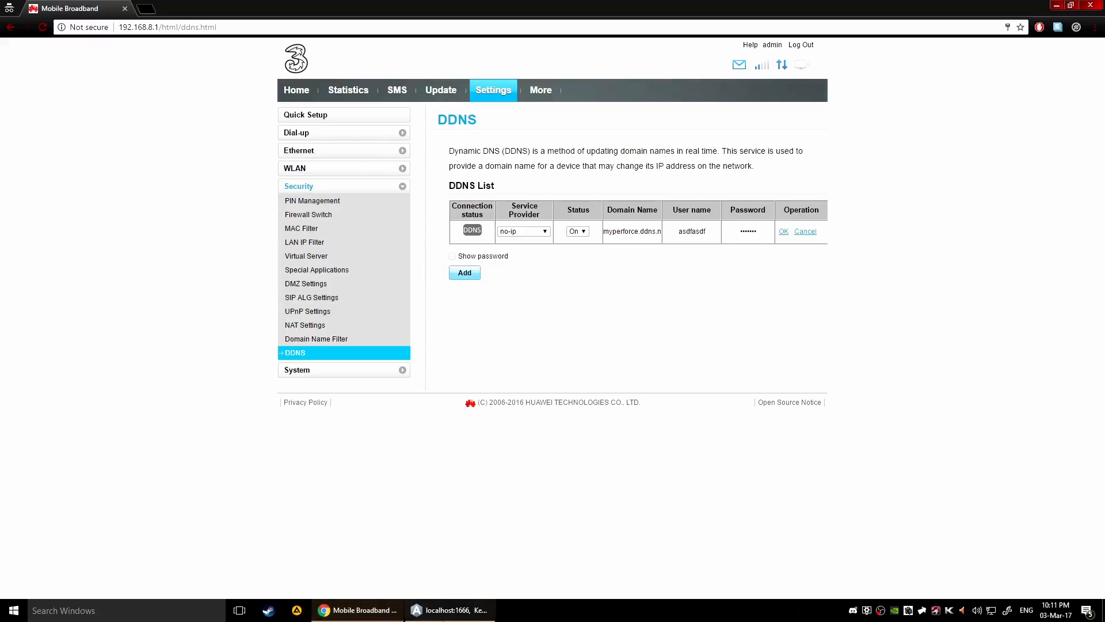
Recheck the router's DDNS domain name and return to the P4Admin server home overview
left_click(449, 610)
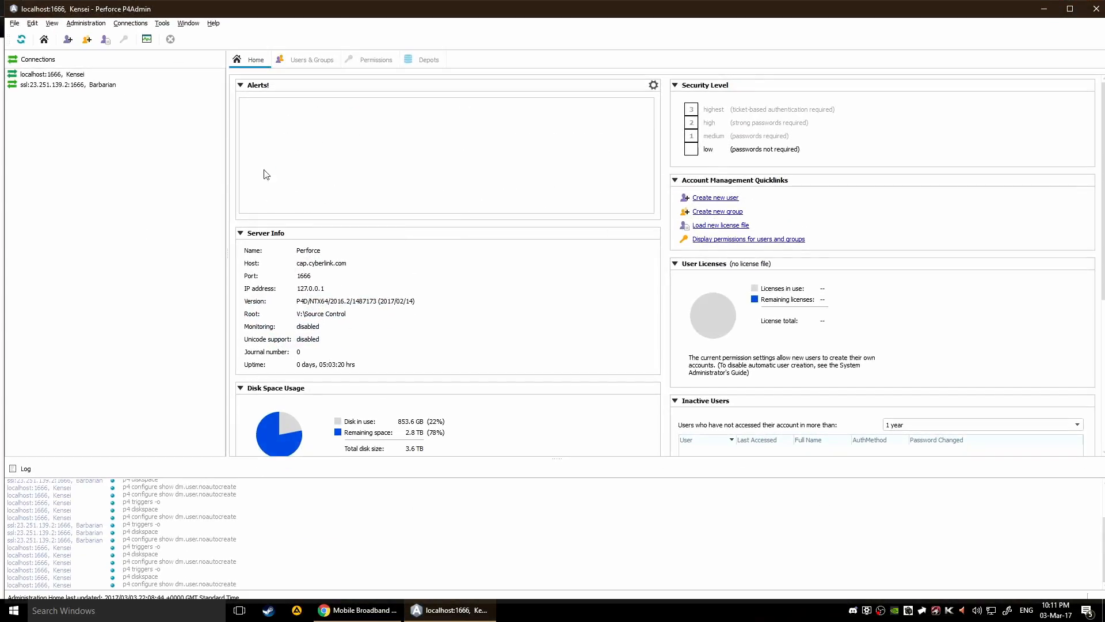
left_click(358, 610)
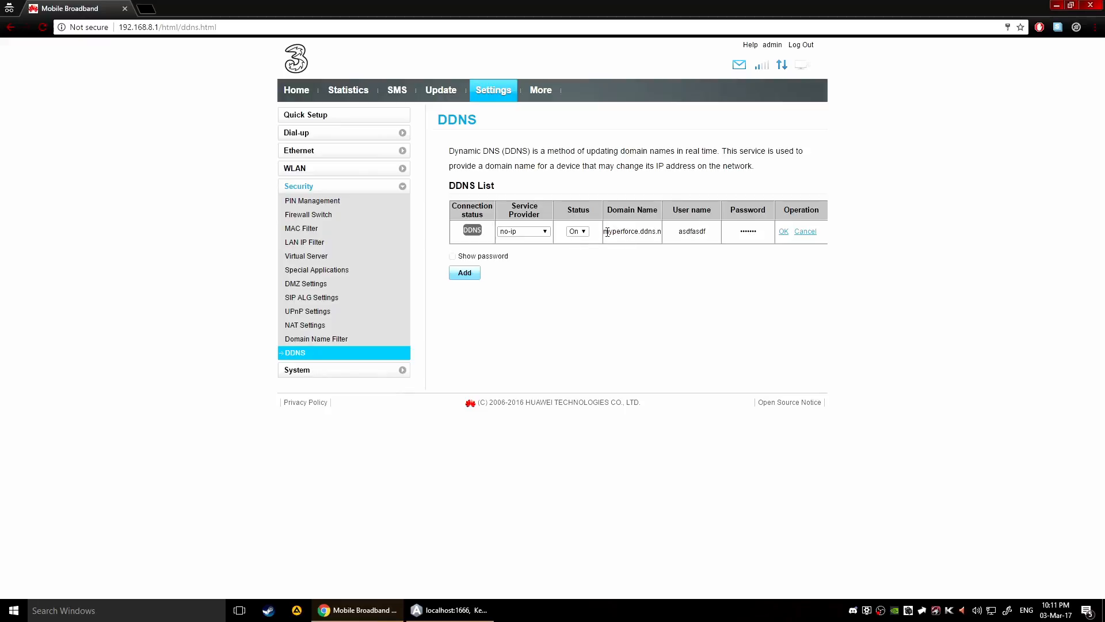
triple_click(632, 231)
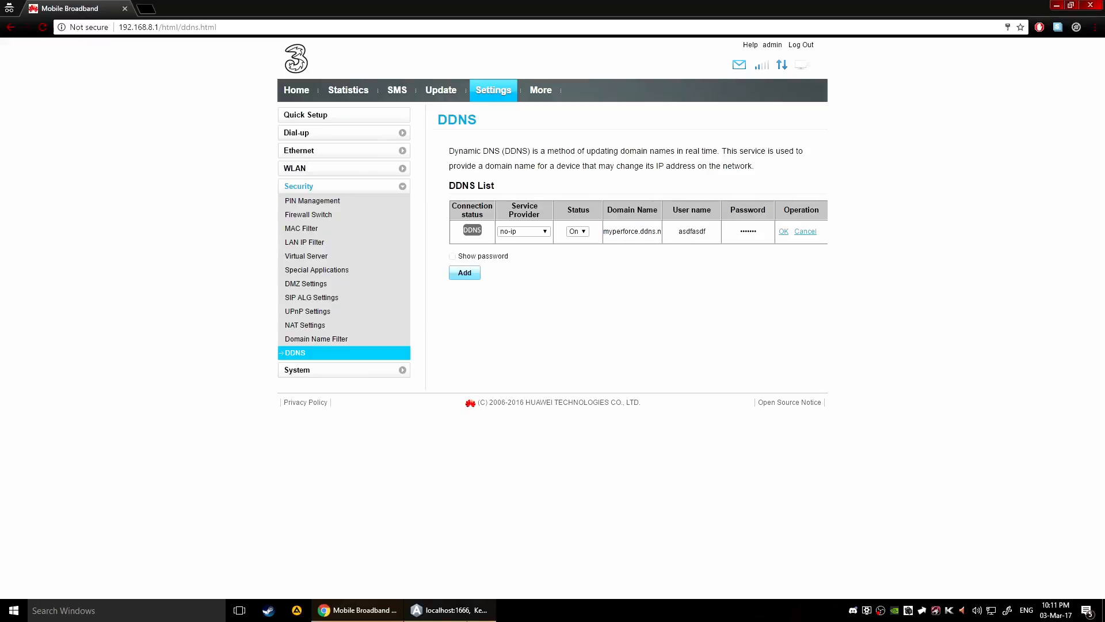
left_click(449, 611)
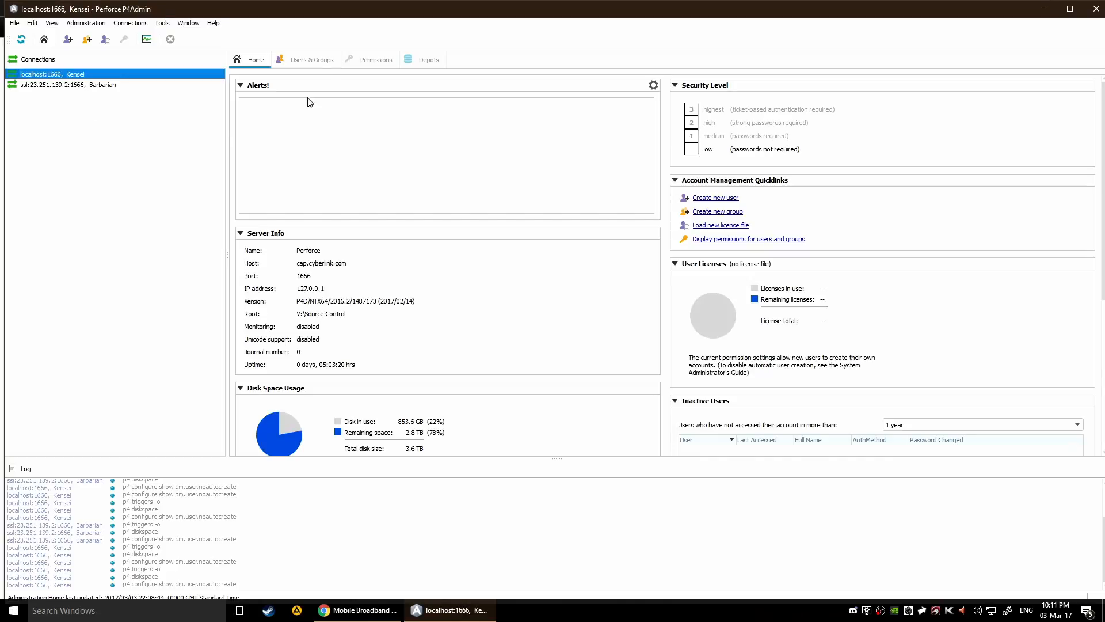
Show the Users & Groups lists and start a new group named Peasants
left_click(312, 59)
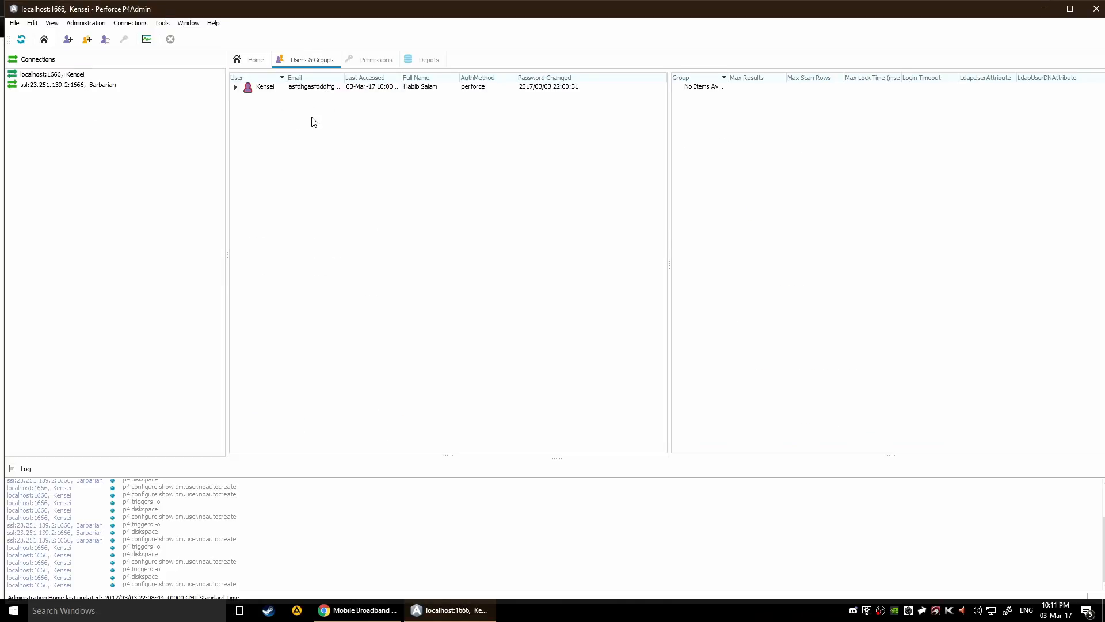
left_click(67, 39)
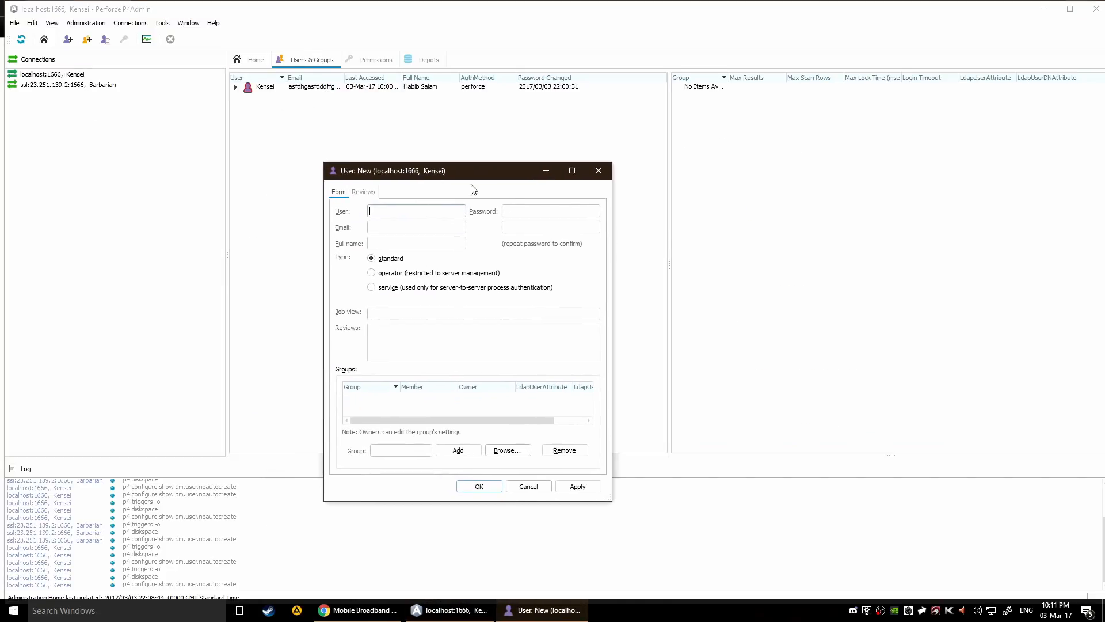
left_click(529, 486)
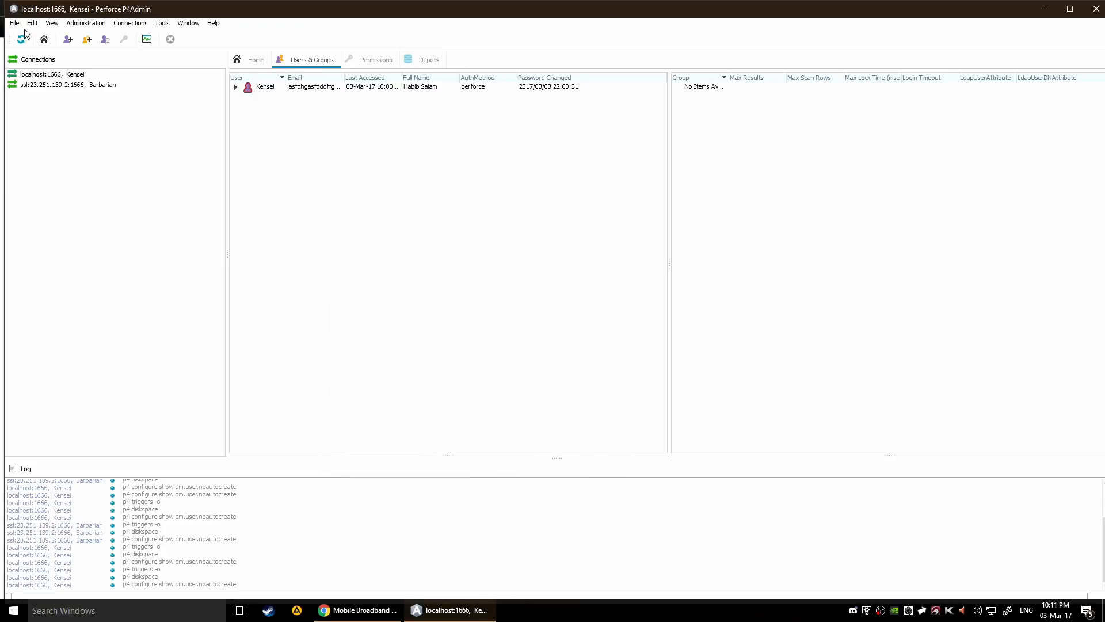
left_click(104, 39)
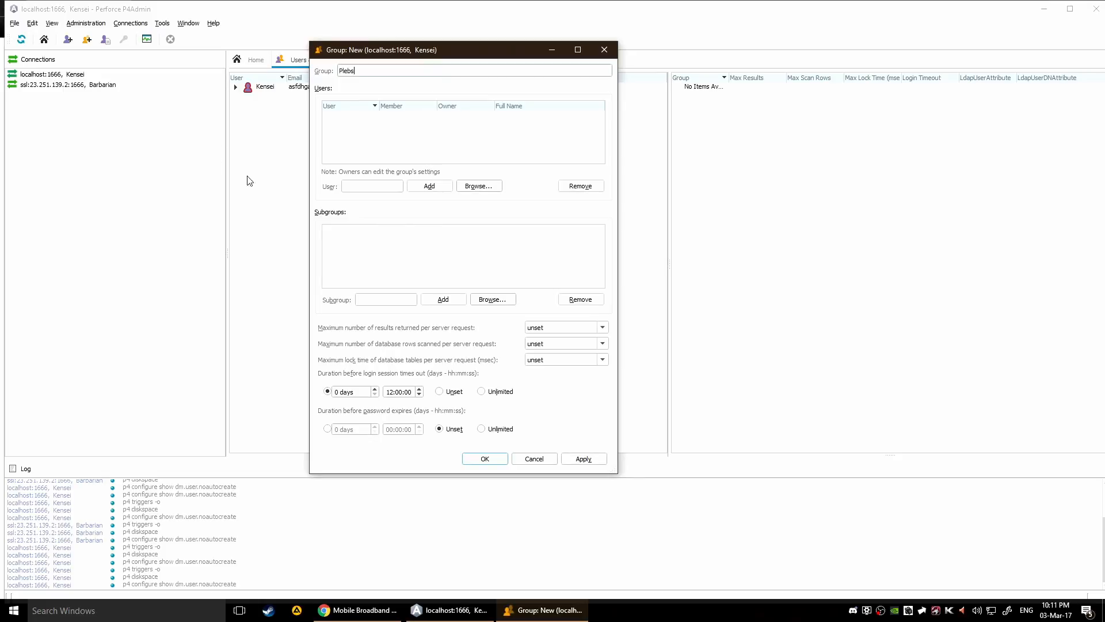
key("Backspace")
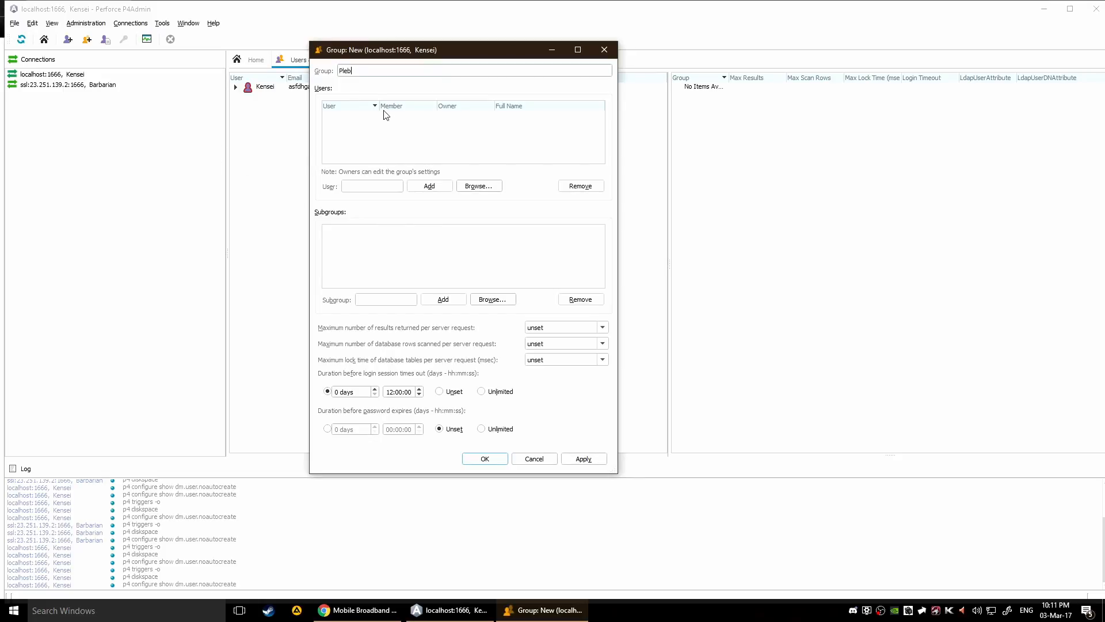
type("Peasants")
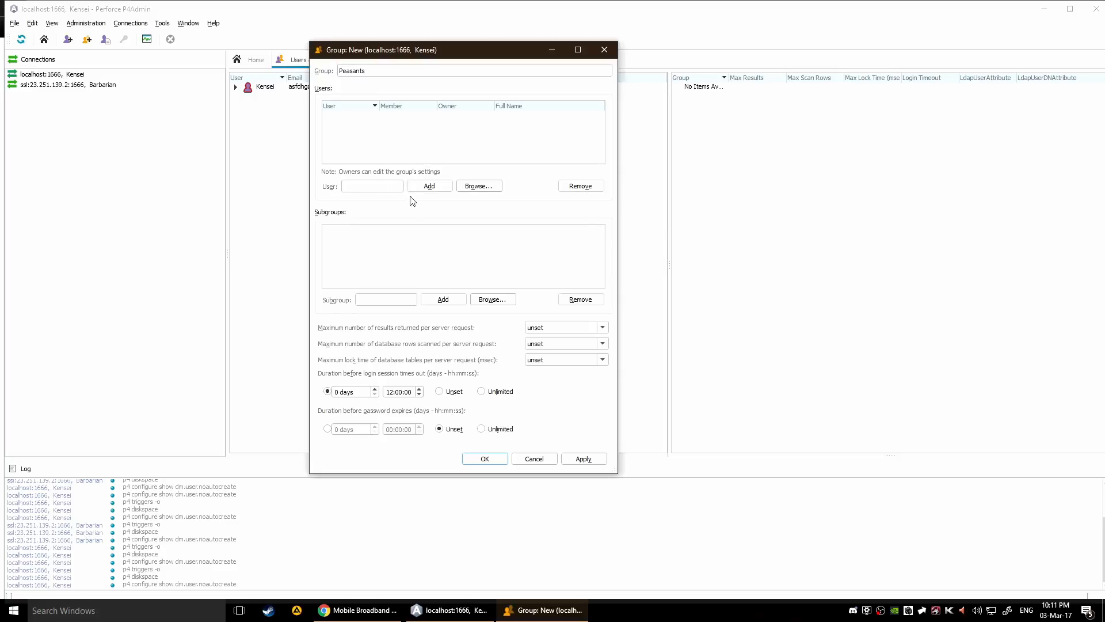
mouse_move(435, 102)
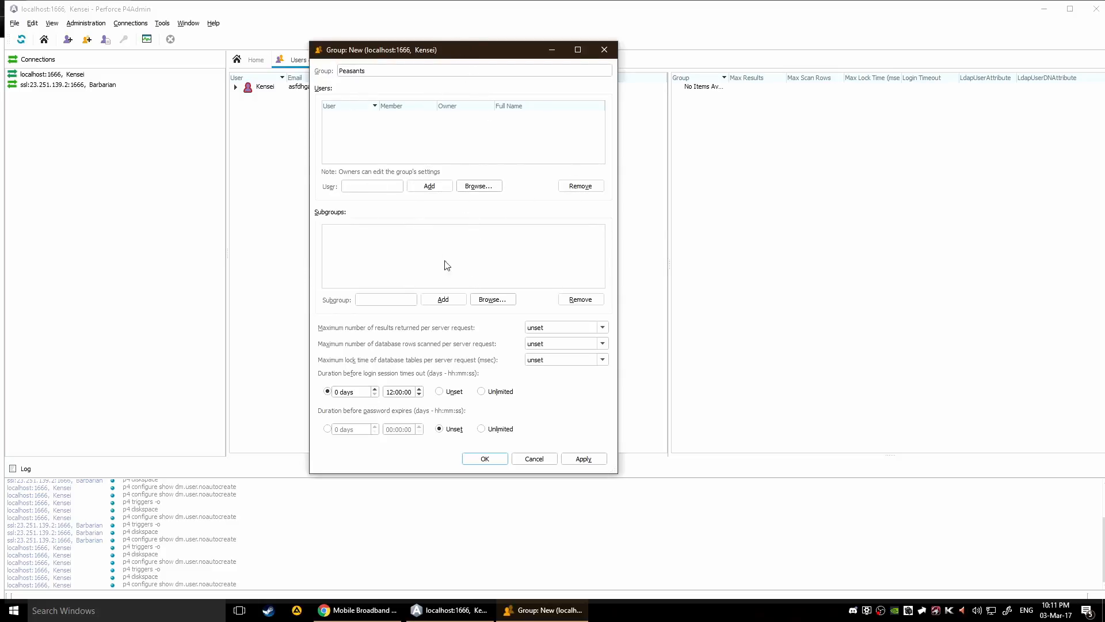
mouse_move(484, 459)
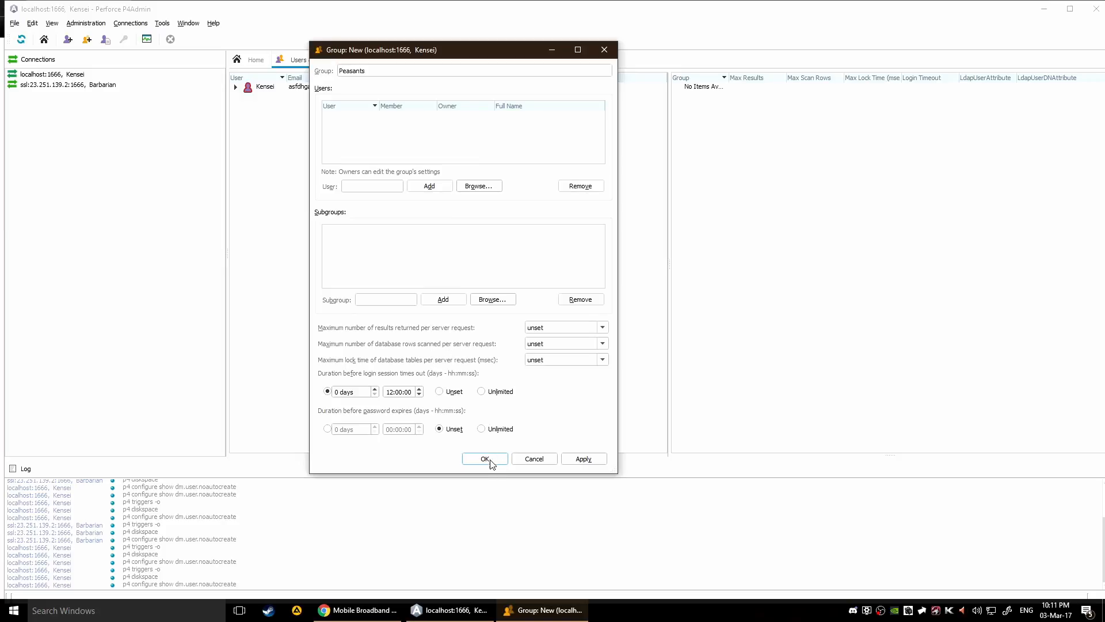
Discard the Peasants group rejected for having no members, then start a new user form
left_click(484, 459)
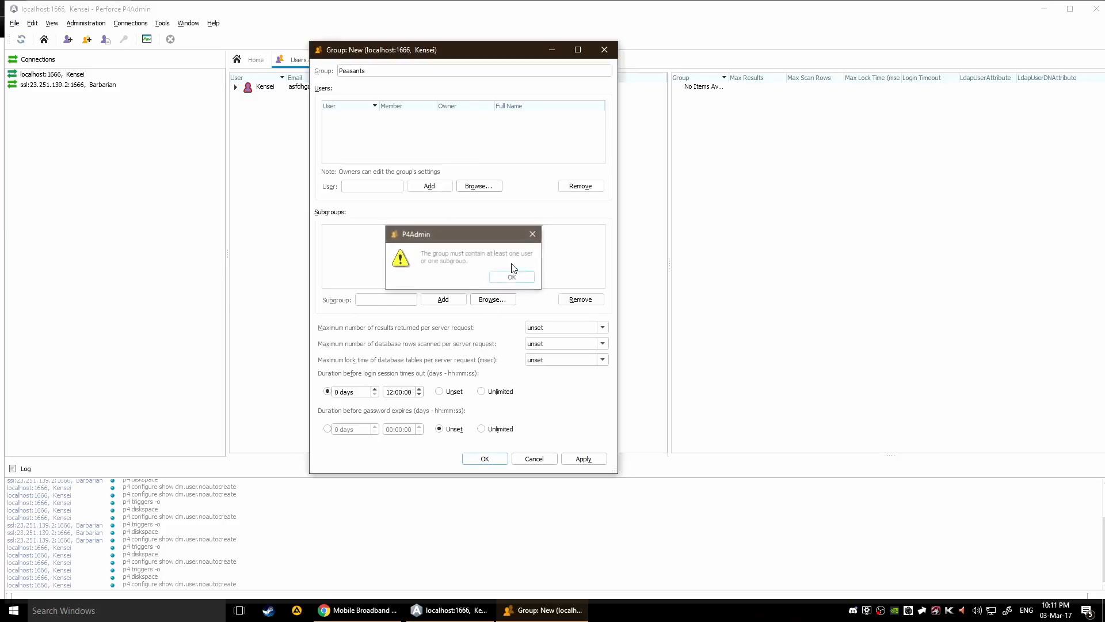
left_click(511, 276)
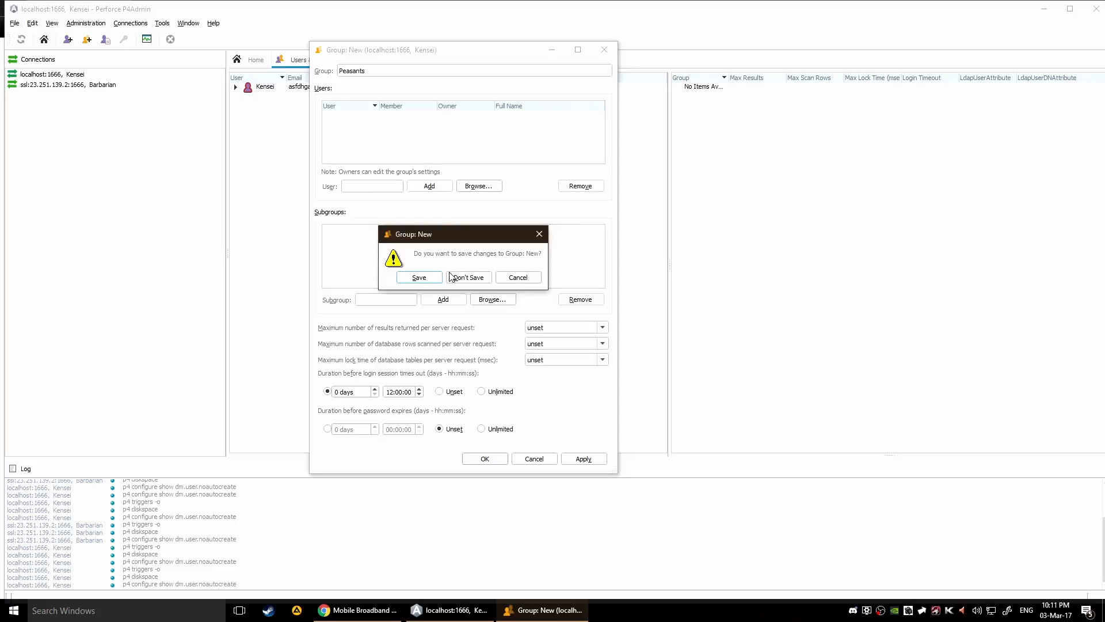
left_click(467, 277)
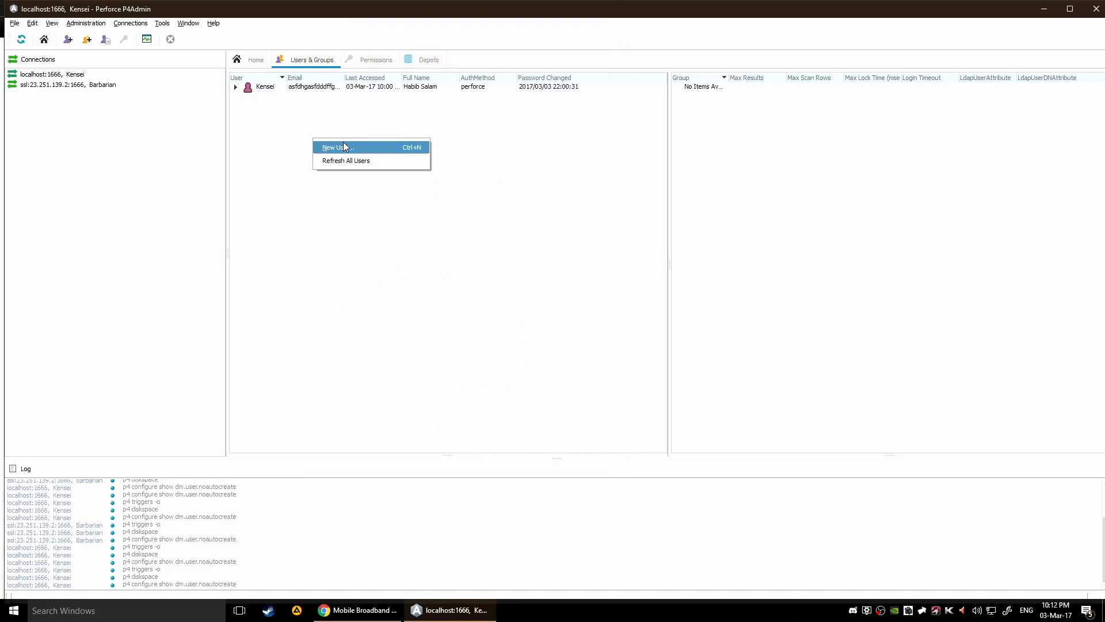
left_click(333, 148)
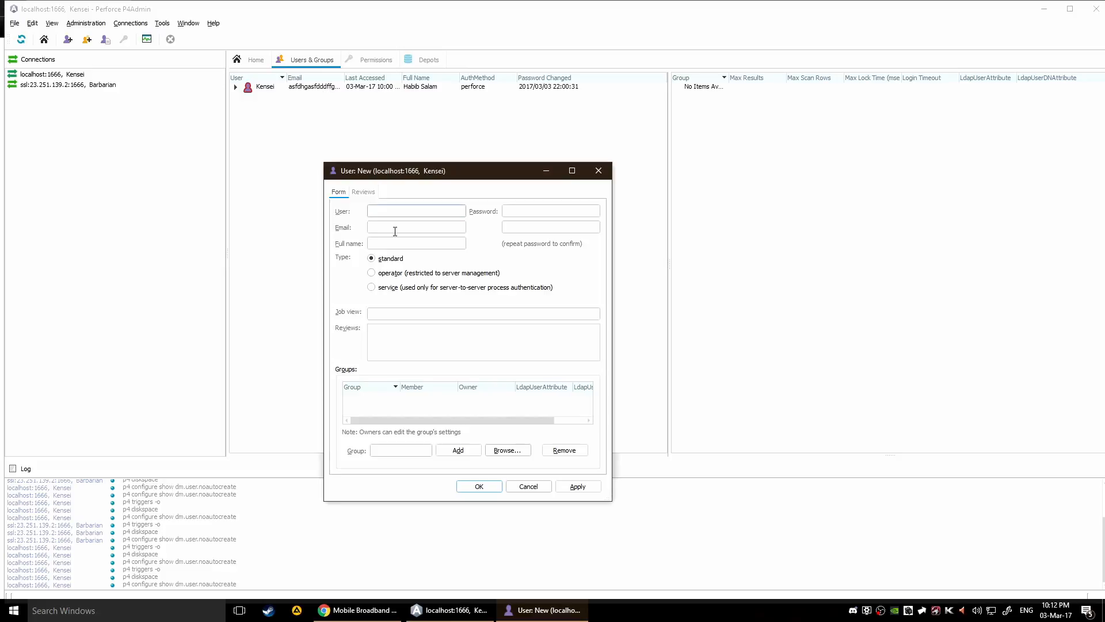
type("Pinokio")
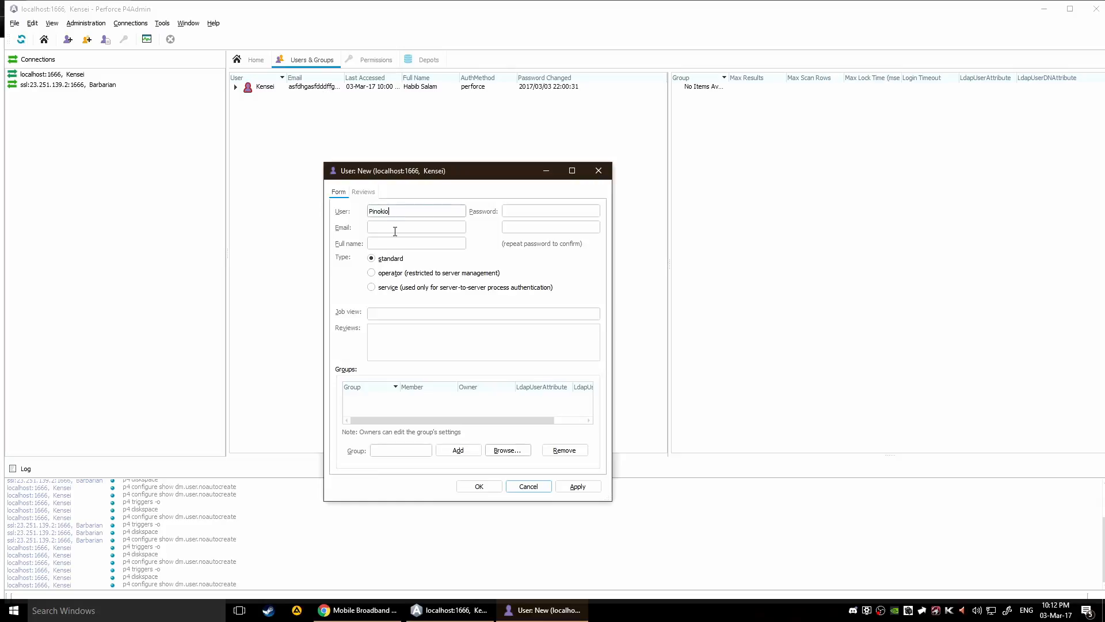
left_click(551, 211)
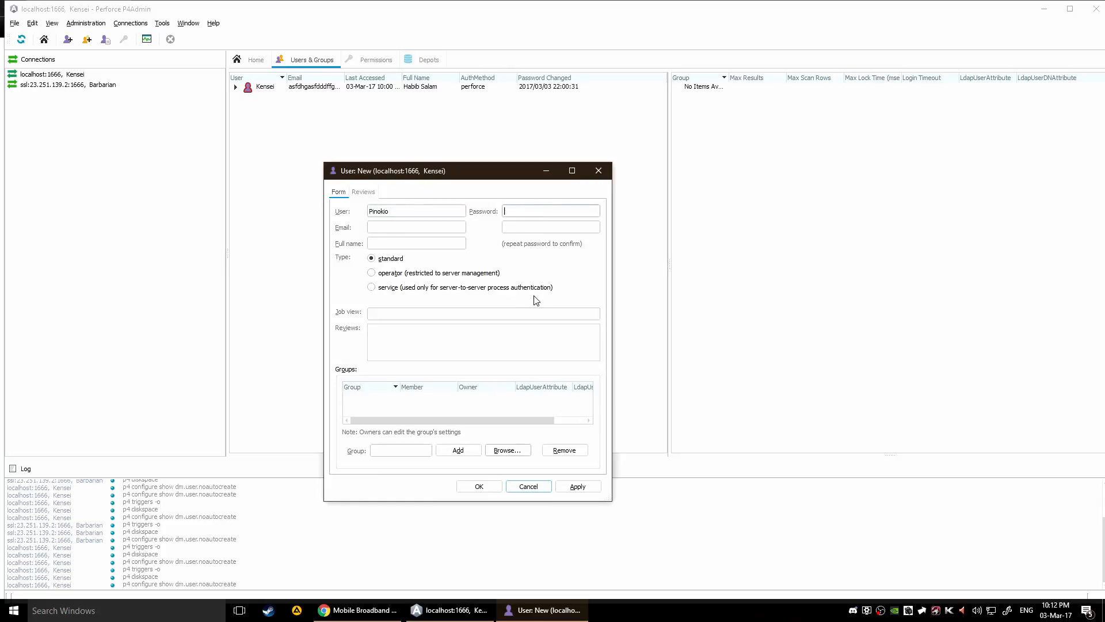
type("••••")
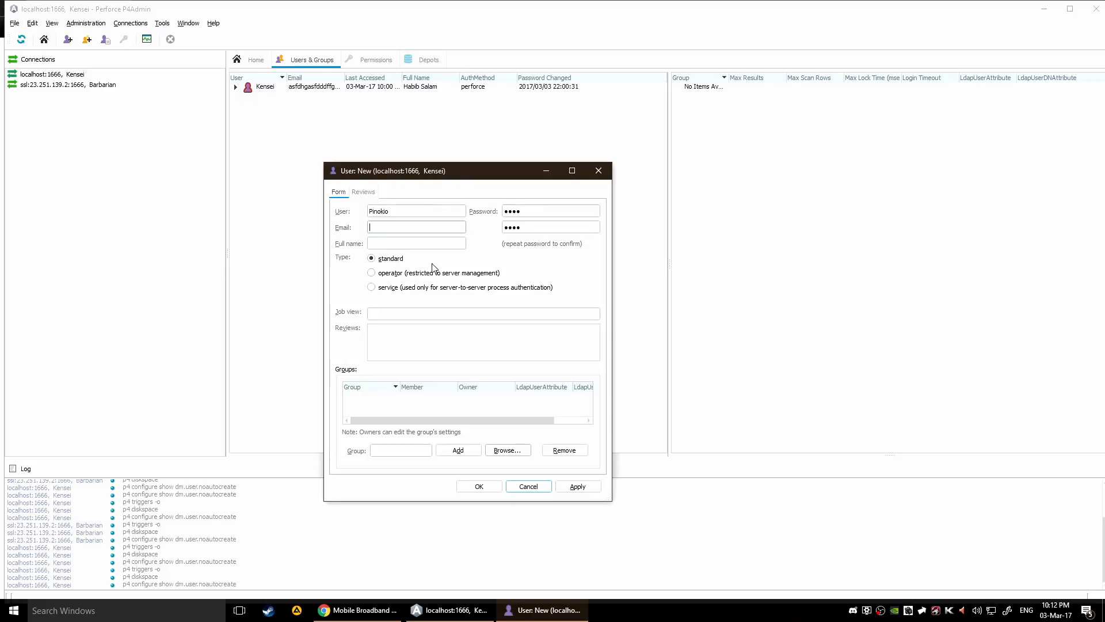
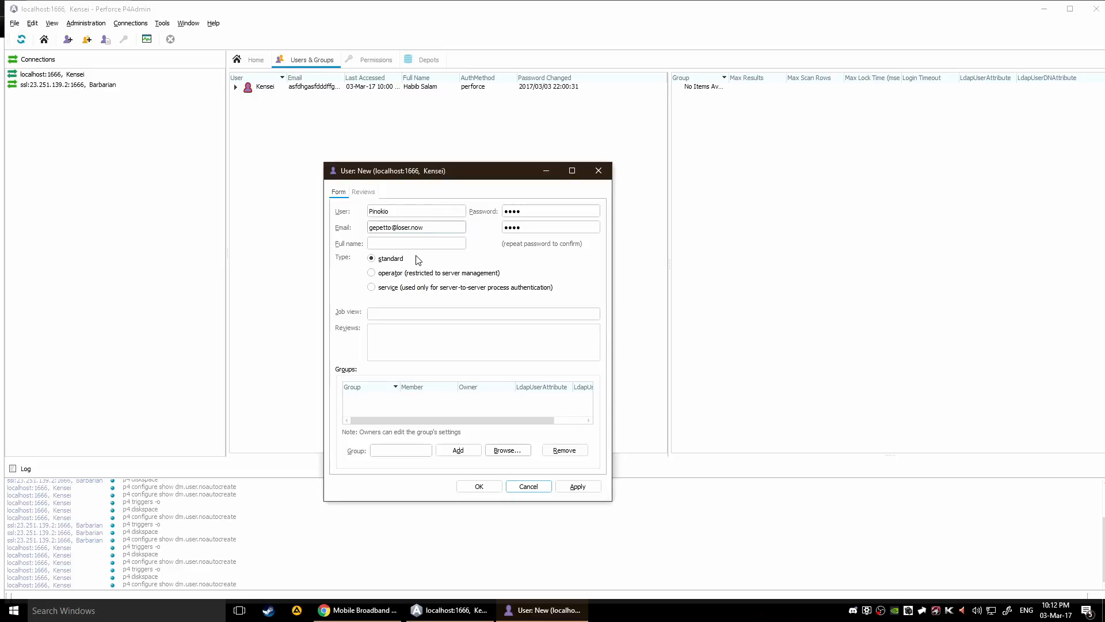
type("Pino")
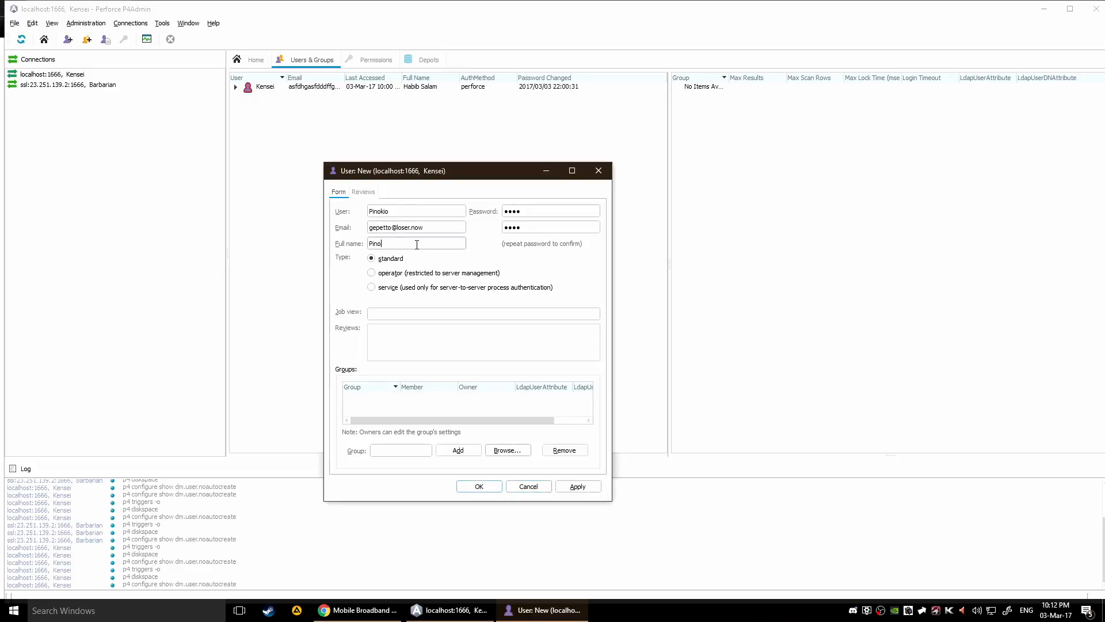
type("kio Shornose")
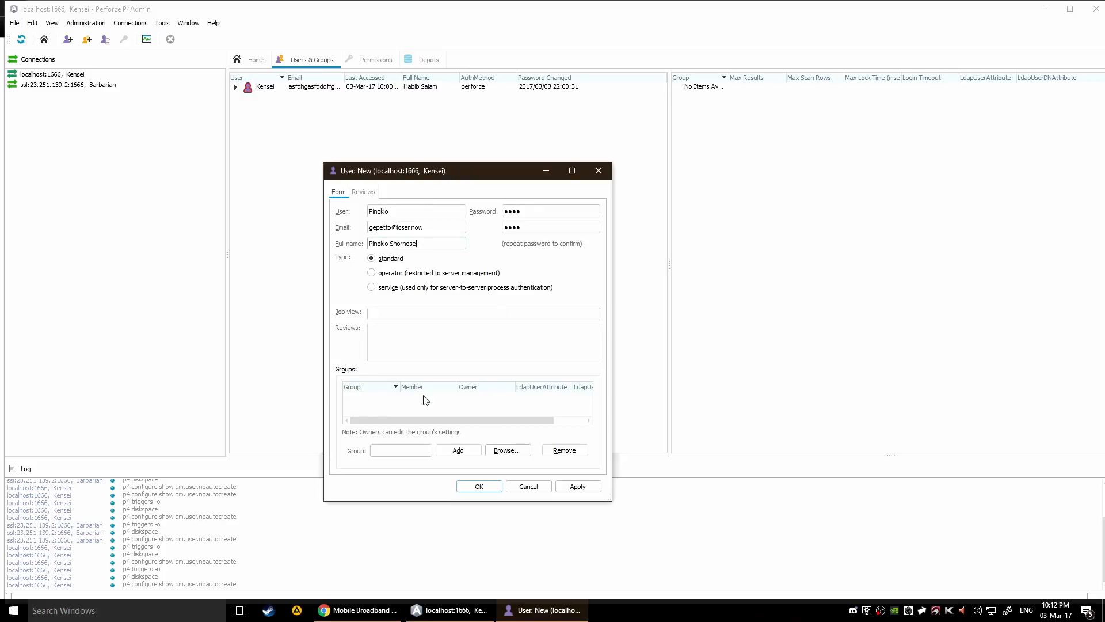
Keep the user type as standard after trying operator, and save user Pinokio
left_click(372, 273)
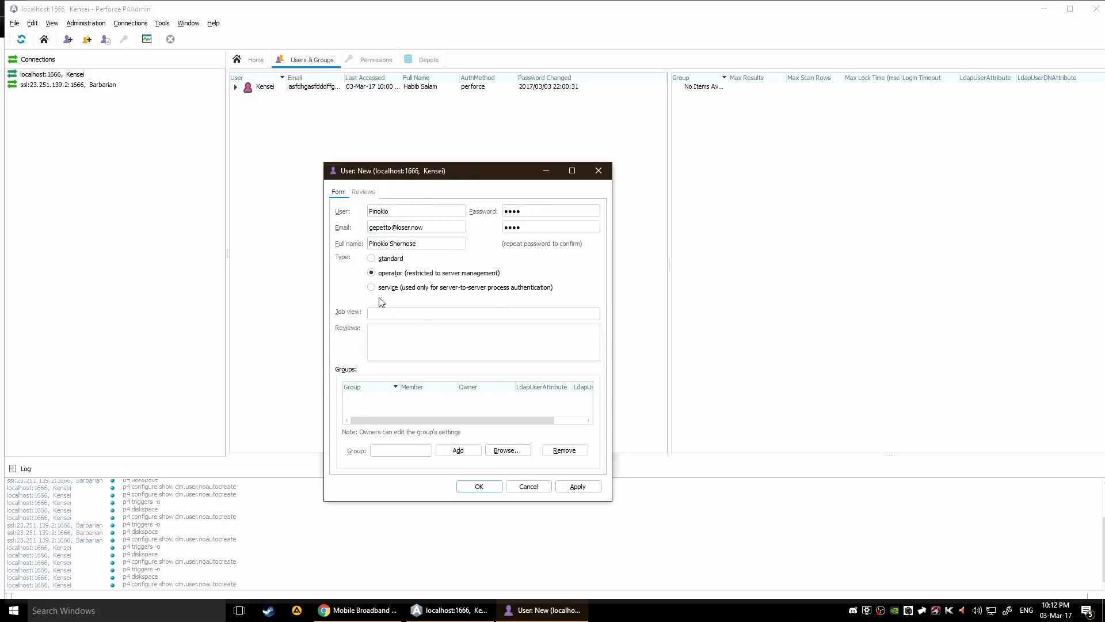
left_click(372, 258)
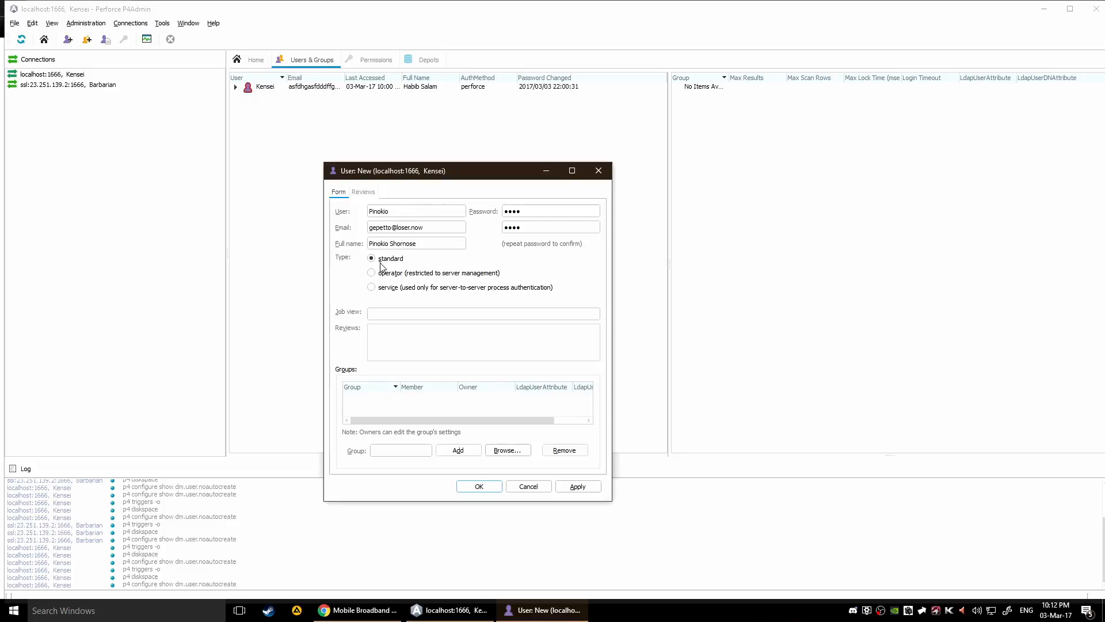
mouse_move(388, 266)
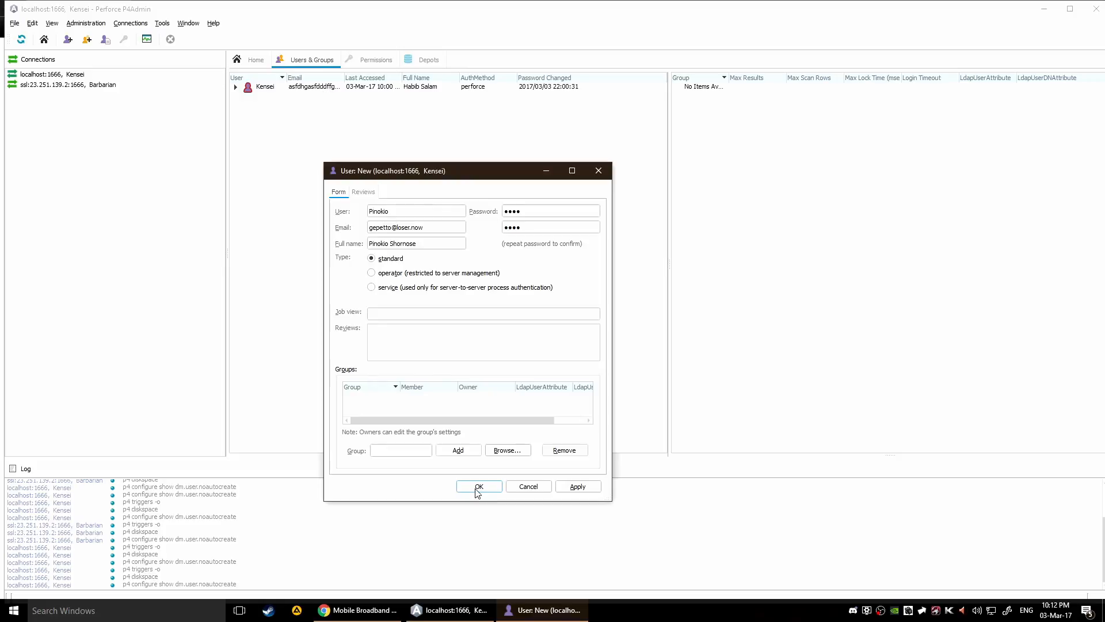
left_click(479, 486)
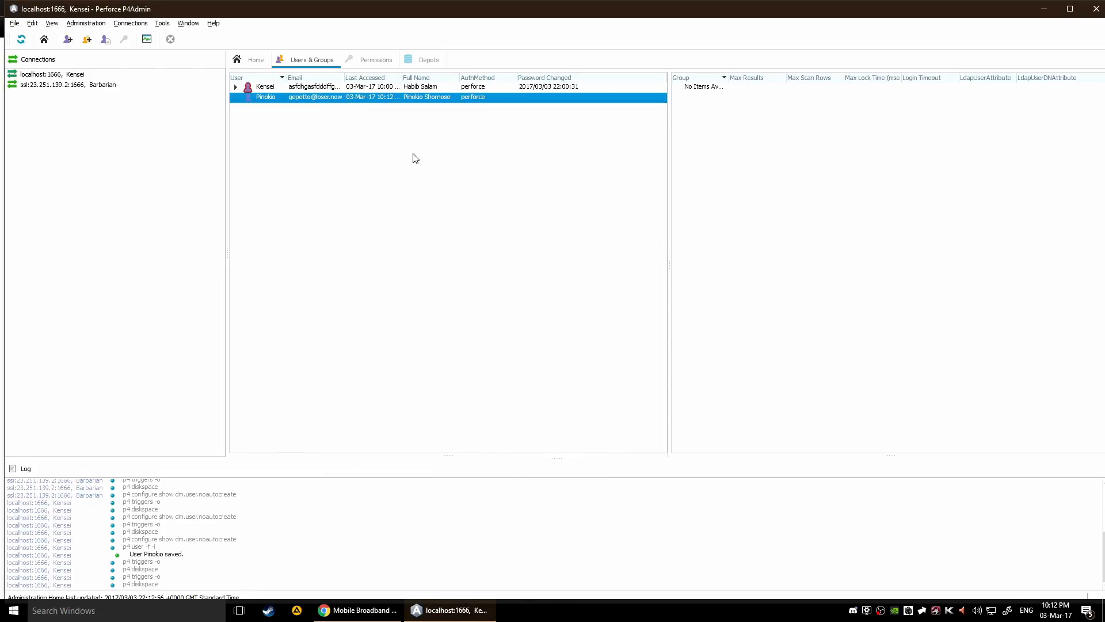
mouse_move(257, 131)
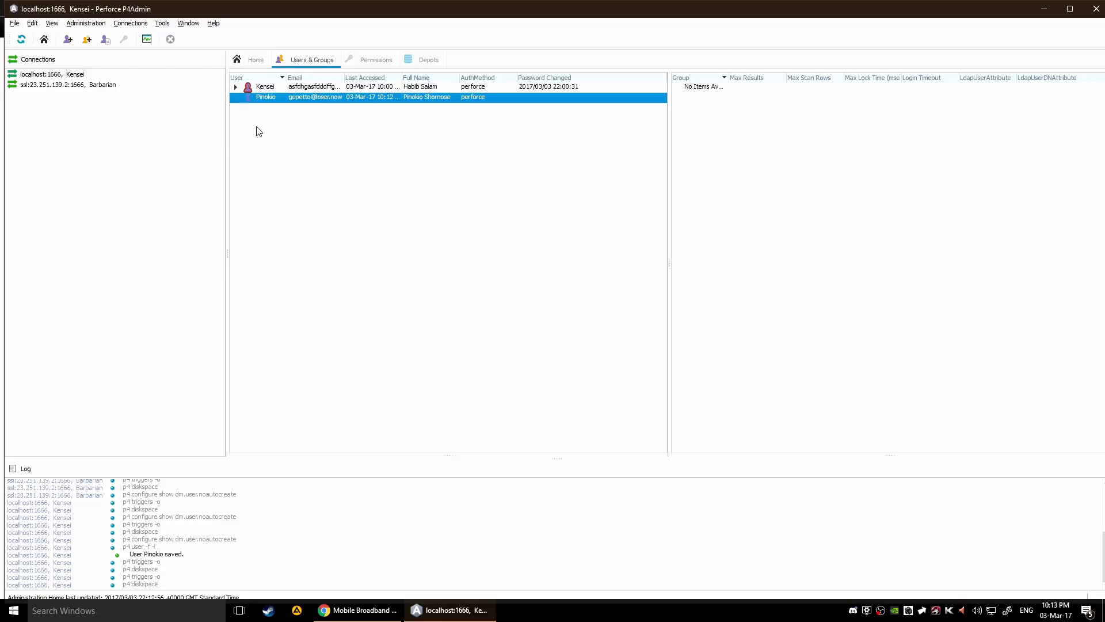
Show the action menu for the Pinokio user row
right_click(302, 97)
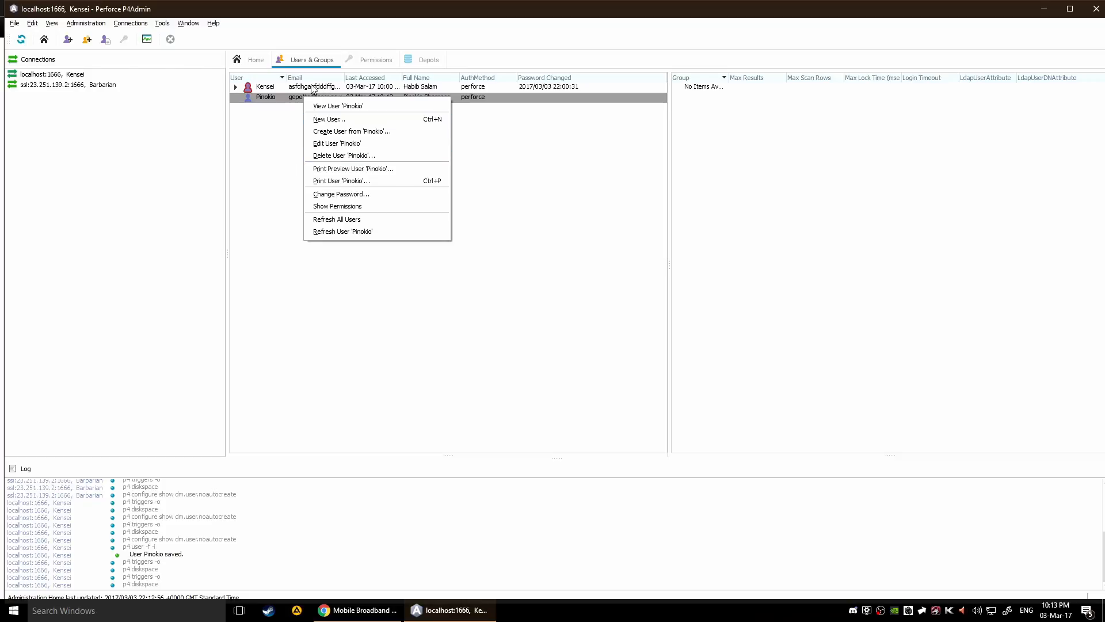
mouse_move(338, 142)
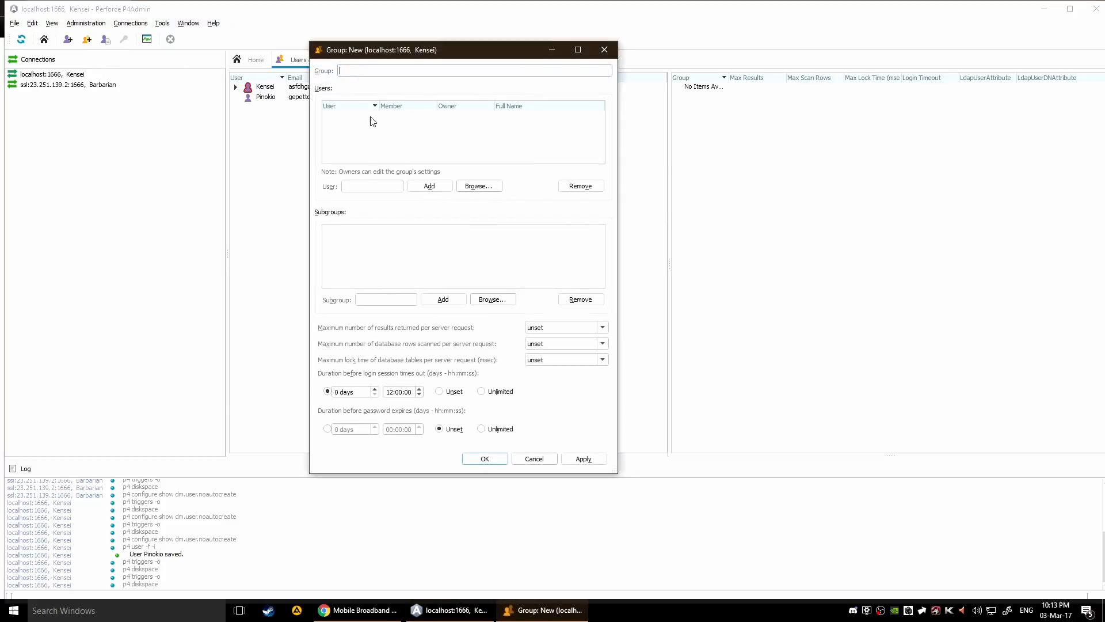
mouse_move(393, 162)
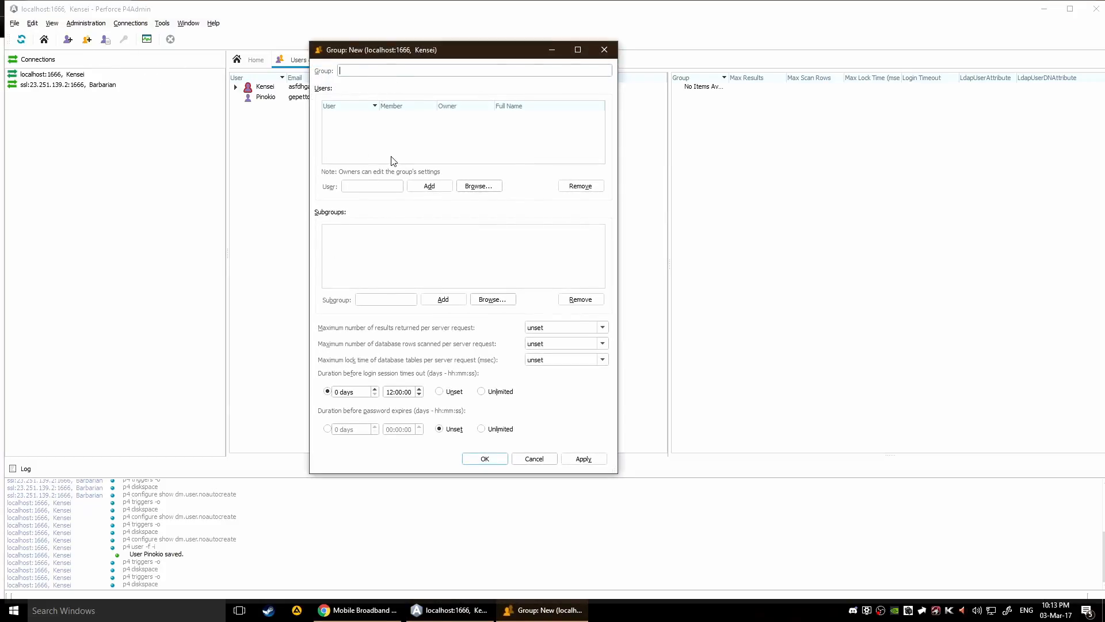
Name the new group Peasants and try adding a member by typing Pi
type("Peasa")
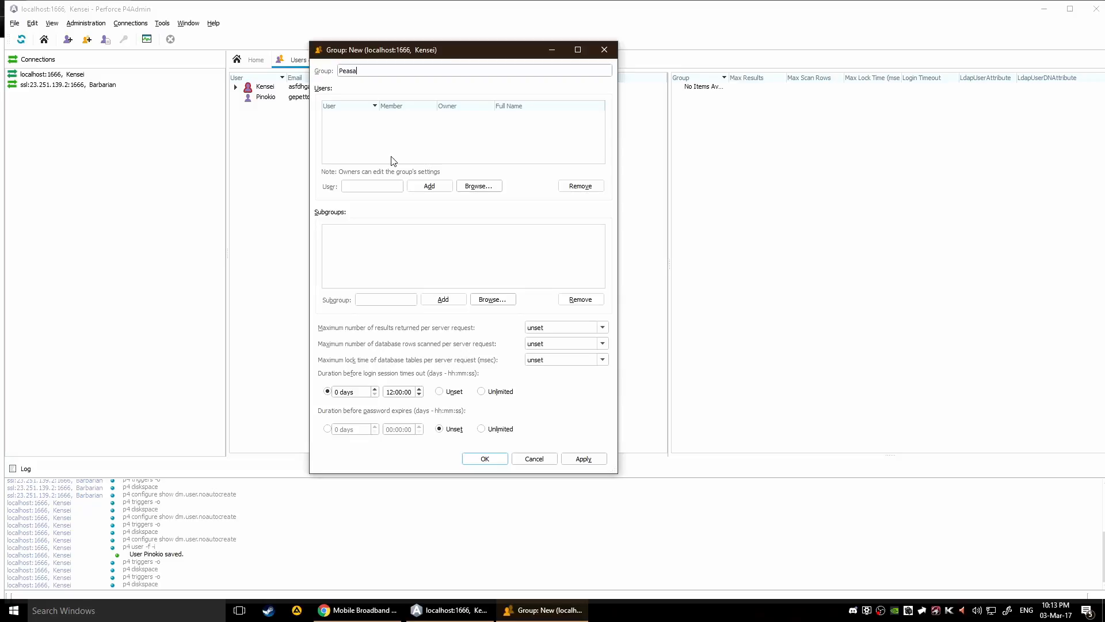
left_click(371, 186)
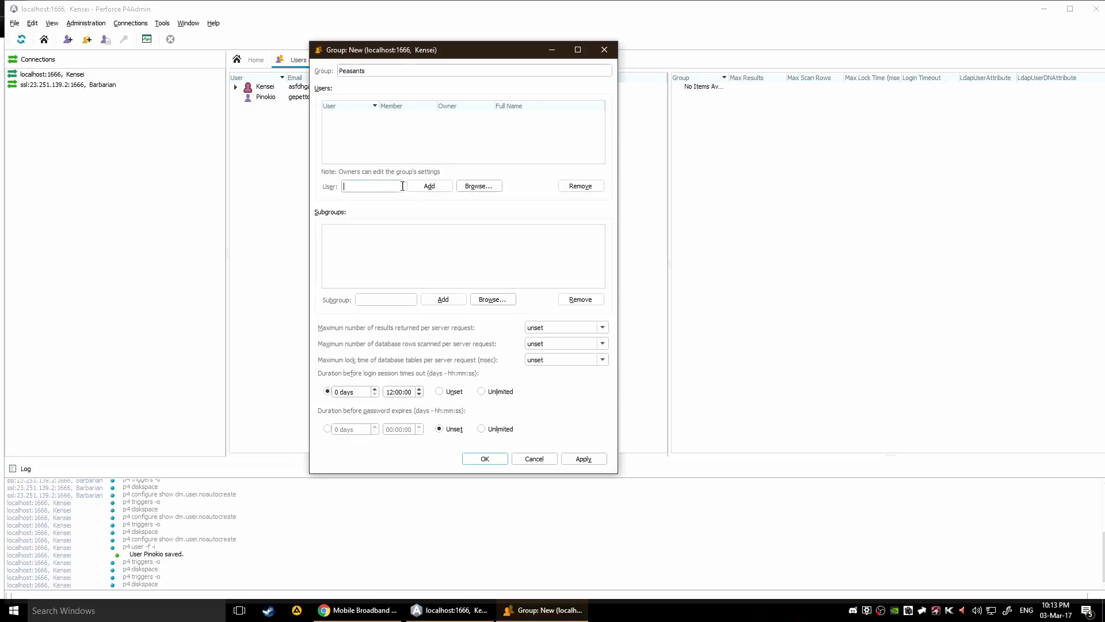
type("Pi")
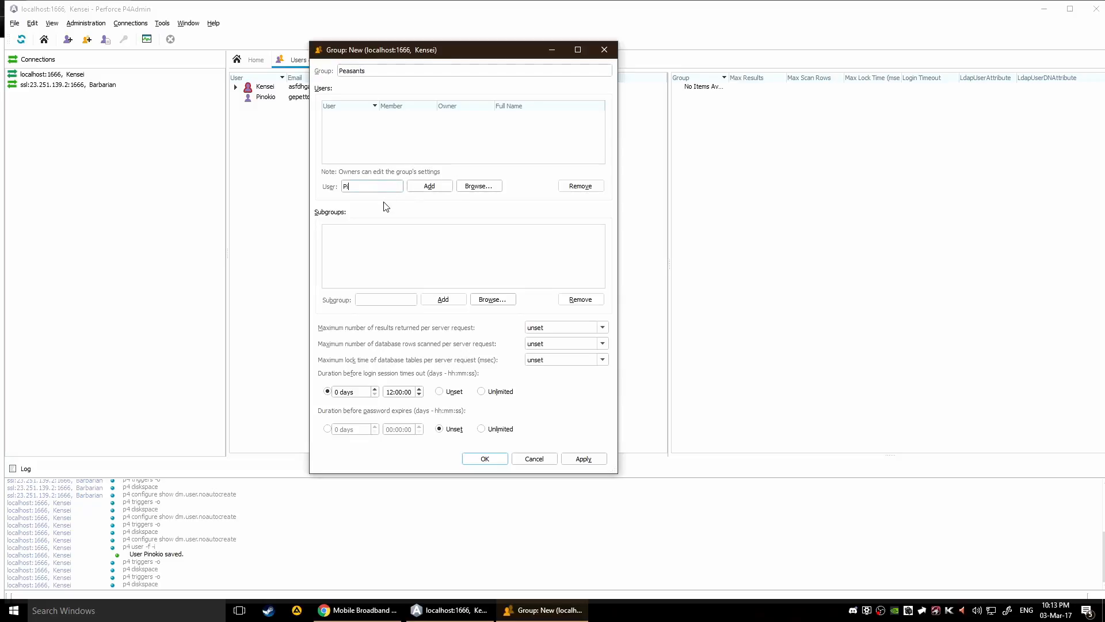
left_click(429, 185)
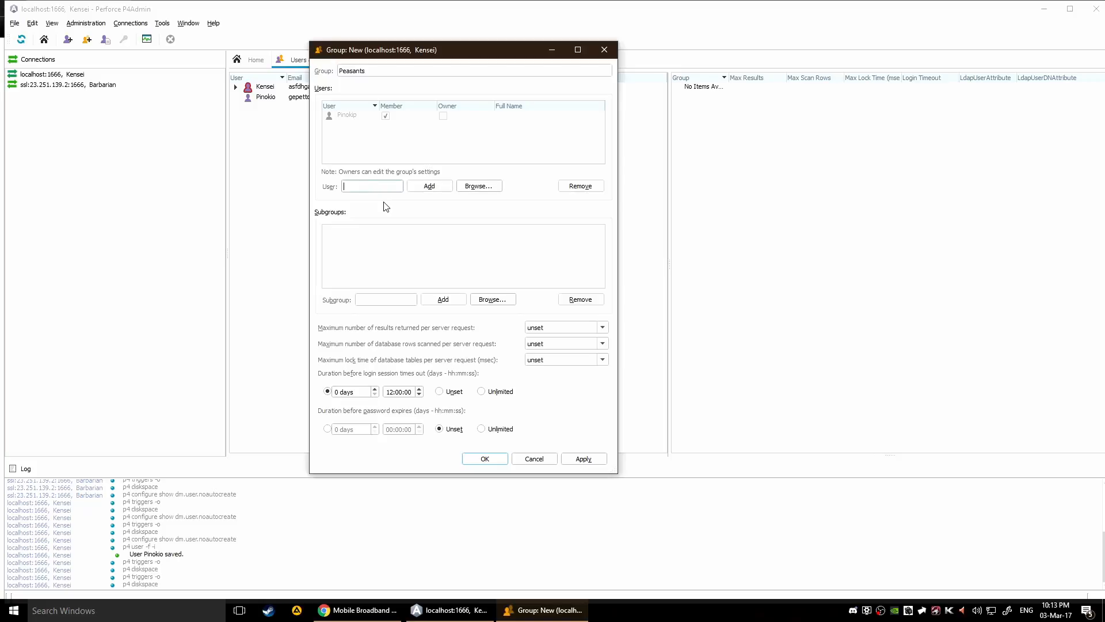
left_click(347, 115)
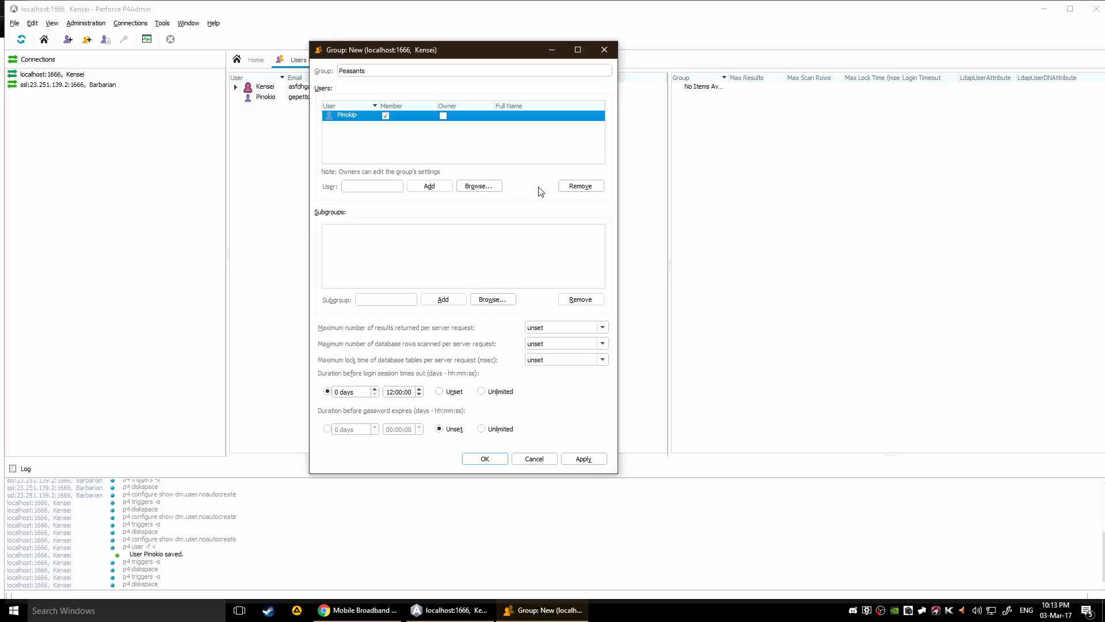
Add Pinokio from the users list as a member and save the Peasants group
type("Pinokio")
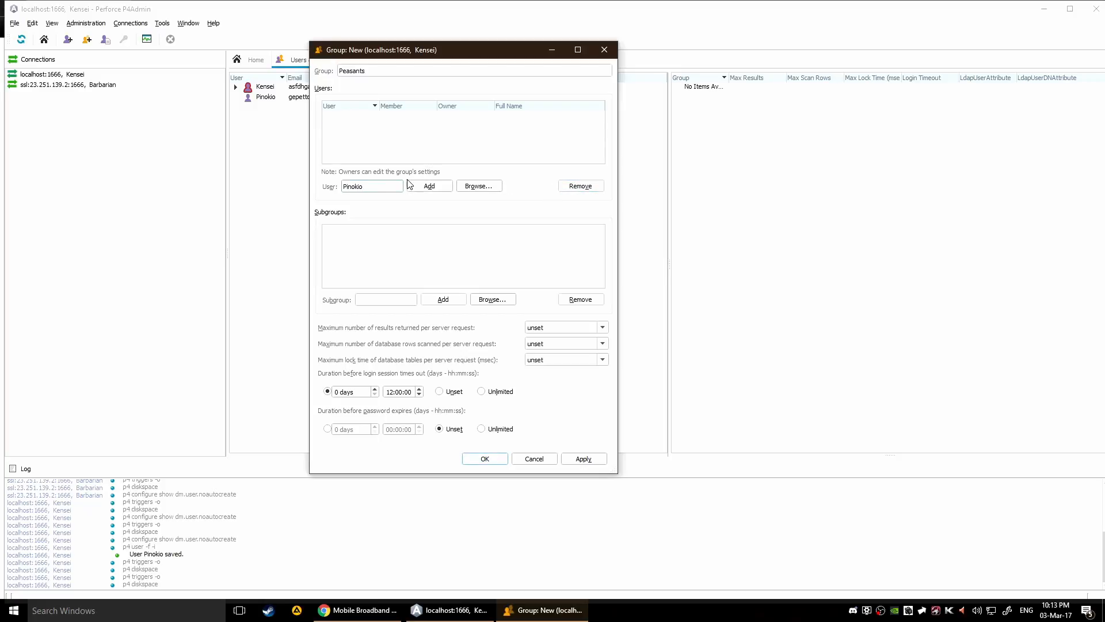
left_click(478, 185)
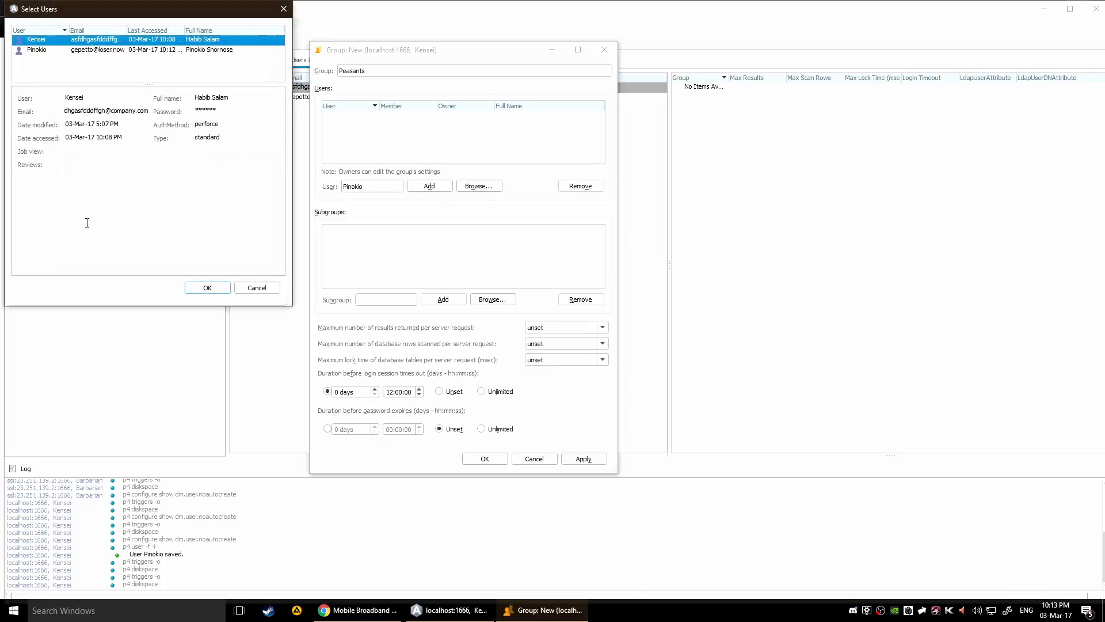
left_click(206, 287)
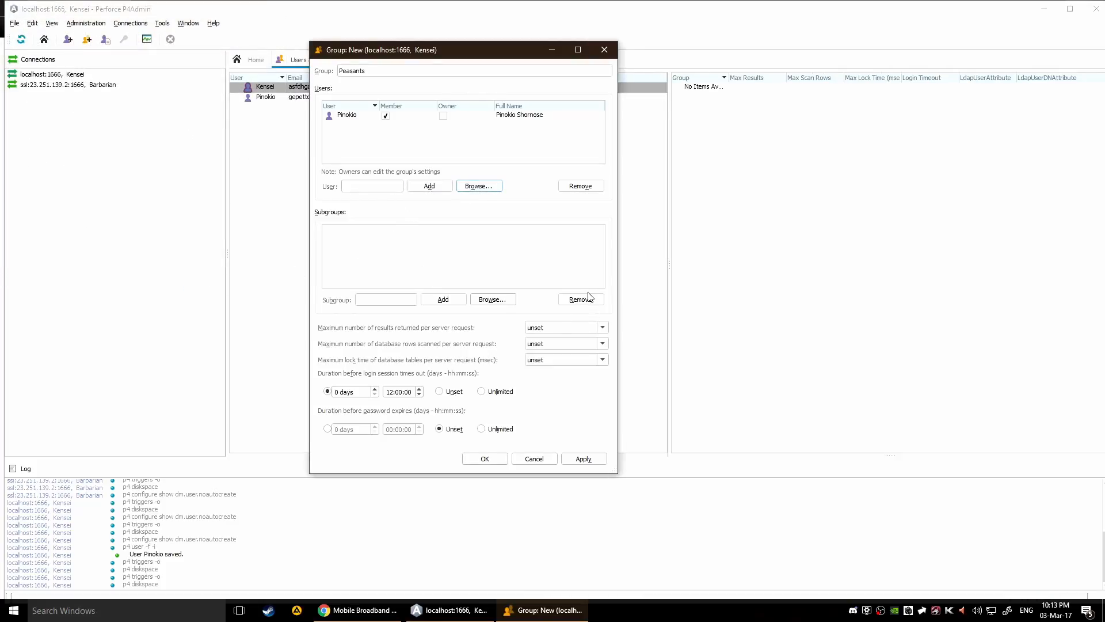
mouse_move(614, 176)
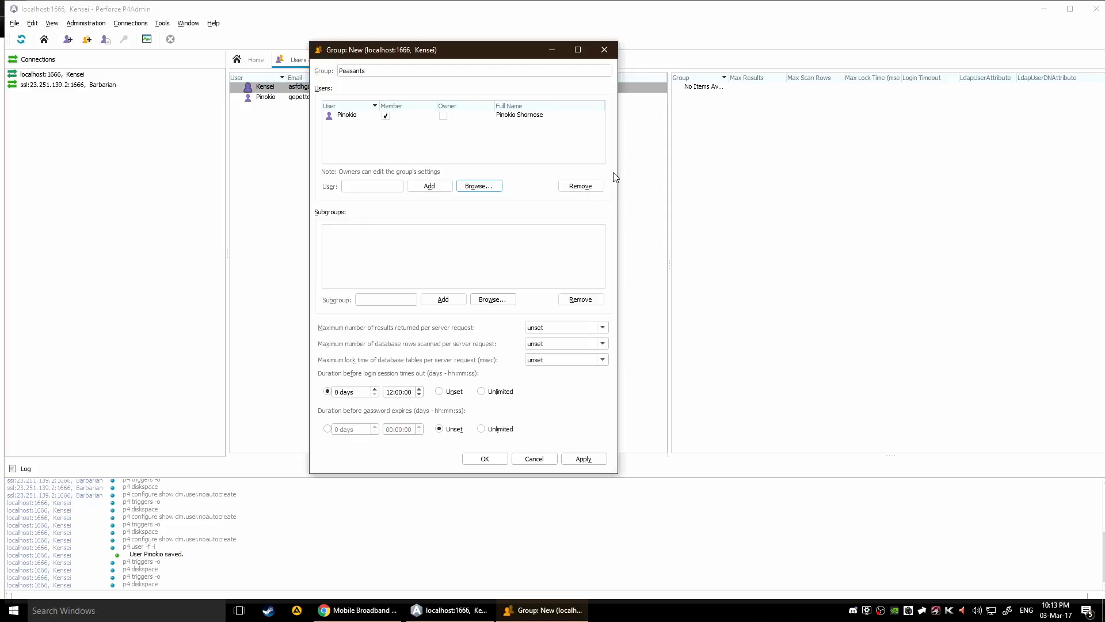
mouse_move(555, 164)
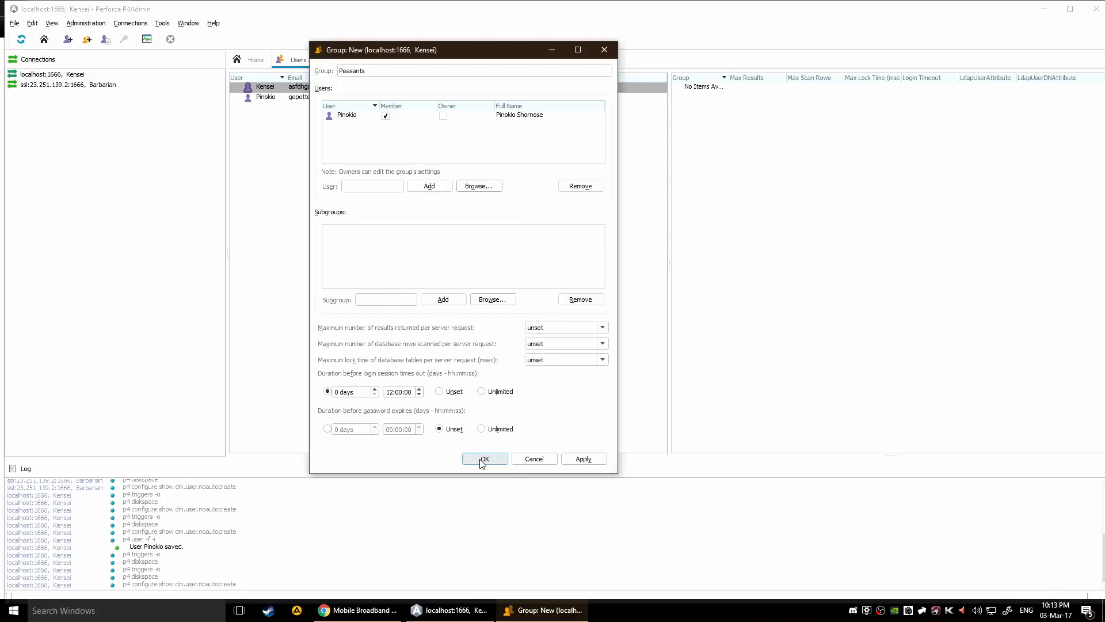
left_click(485, 458)
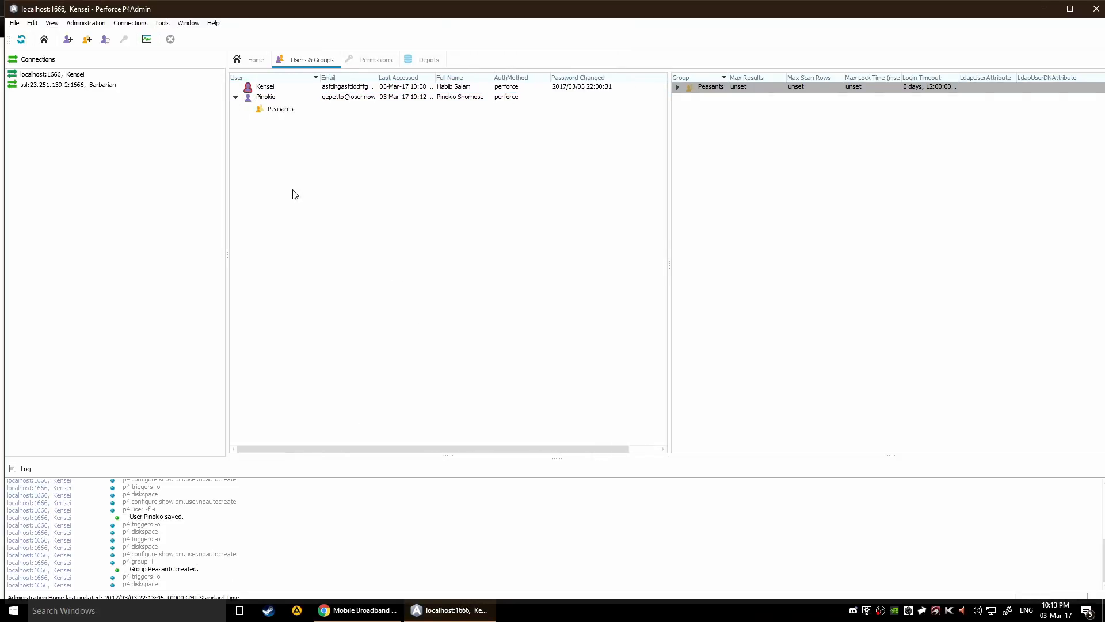
double_click(280, 108)
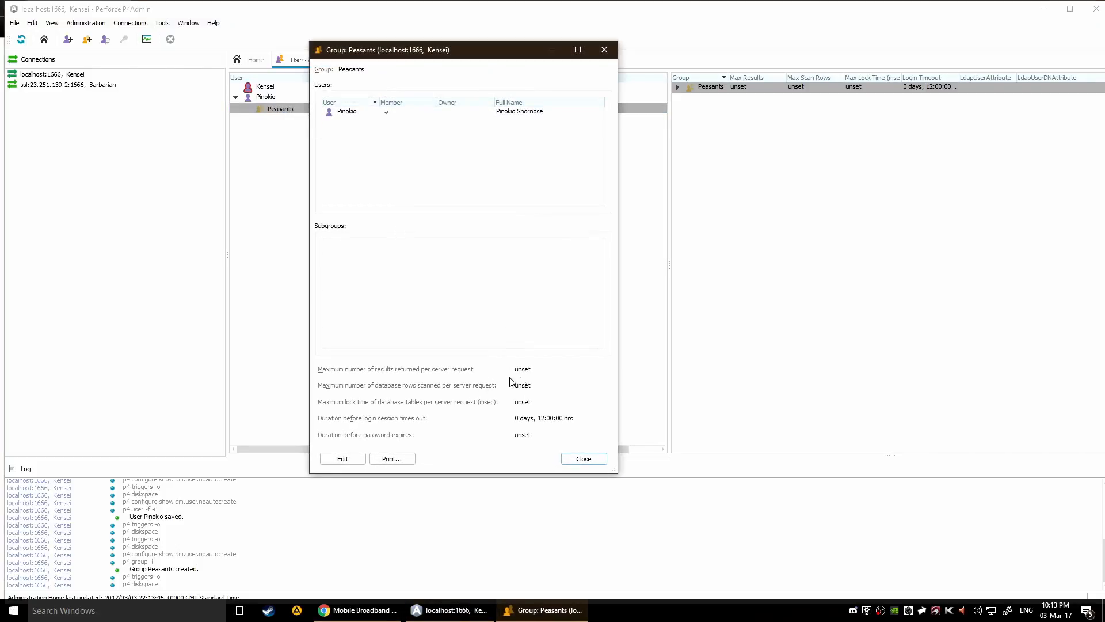
mouse_move(578, 323)
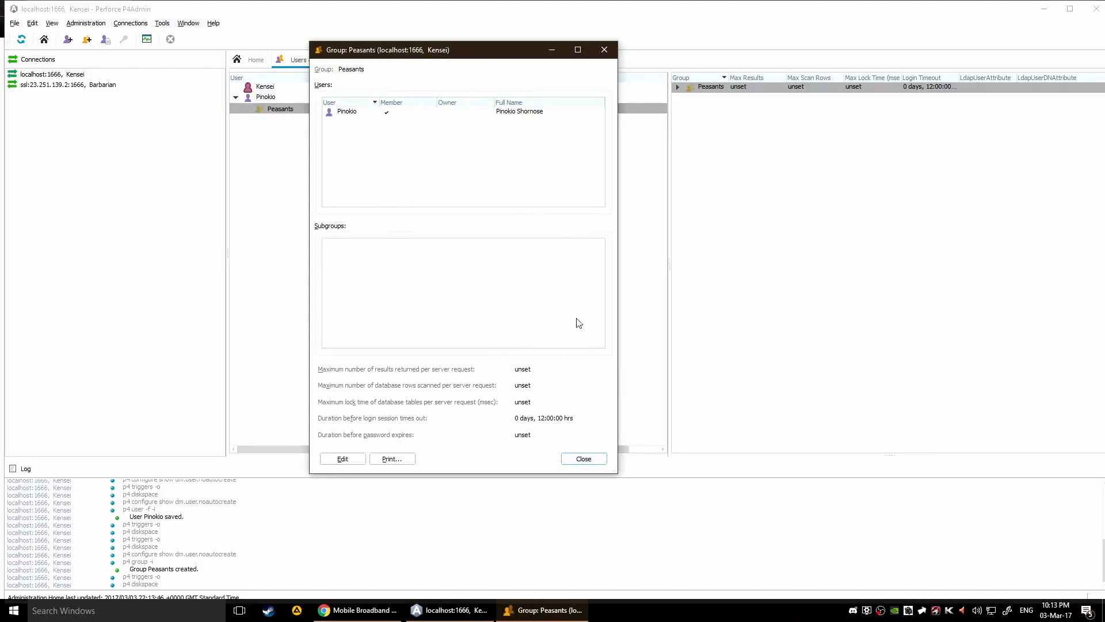
mouse_move(465, 394)
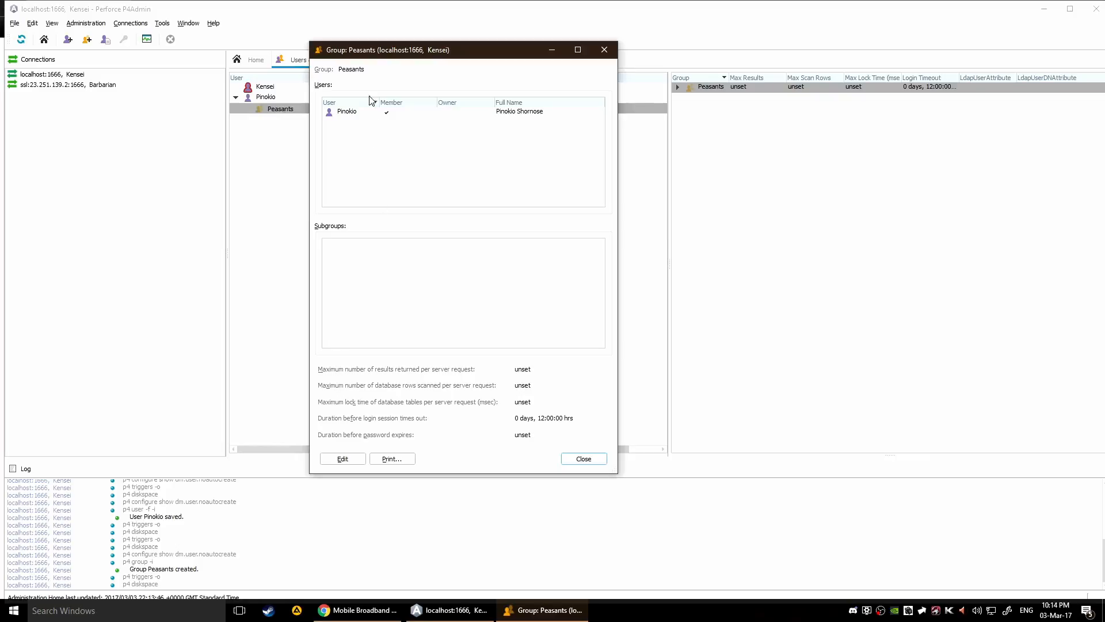
mouse_move(391, 266)
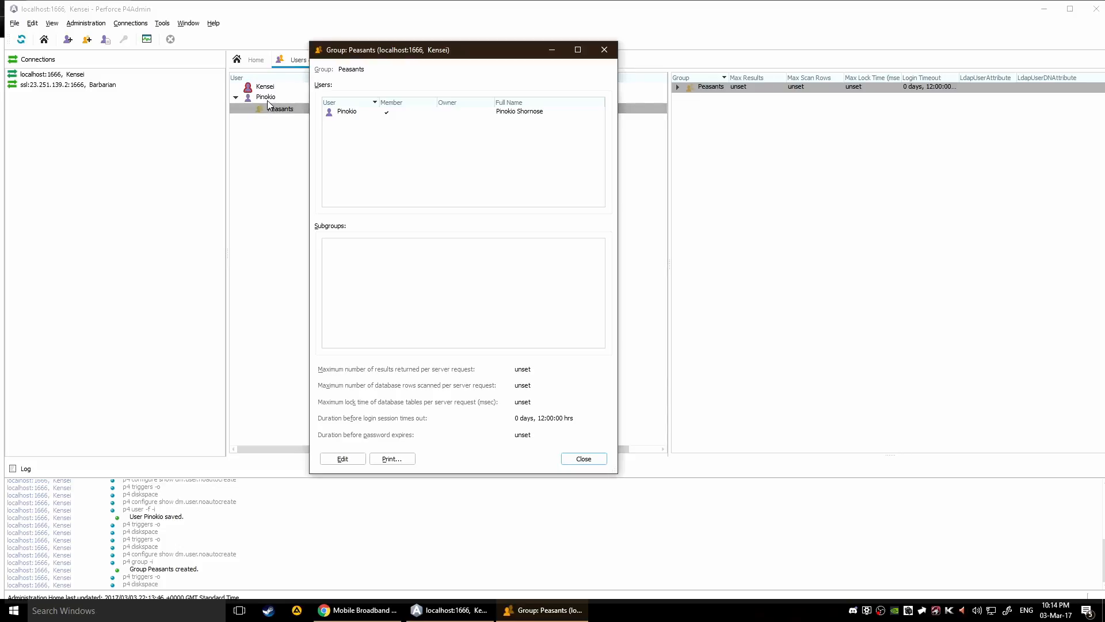
left_click(342, 458)
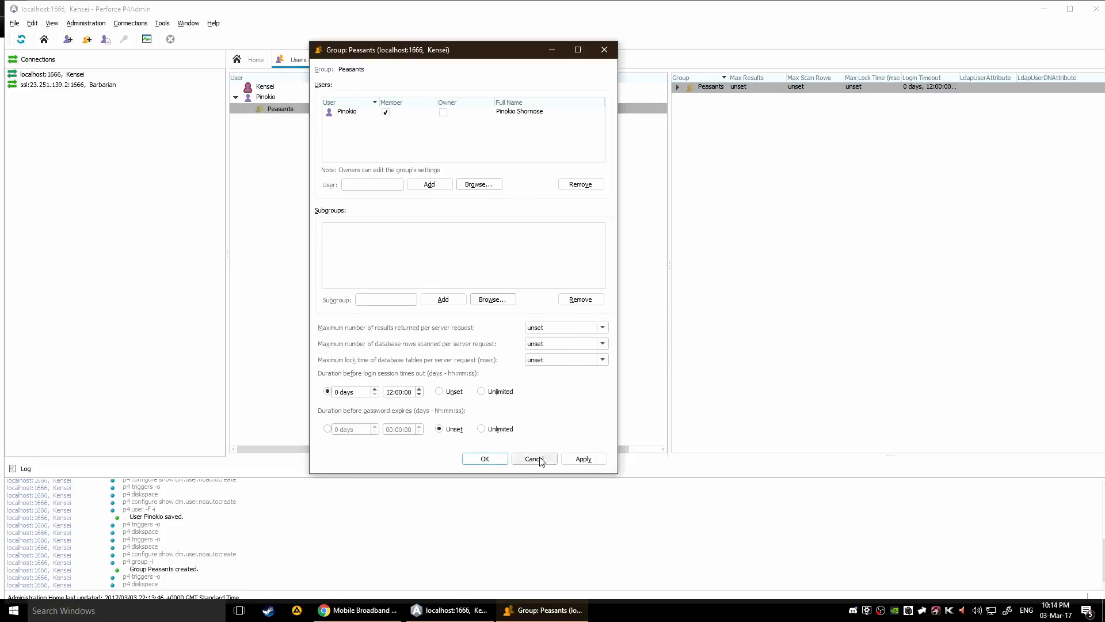
left_click(534, 458)
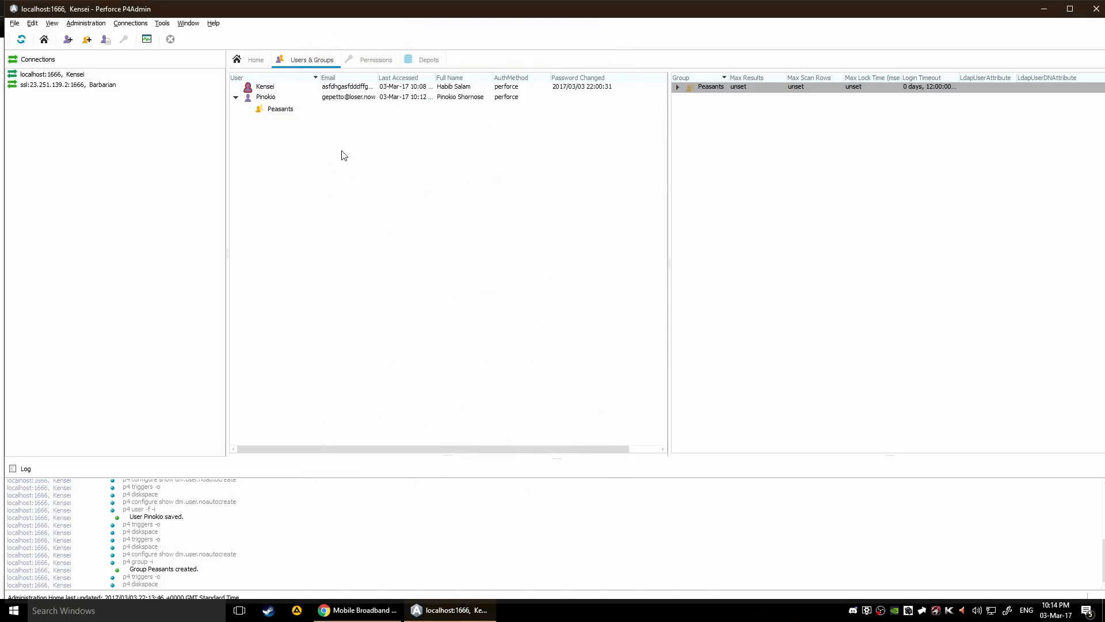
mouse_move(296, 174)
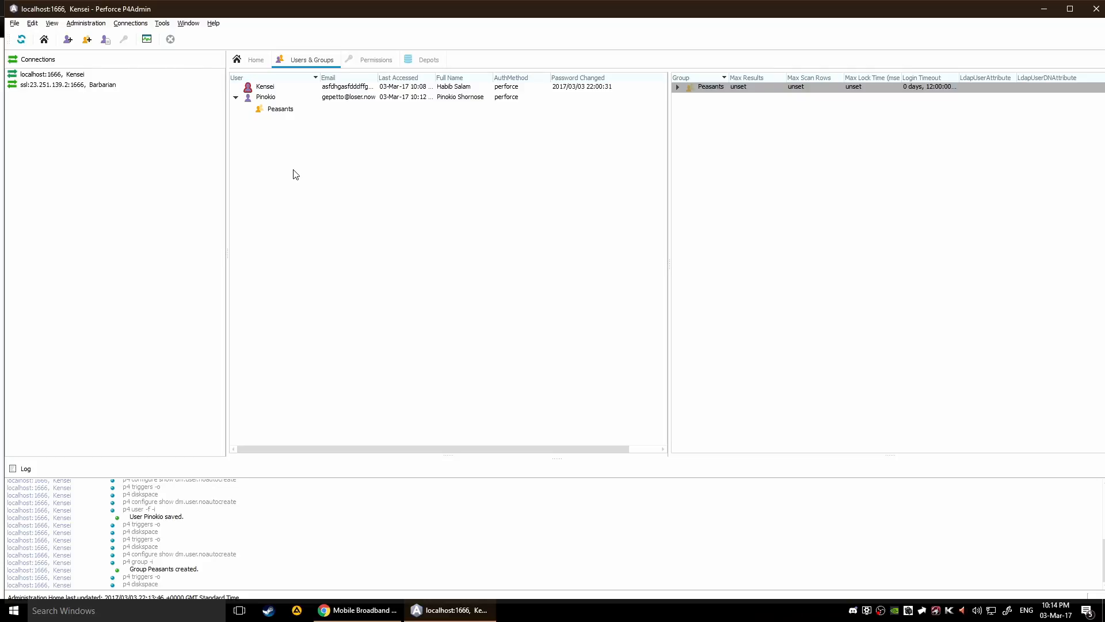
mouse_move(411, 9)
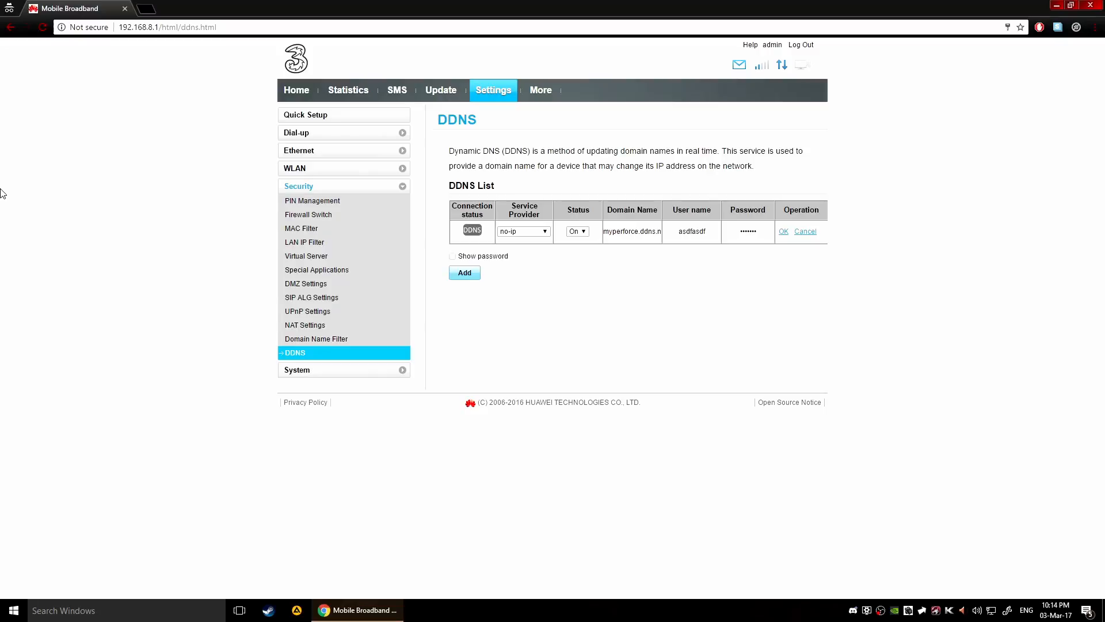
mouse_move(777, 499)
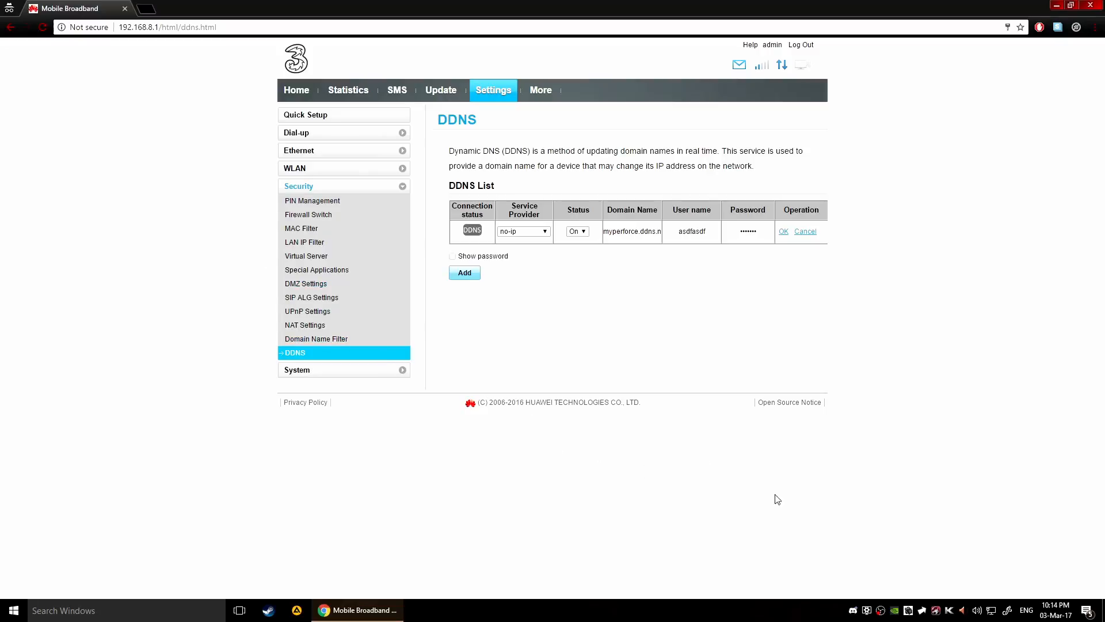
mouse_move(749, 491)
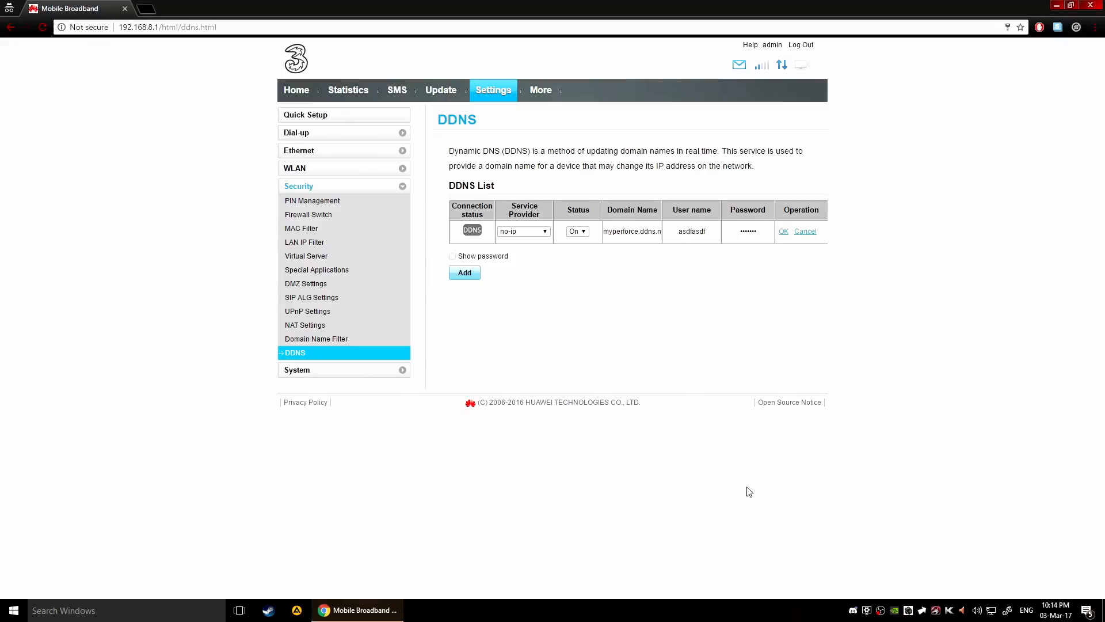